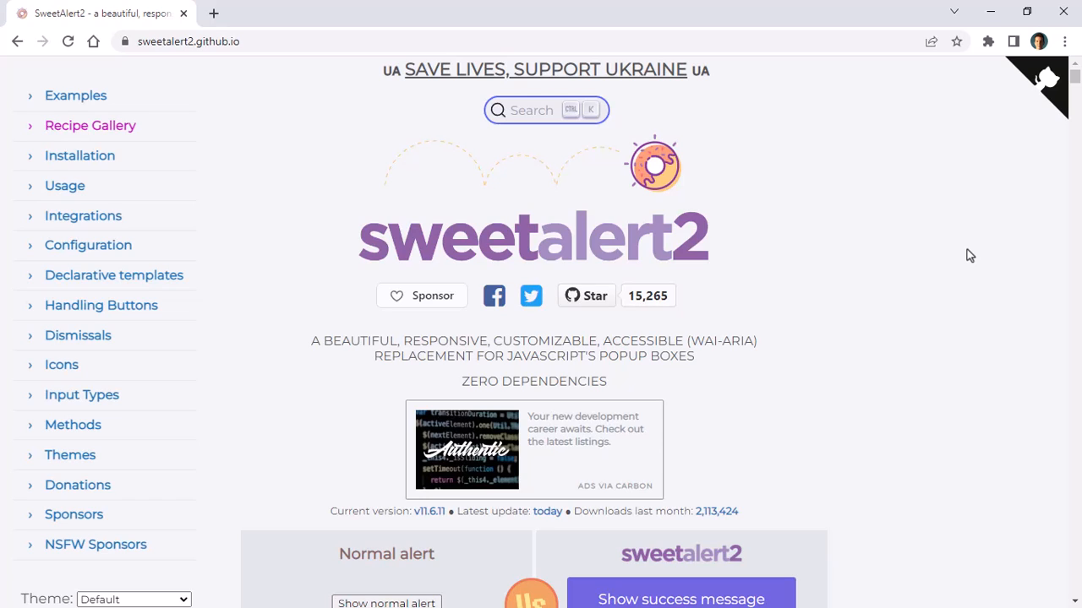
On sweetalert2.github.io, trigger and dismiss the plain browser alert and the SweetAlert2 success popup
scroll("down", 3)
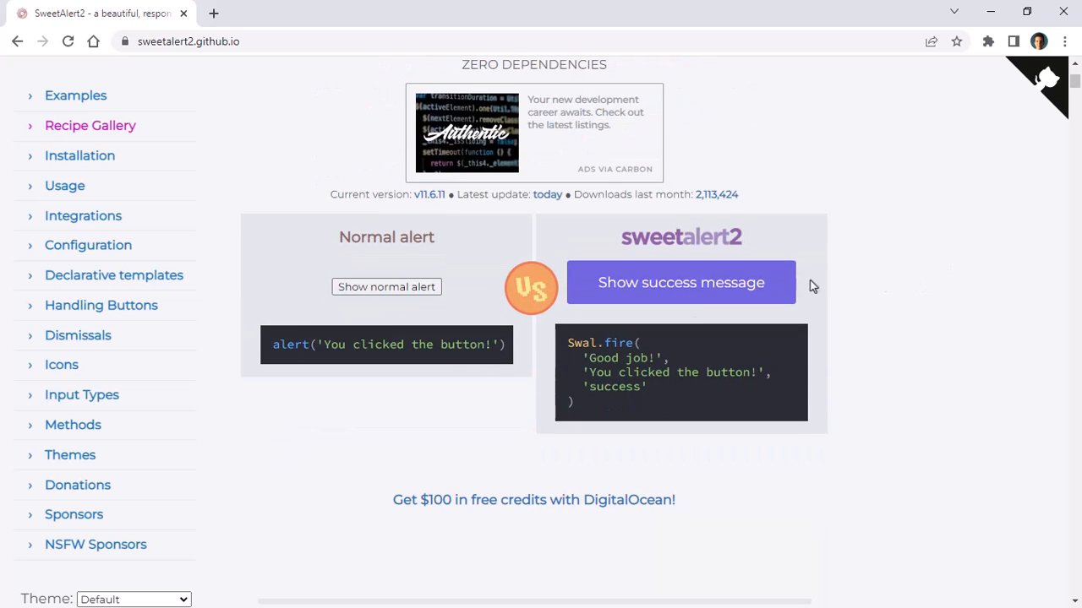
left_click(386, 286)
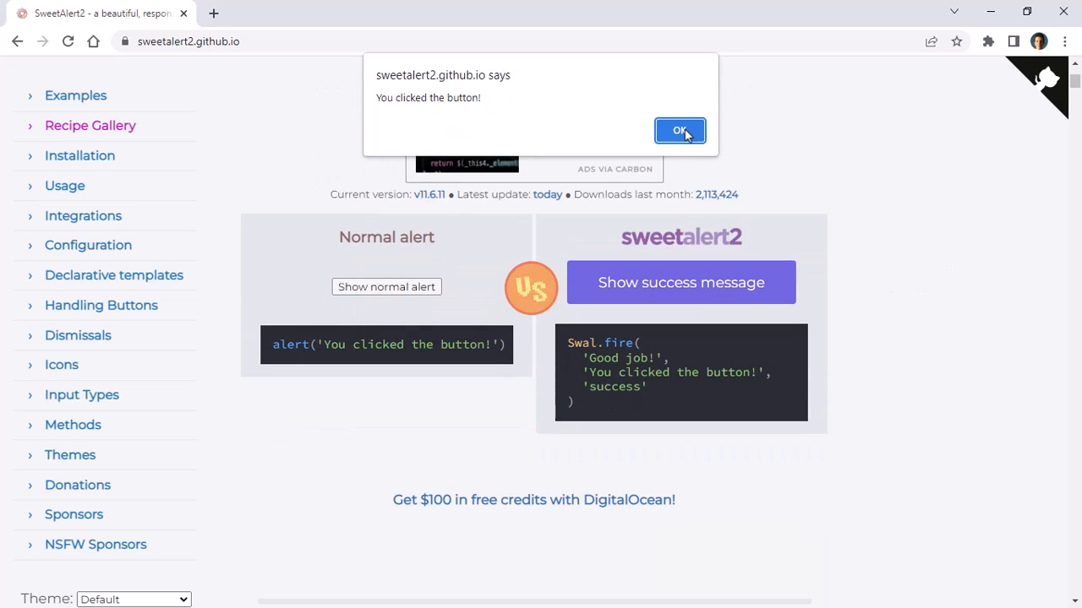
left_click(678, 130)
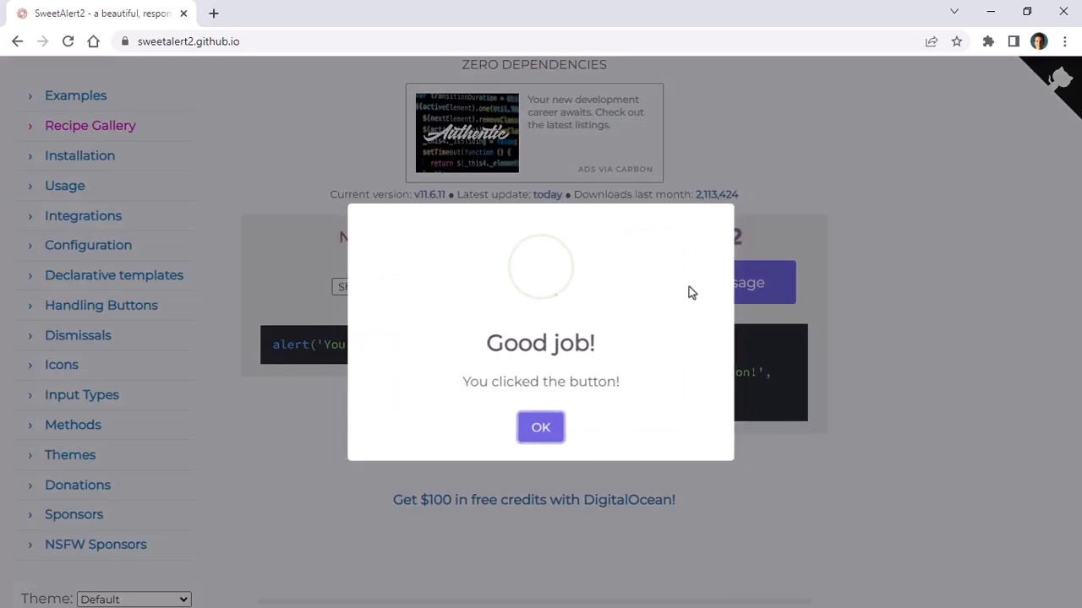
left_click(540, 427)
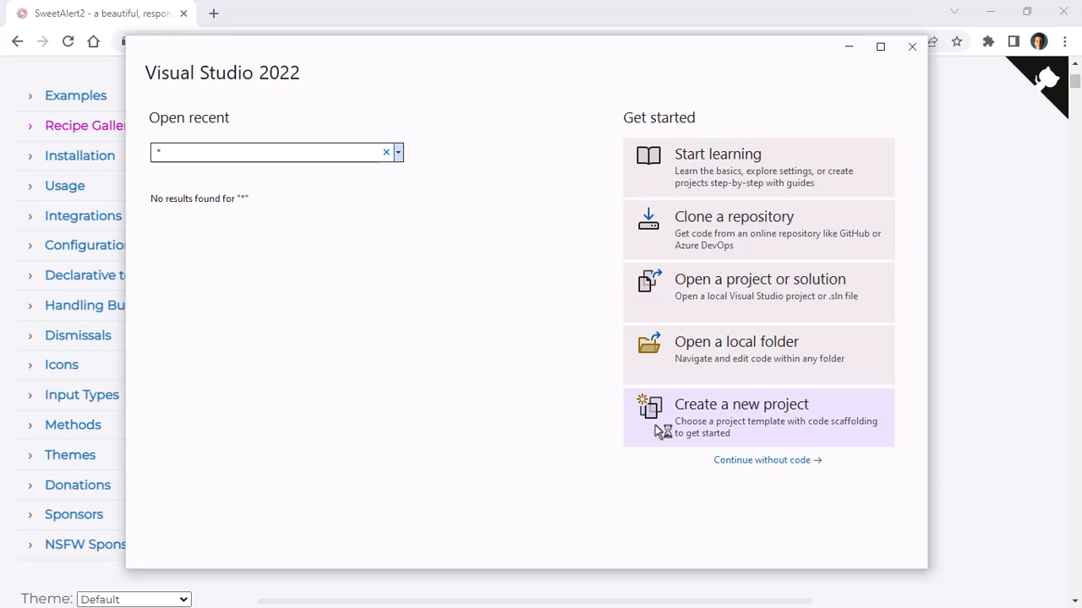
Create project MVCAndSweetAlert2 from the ASP.NET Core Web App (Model-View-Controller) template on .NET 7.0
left_click(741, 404)
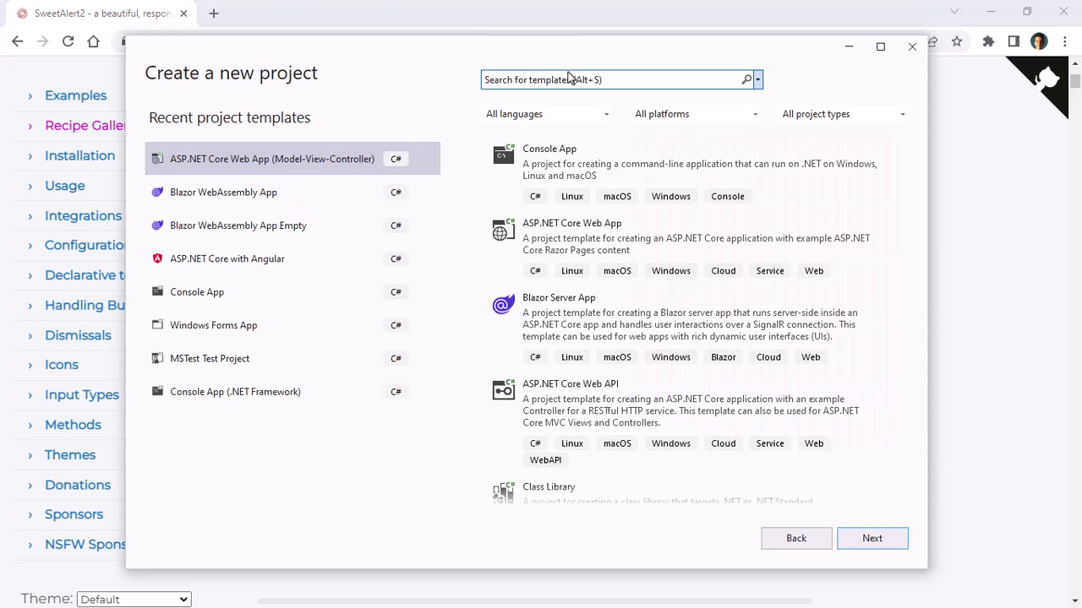
type("MODEL")
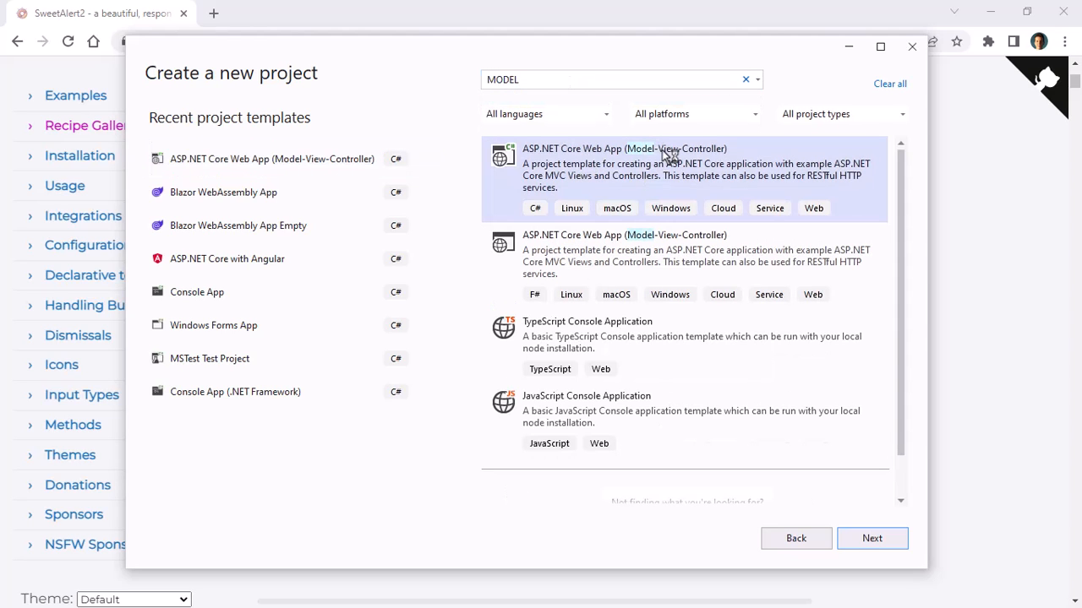
left_click(871, 538)
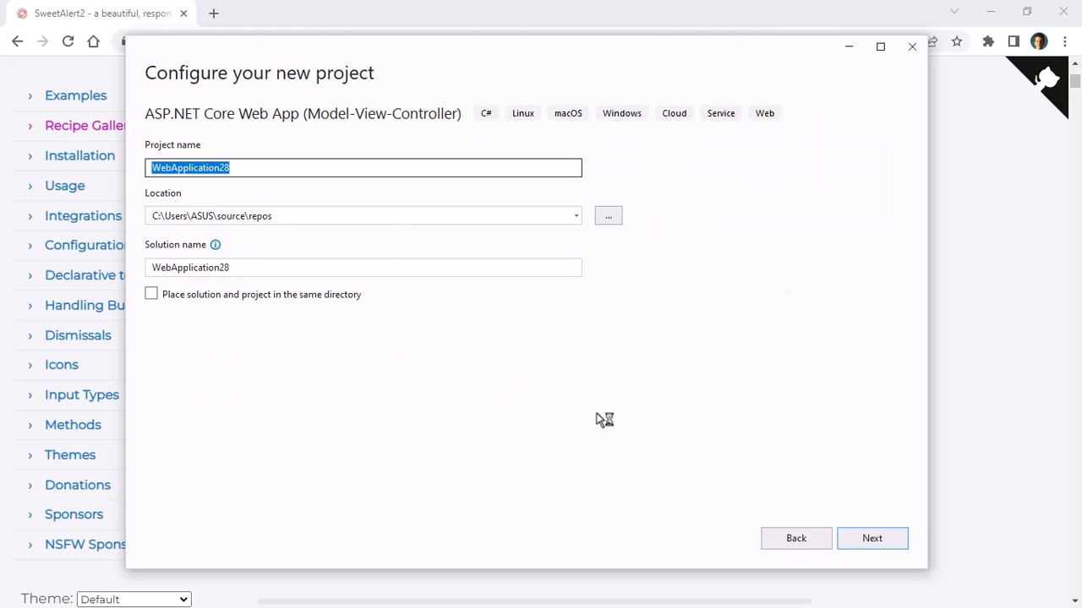
type("MVCAndSweetAlert2")
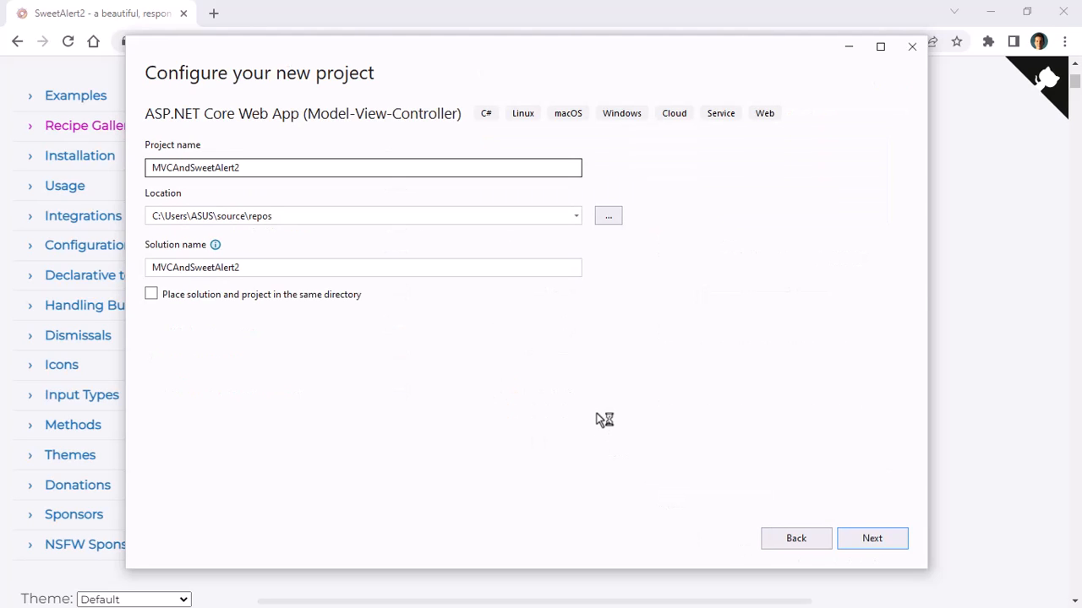
left_click(871, 539)
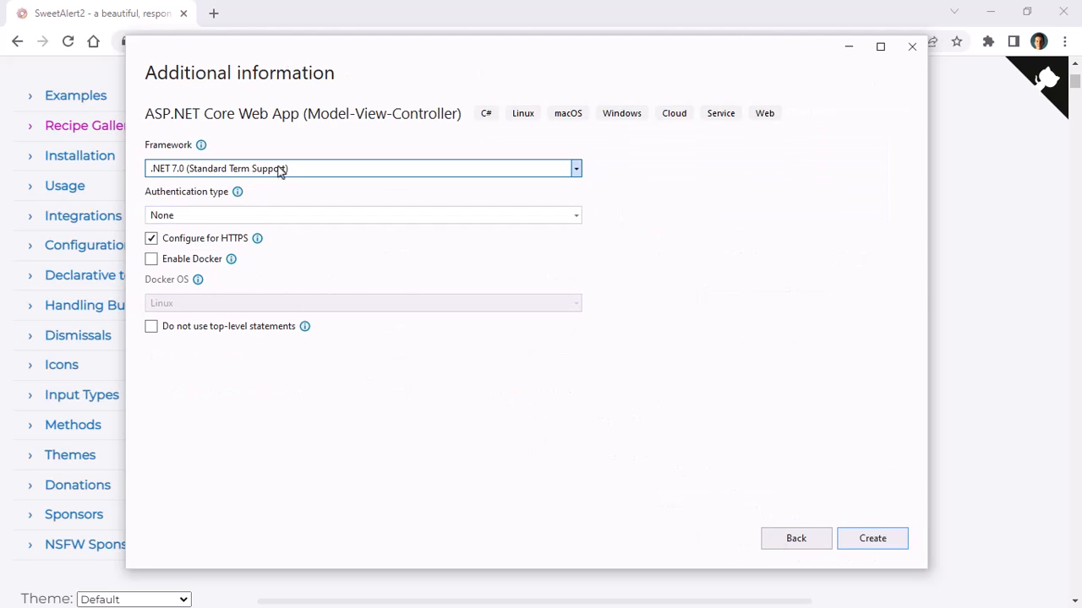
left_click(872, 539)
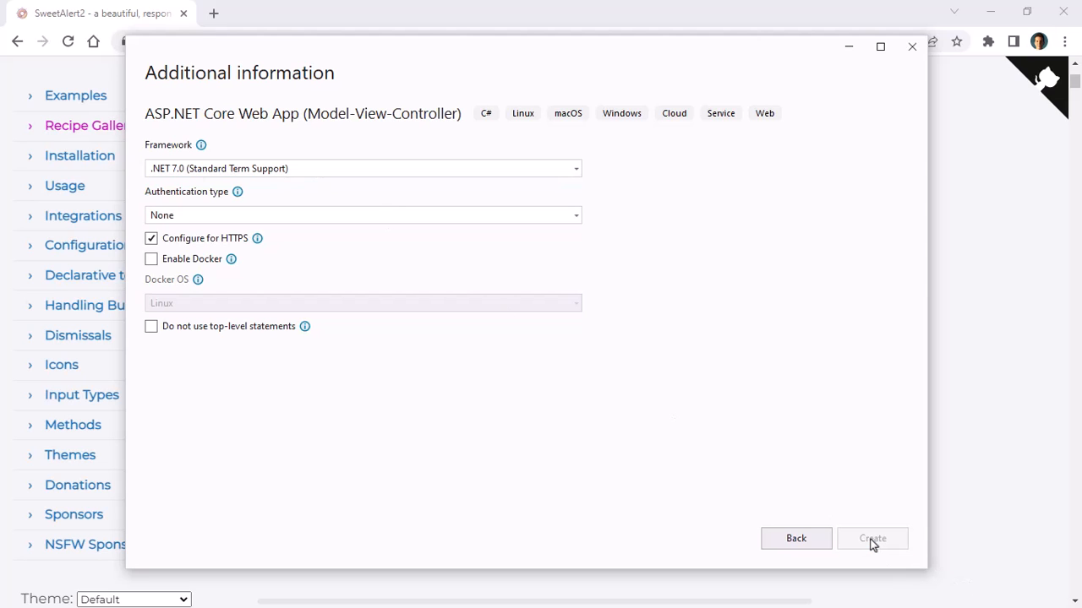
left_click(873, 539)
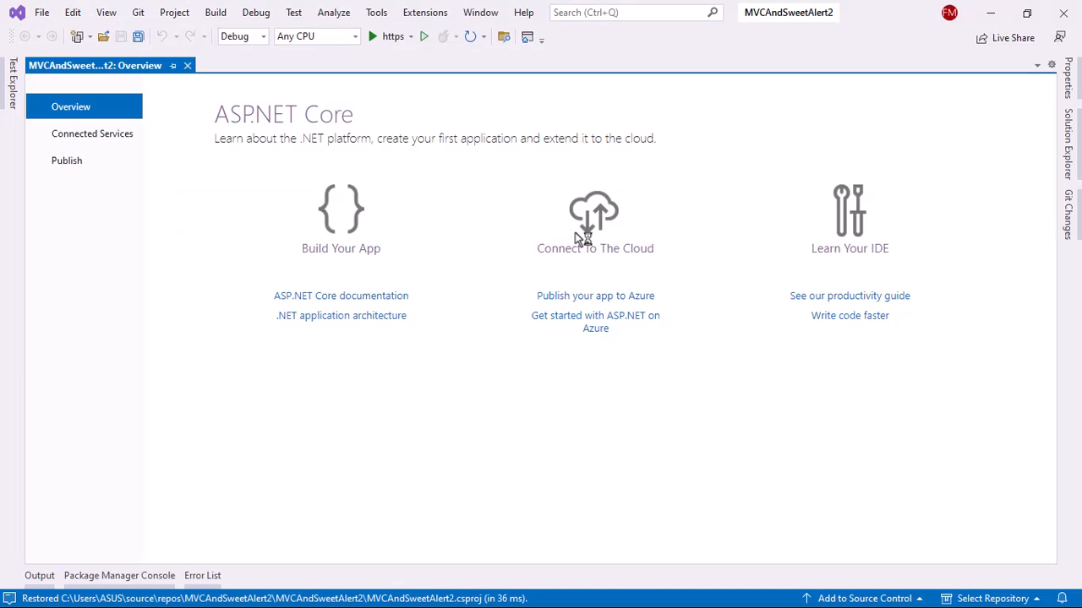
mouse_move(497, 221)
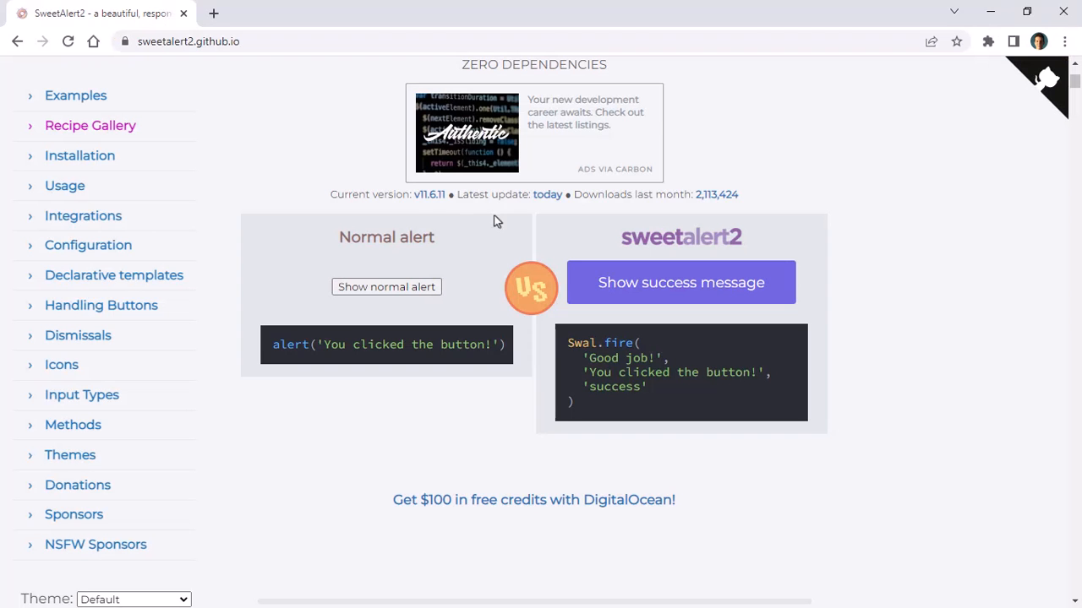
mouse_move(79, 156)
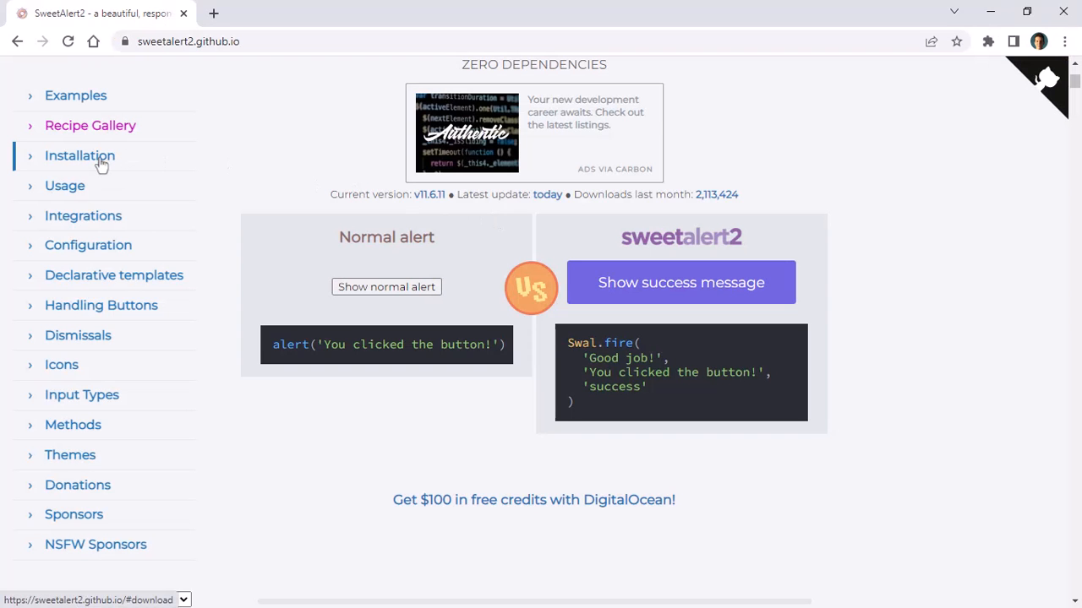
Open the Installation section of the SweetAlert2 documentation
left_click(79, 155)
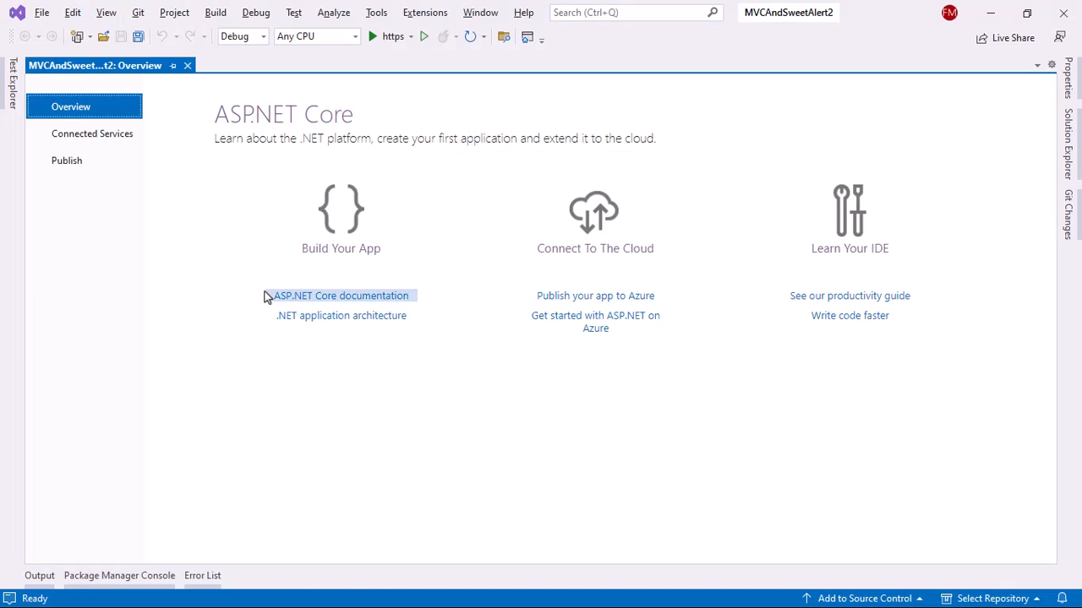
mouse_move(1066, 148)
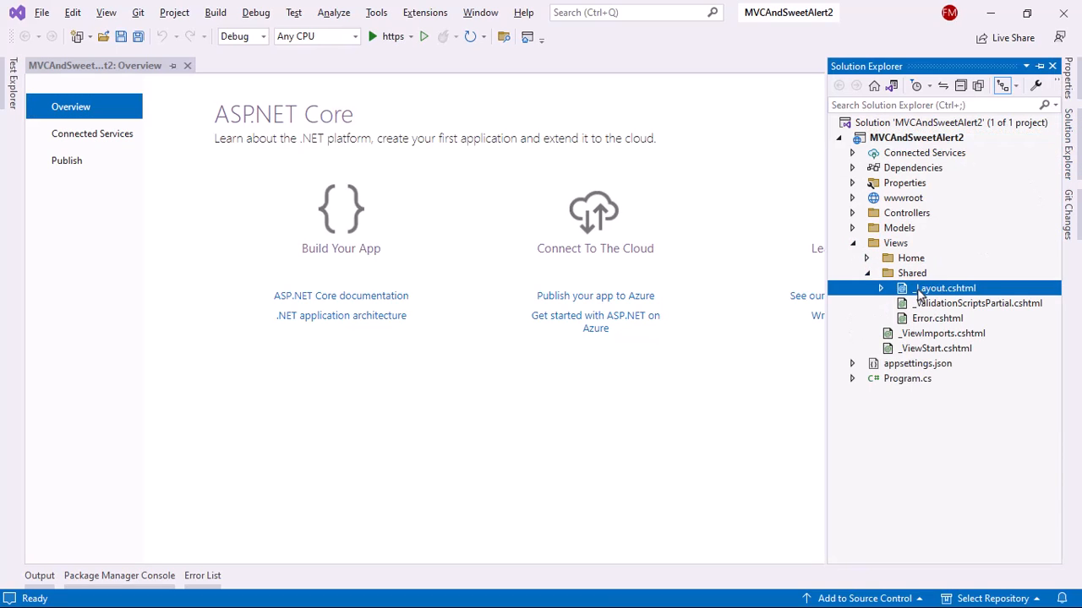
Add the jsDelivr sweetalert2@11 script tag to _Layout.cshtml after the Bootstrap bundle script
double_click(946, 288)
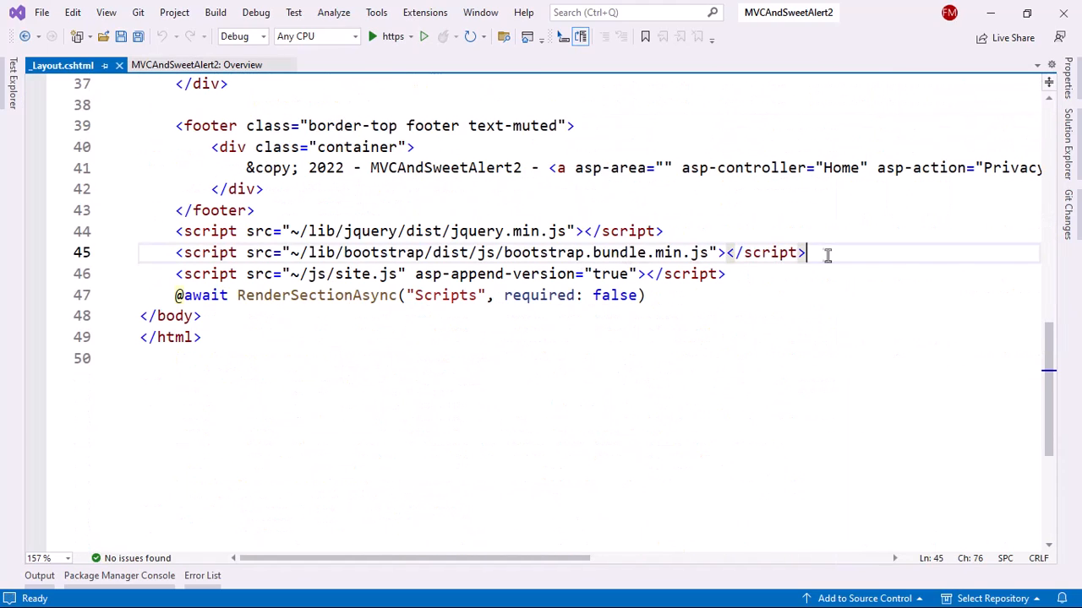
type("<script src=\"//cdn.jsdelivr.net/npm/sweetalert2@11\"></script>")
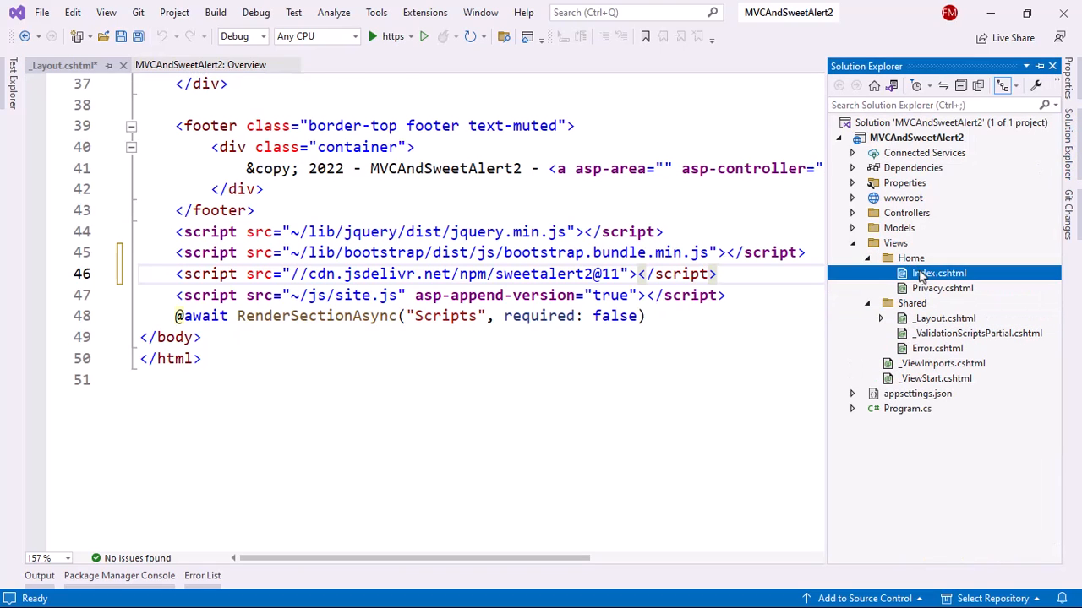
double_click(938, 273)
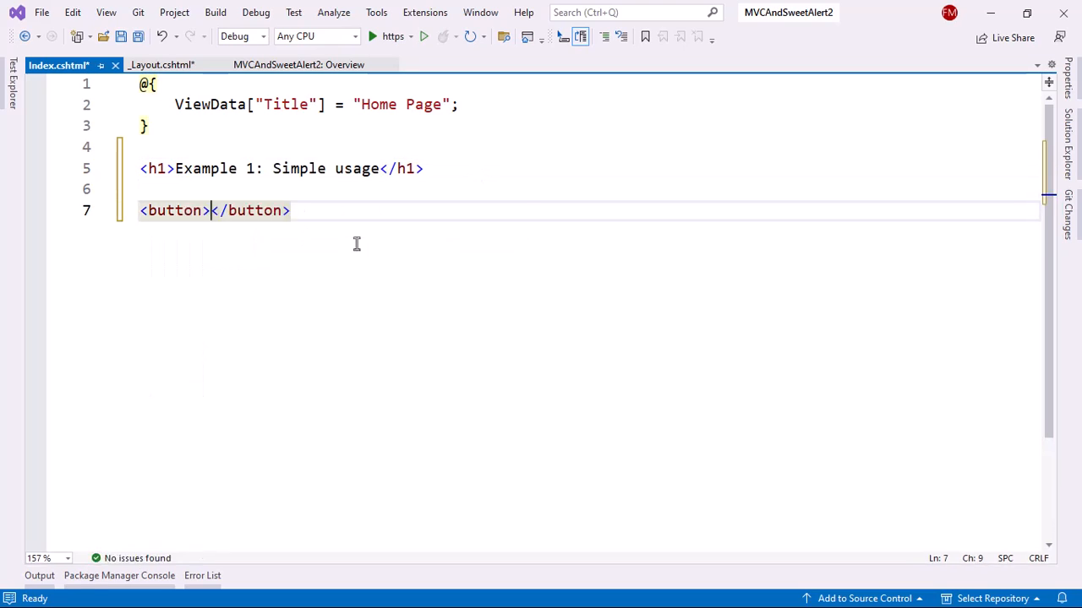
type("Basic alert")
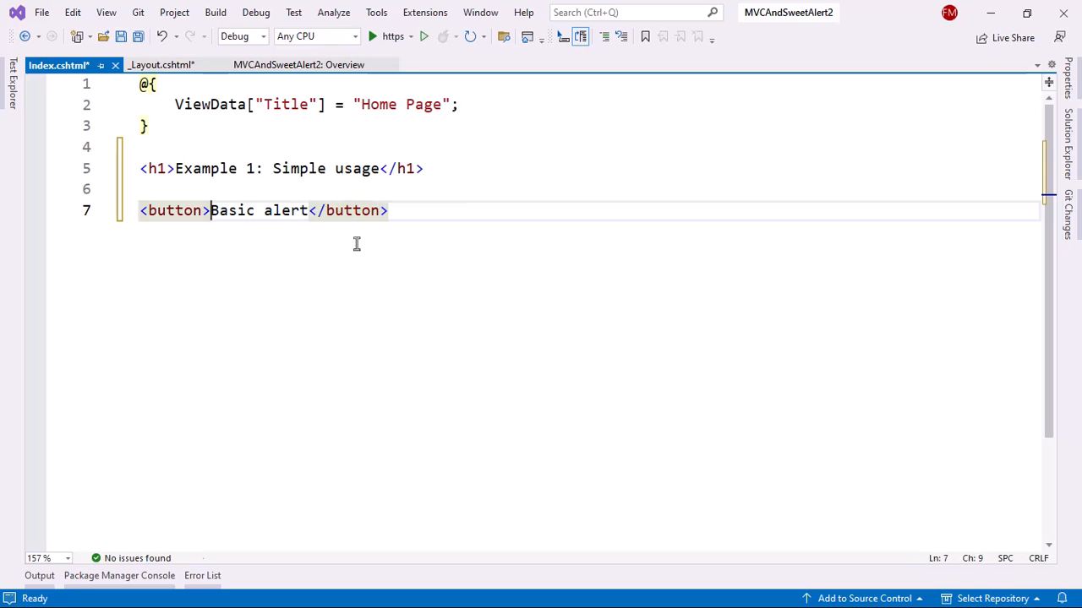
type("class=\"btn btn-rp\"")
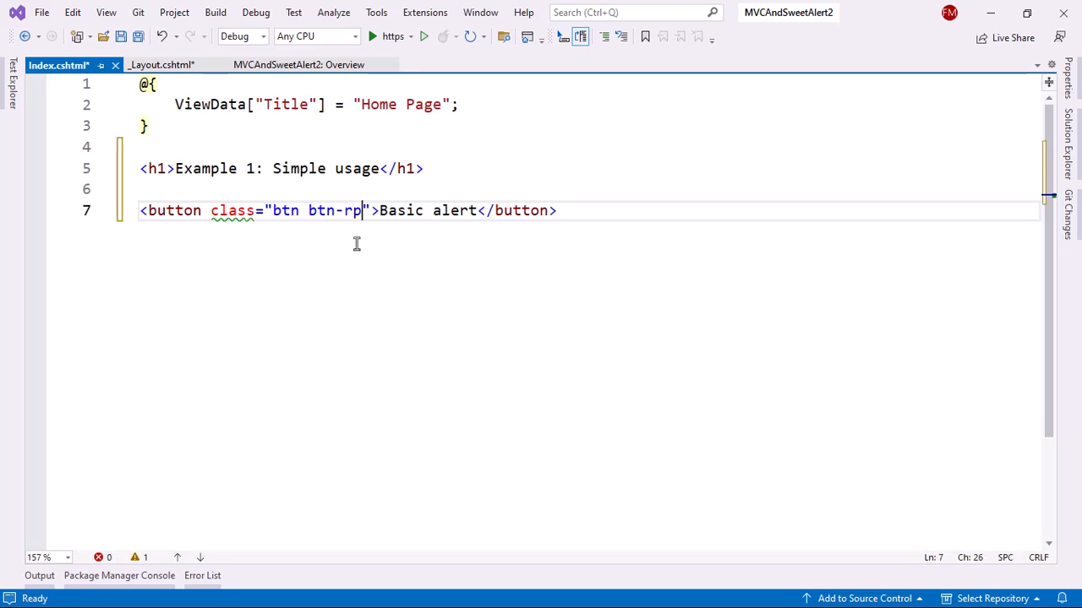
type("rimary\" onclick=\"")
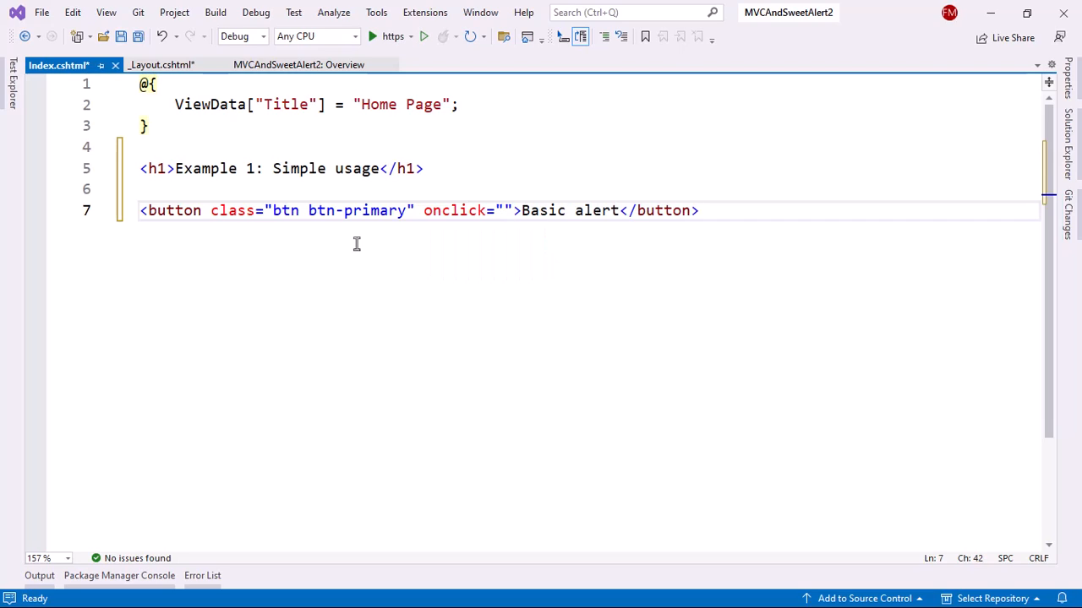
type("displayAlert")
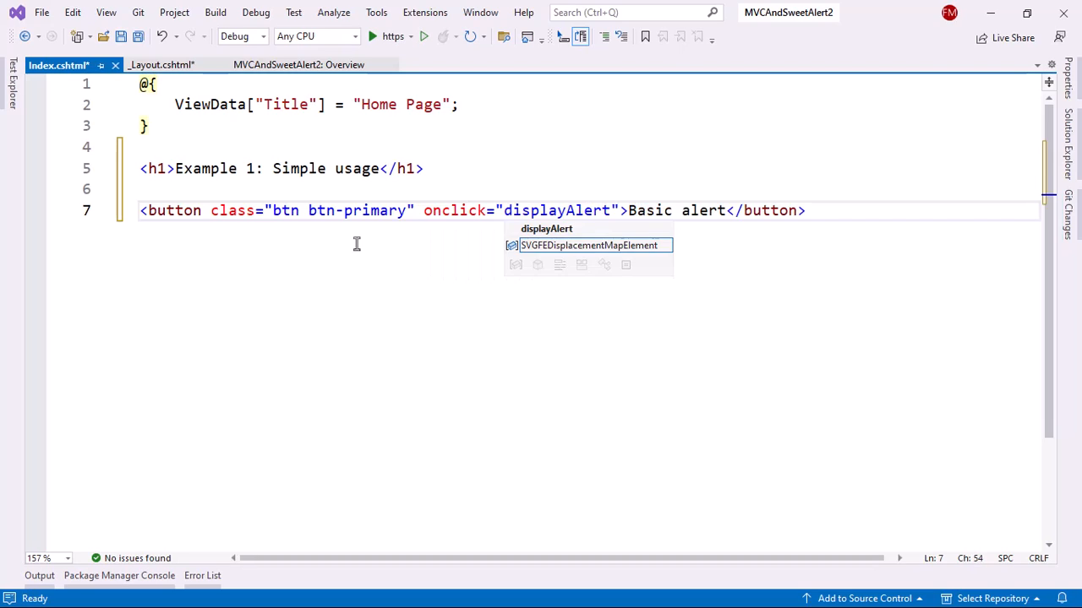
type("()")
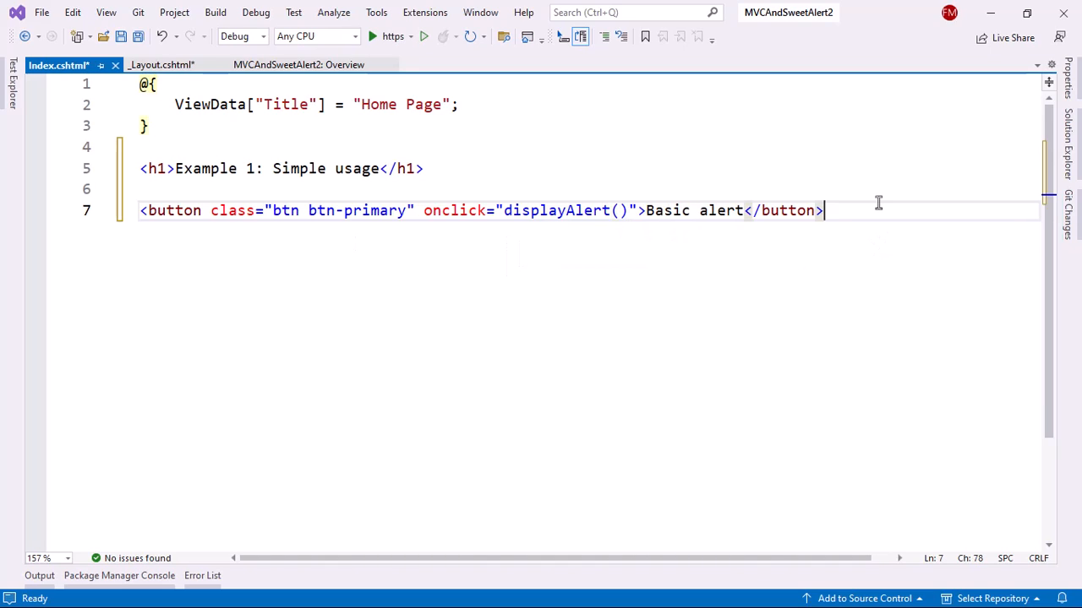
type("@section Scripts{")
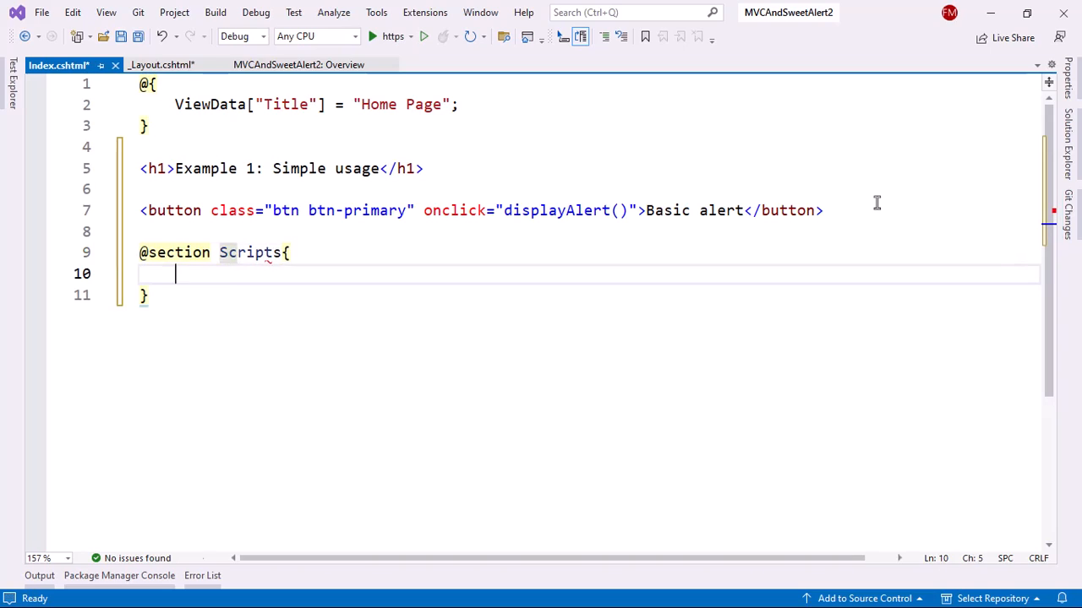
type("<script>")
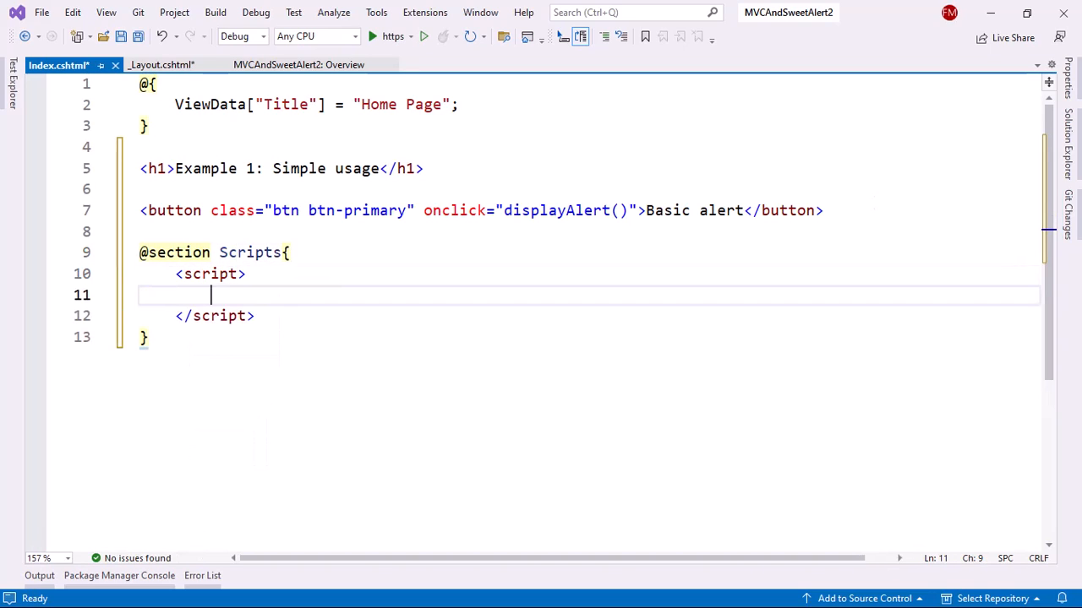
Write the displayAlert function calling Swal.fire("Example with SweetAlert2")
double_click(556, 211)
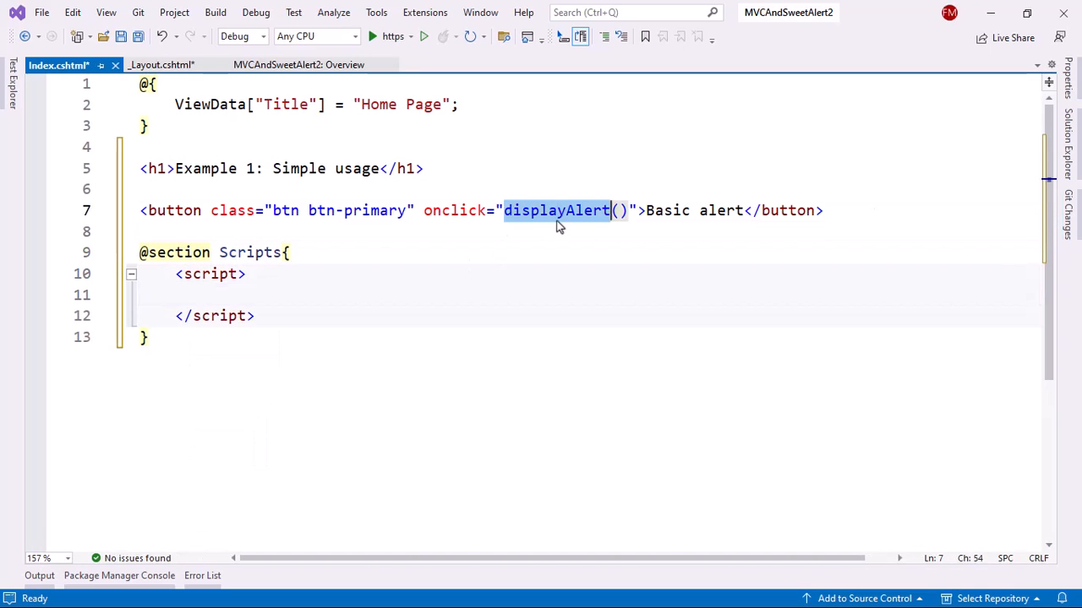
type("function")
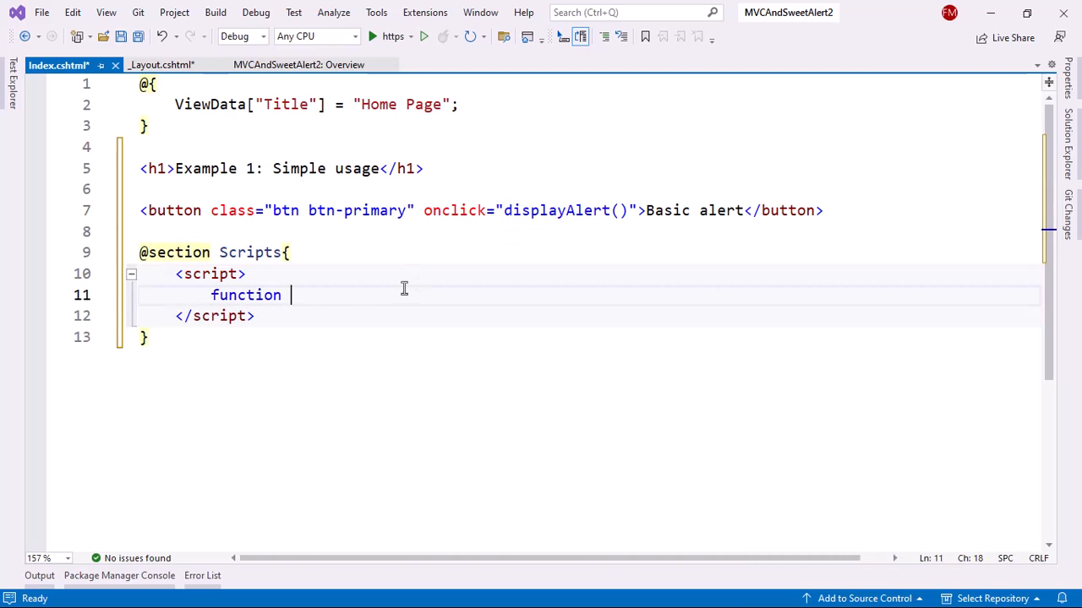
type("displayAlert(){")
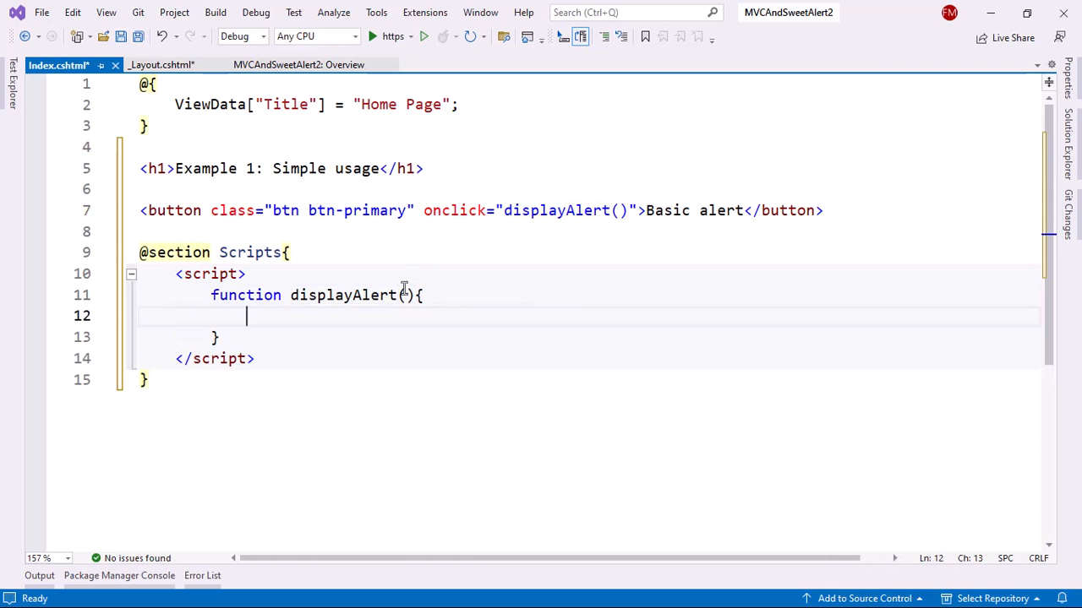
type("S")
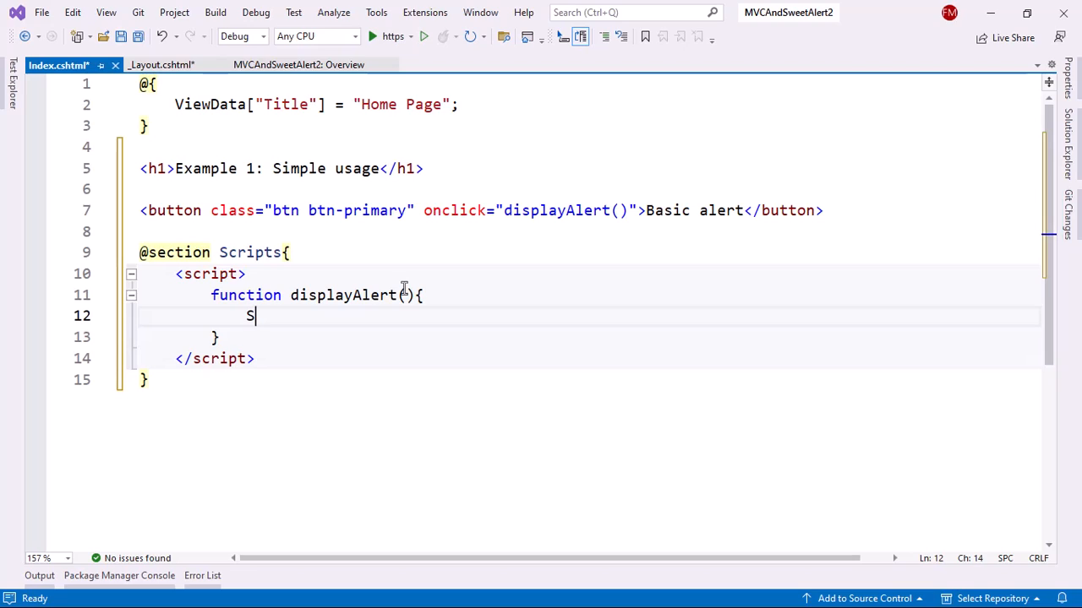
type("wal.f")
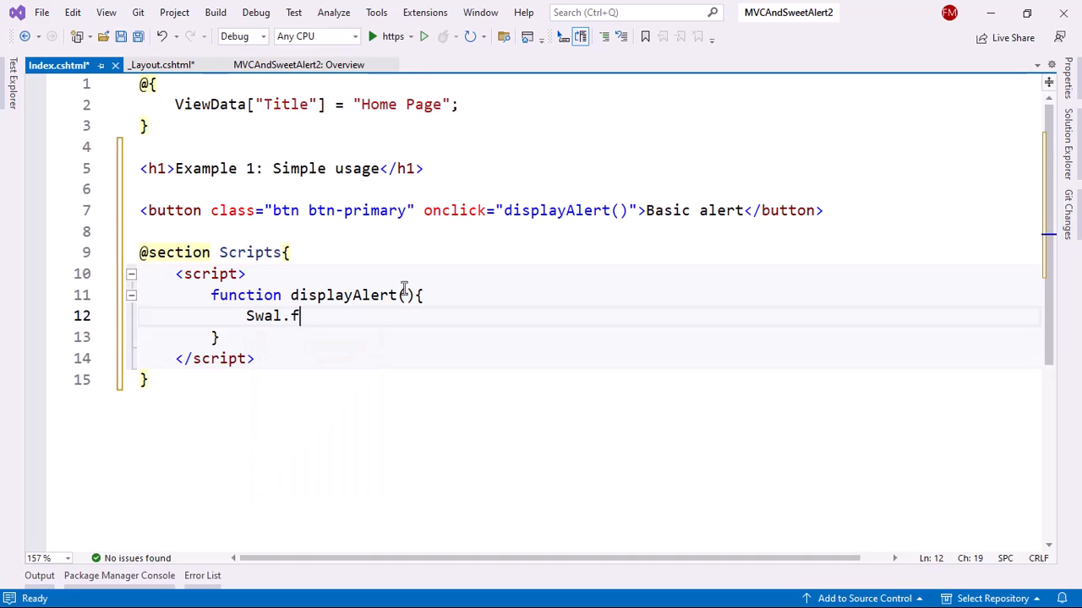
type("ire(\"Example with SweetAlert2\")")
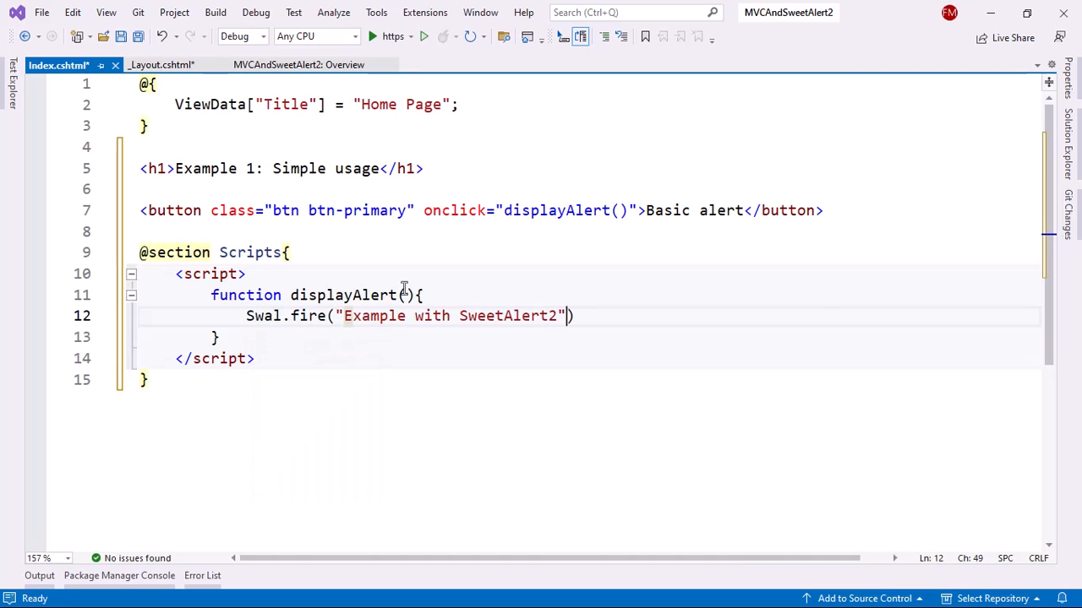
type(");")
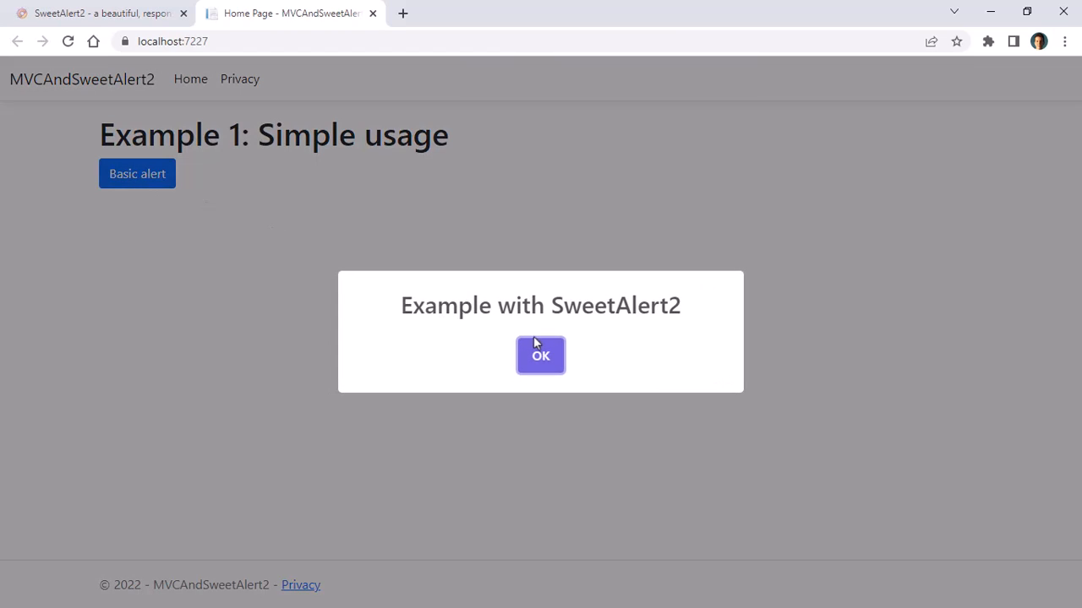
Dismiss the 'Example with SweetAlert2' popup and return to the SweetAlert2 documentation tab
left_click(540, 355)
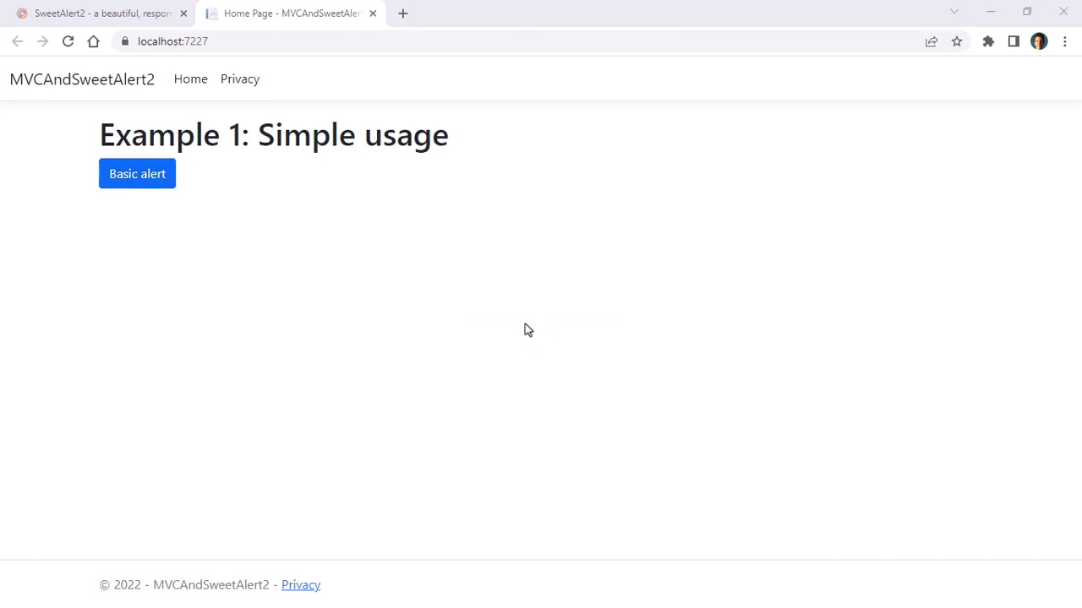
left_click(97, 12)
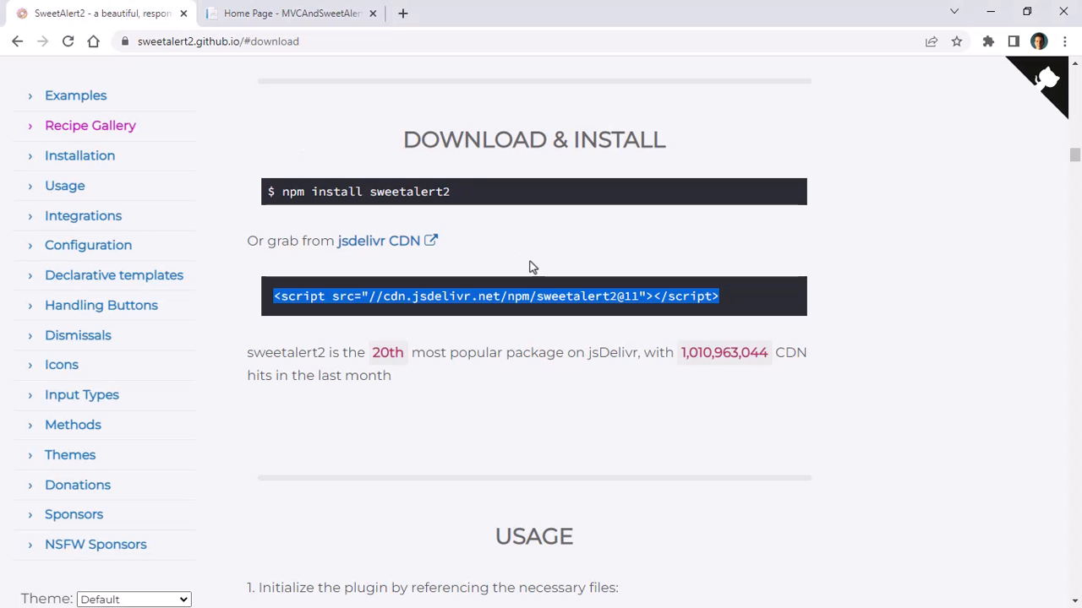
left_click(75, 95)
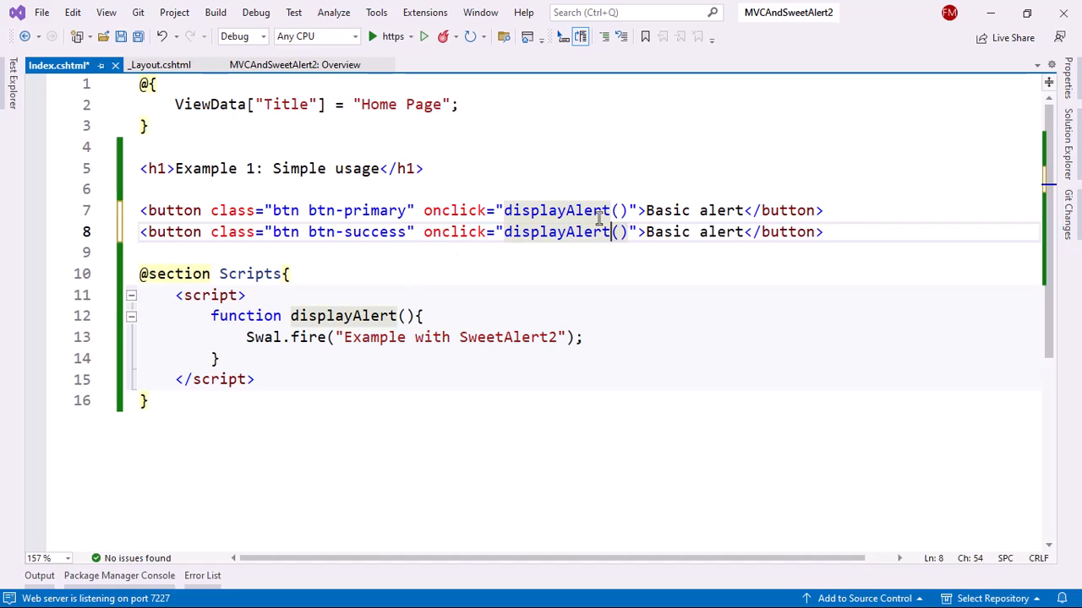
Make the second button call displayAlertSuccess, firing Swal.fire('Excellent', 'Good job!', 'success')
type("Success")
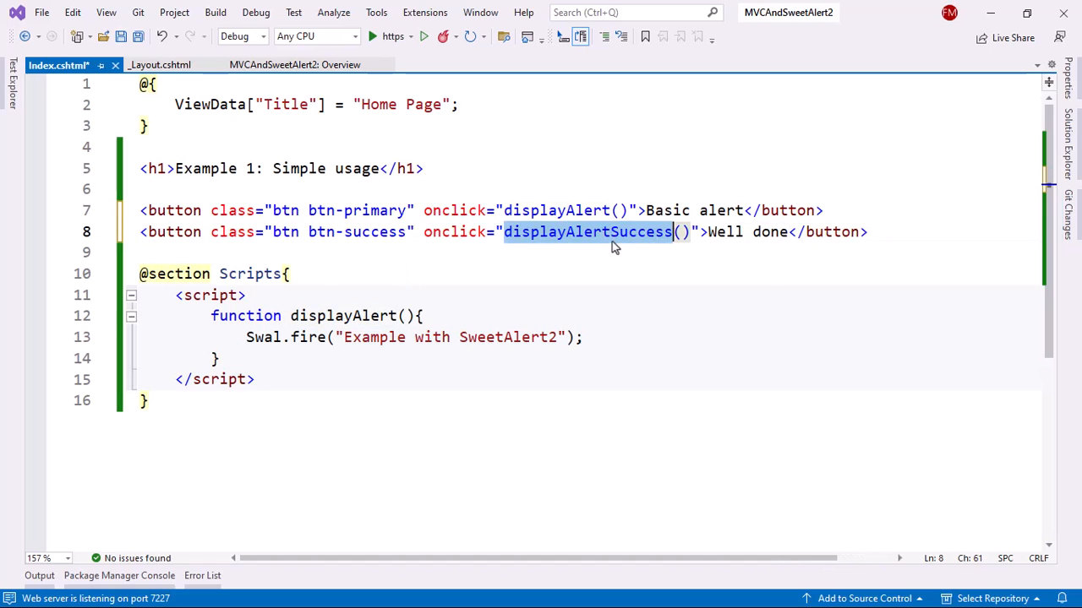
type("function displayAlertSuccess(){")
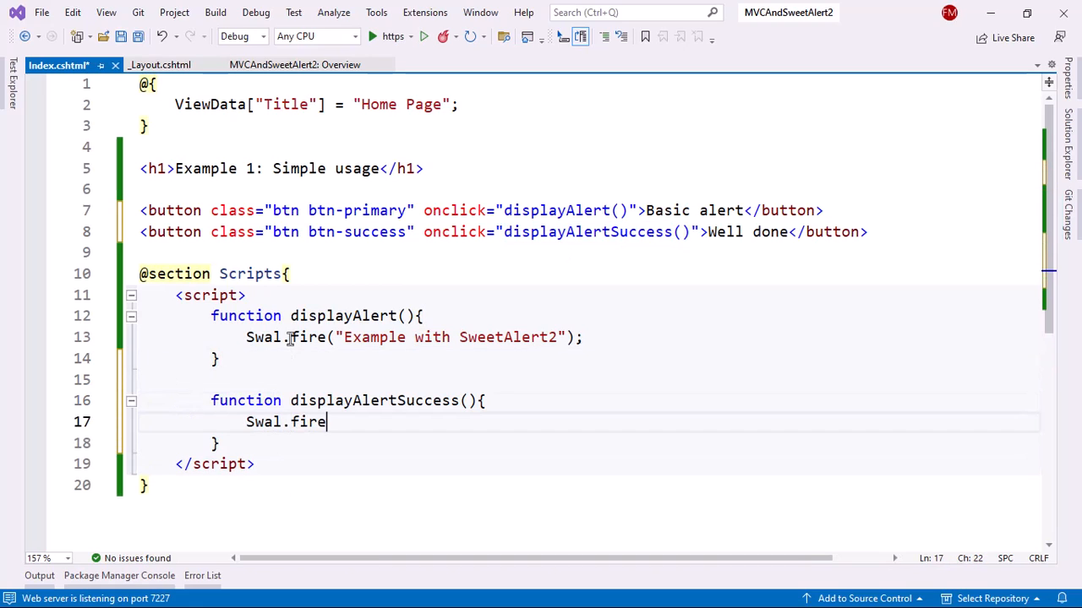
type("('')")
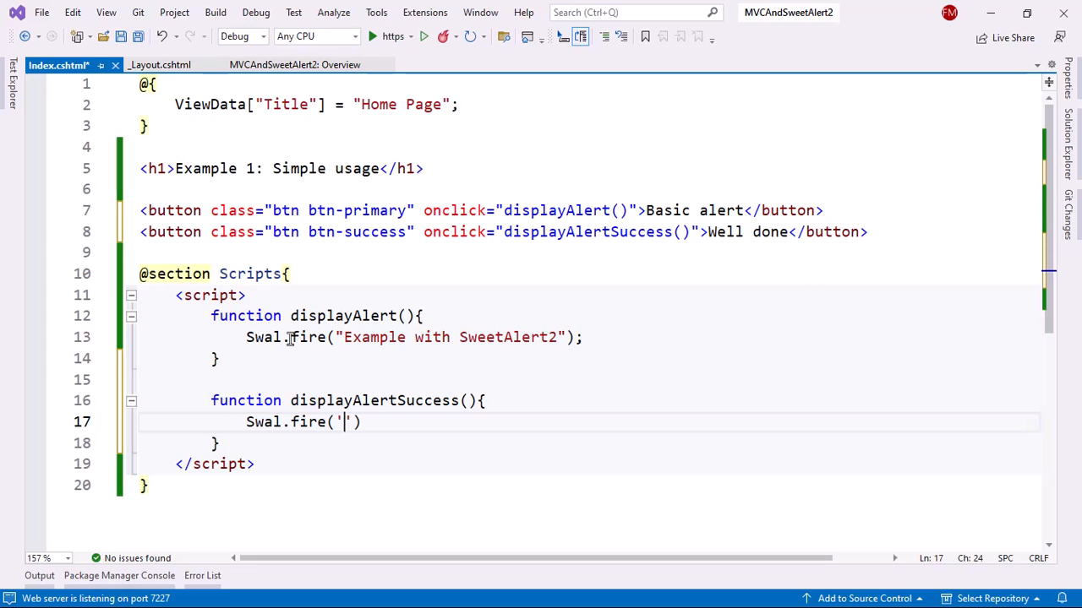
type("Excellent")
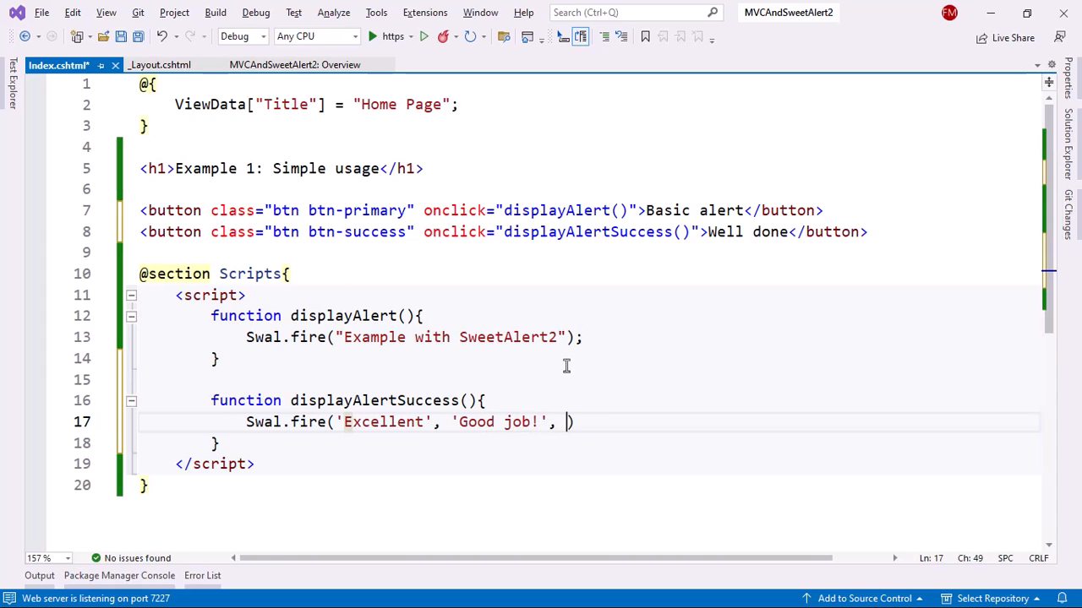
type("'")
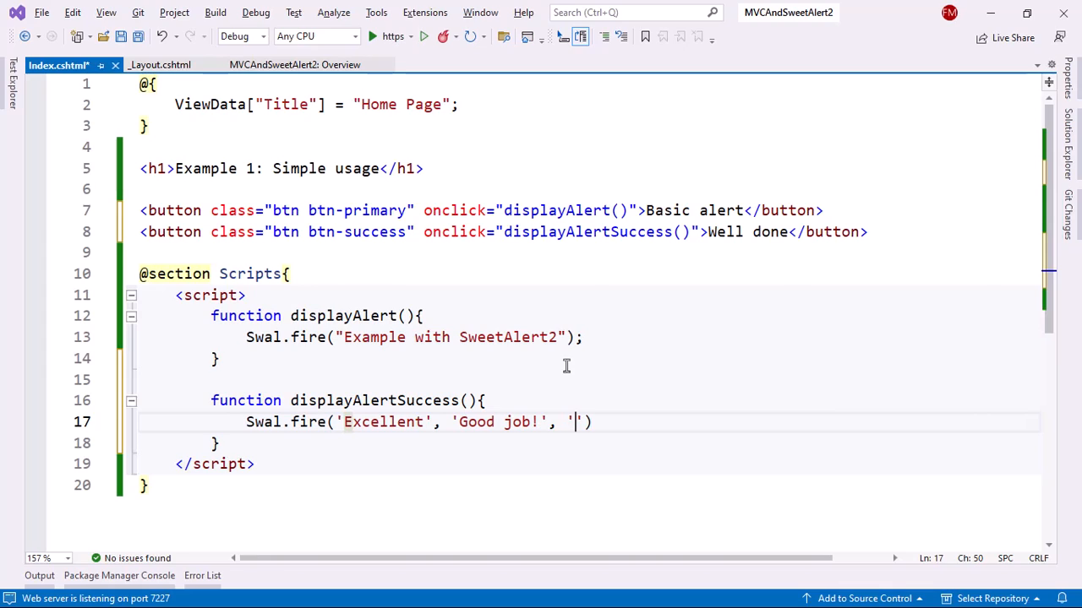
type("succ")
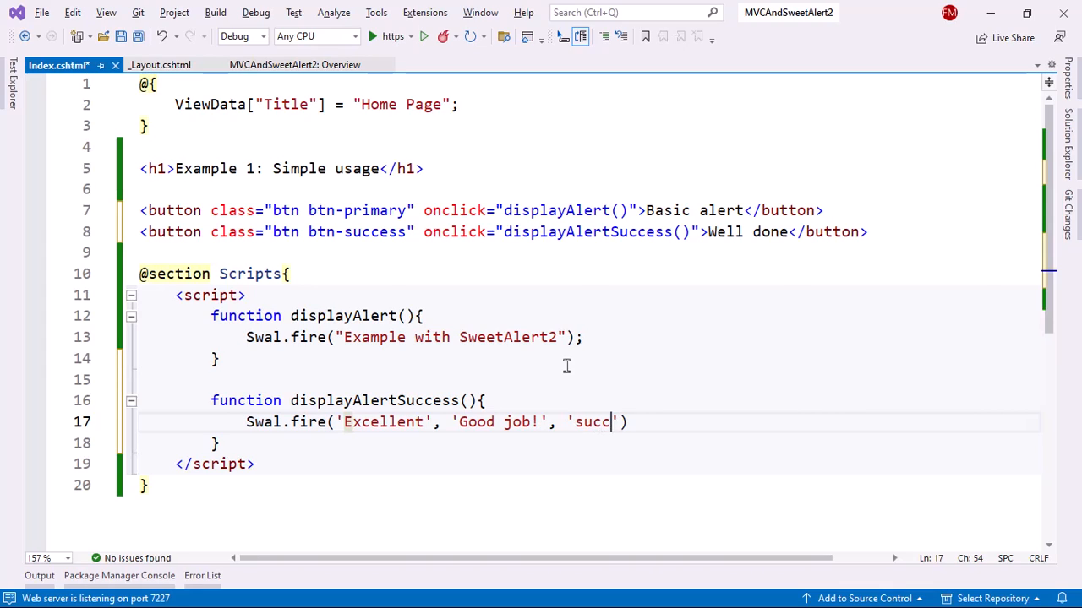
type("ess")
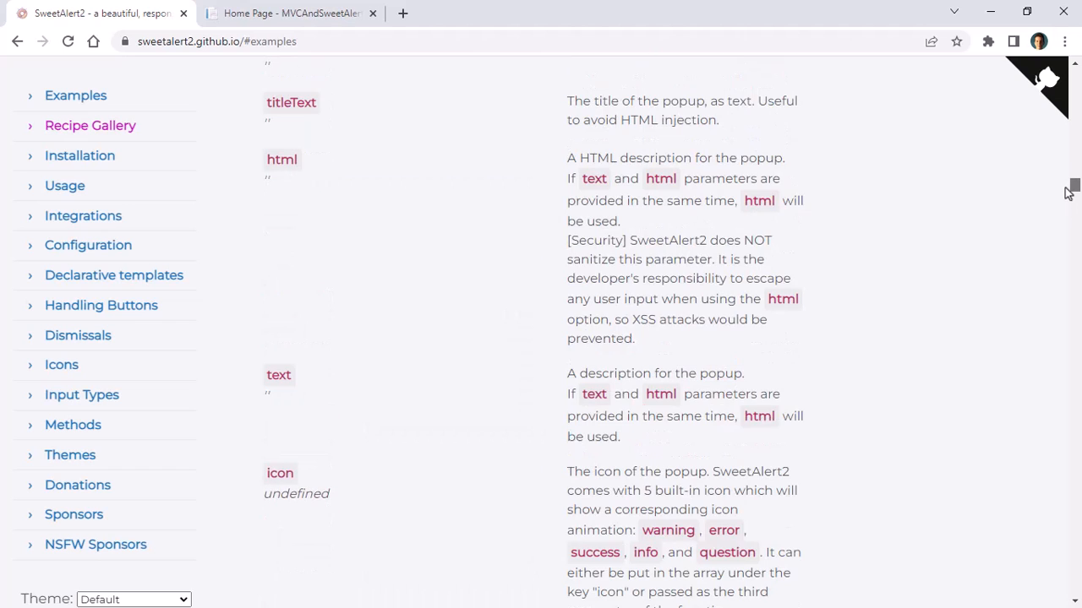
scroll("down", 3)
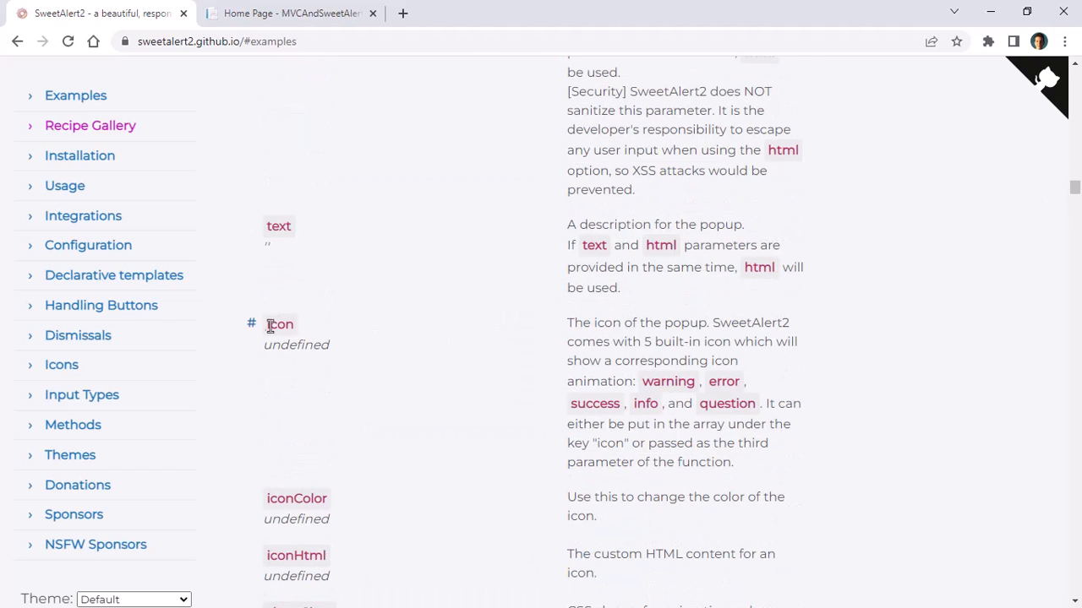
mouse_move(619, 403)
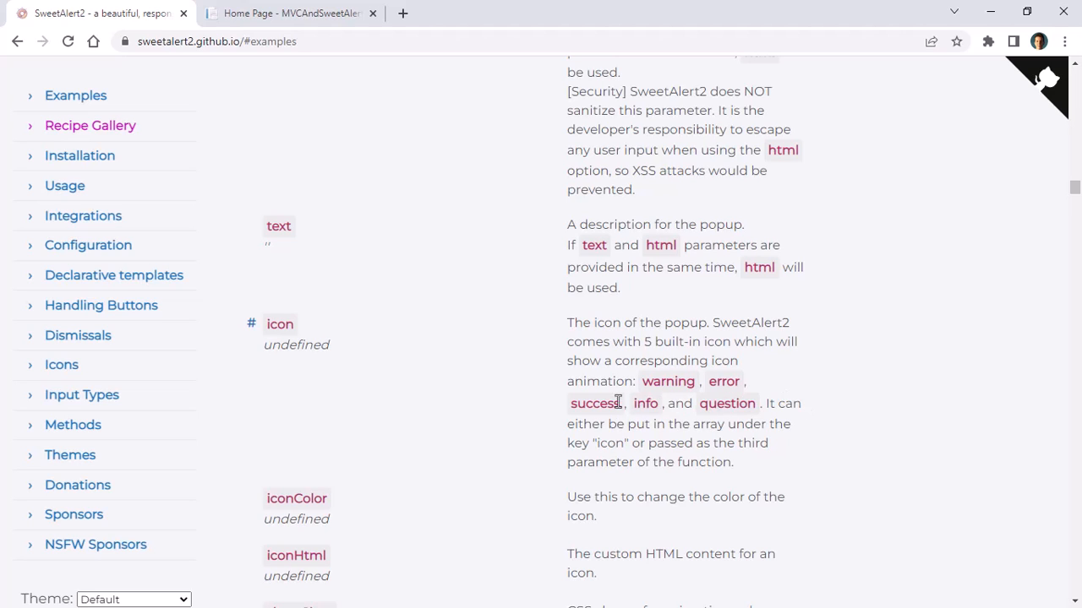
double_click(595, 403)
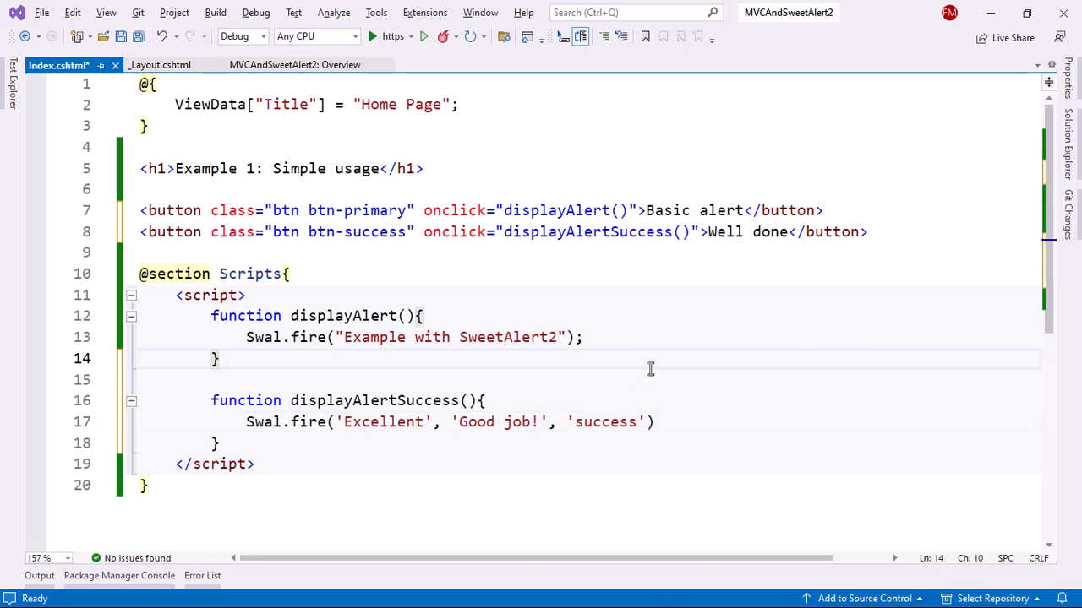
Save the changes, then trigger and dismiss the Excellent alert from the Well done button
key("ctrl+s")
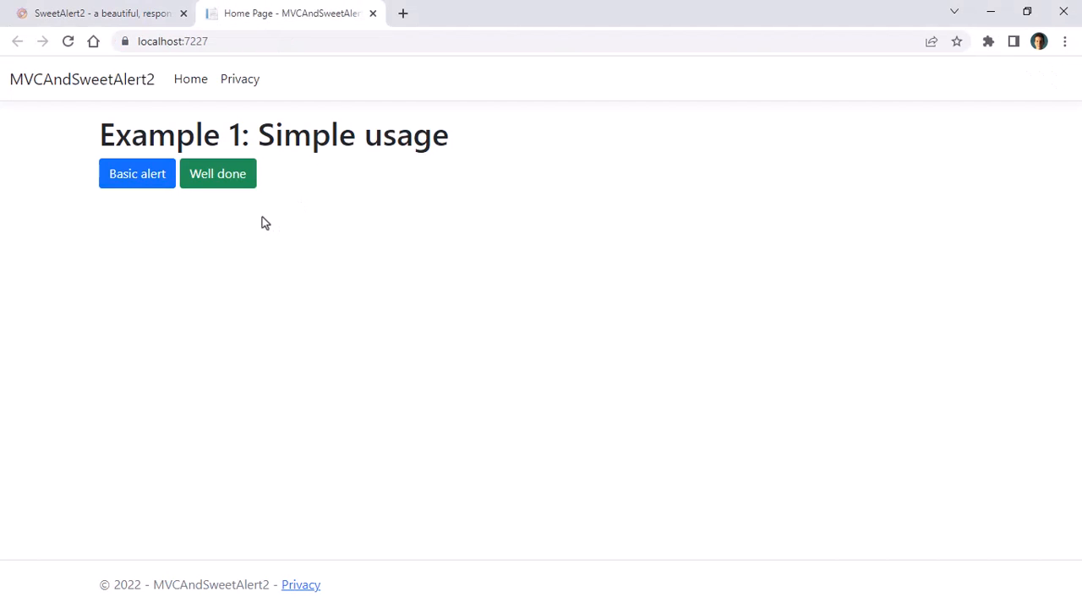
left_click(217, 173)
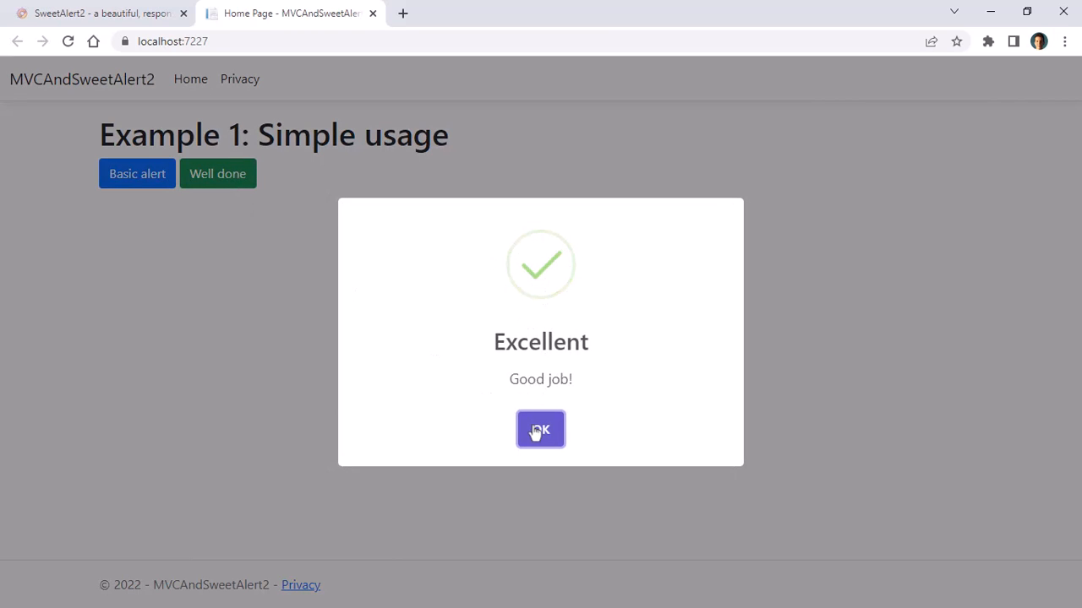
left_click(540, 430)
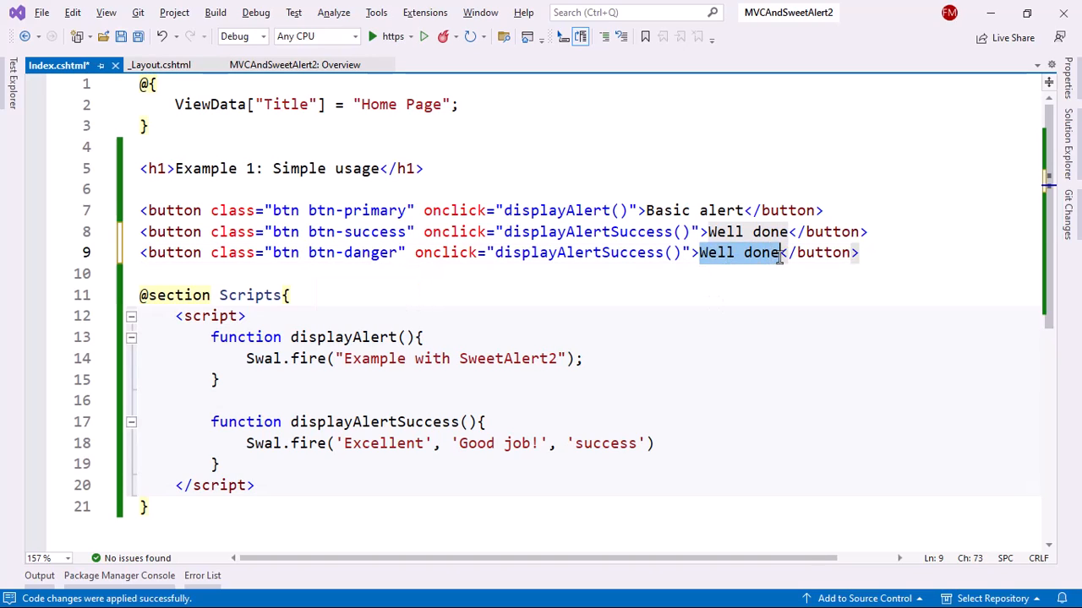
Make the third button 'Error', calling displayAlertError with 'There has been an error' and the error icon
type("Error")
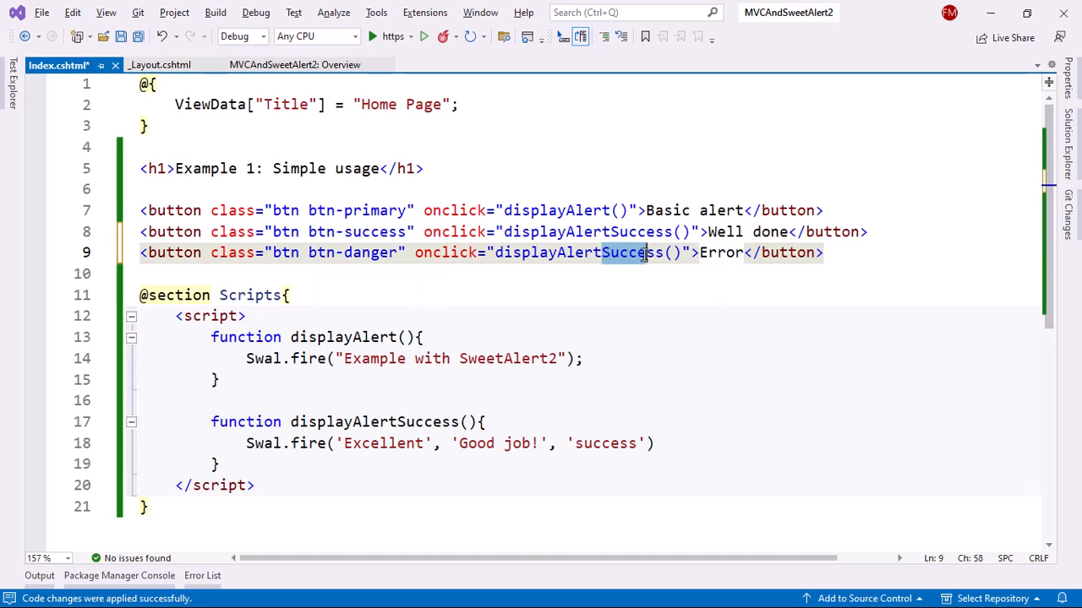
type("Error")
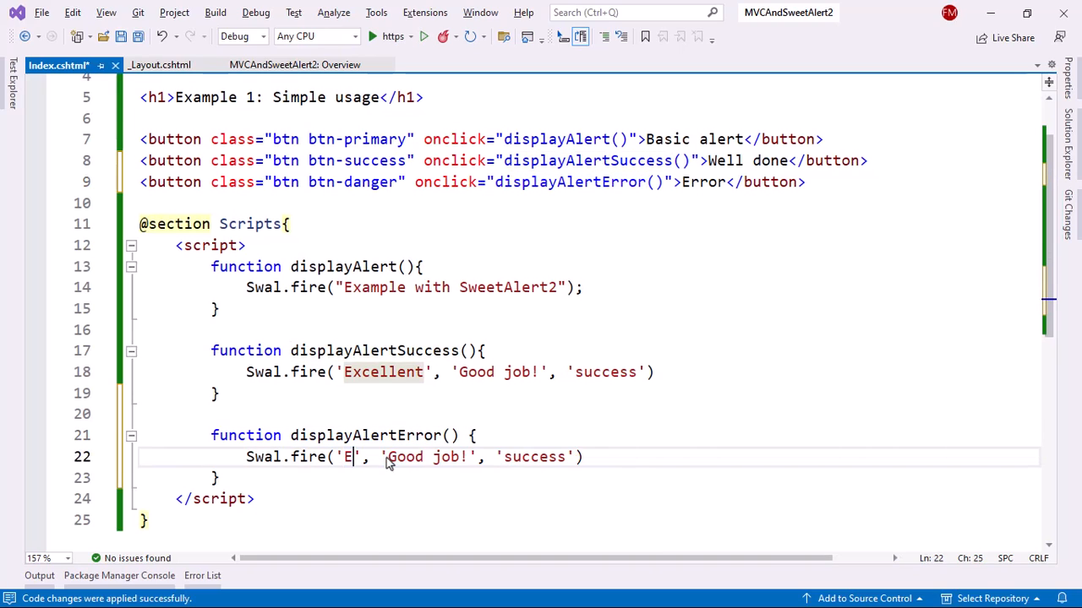
type("rror")
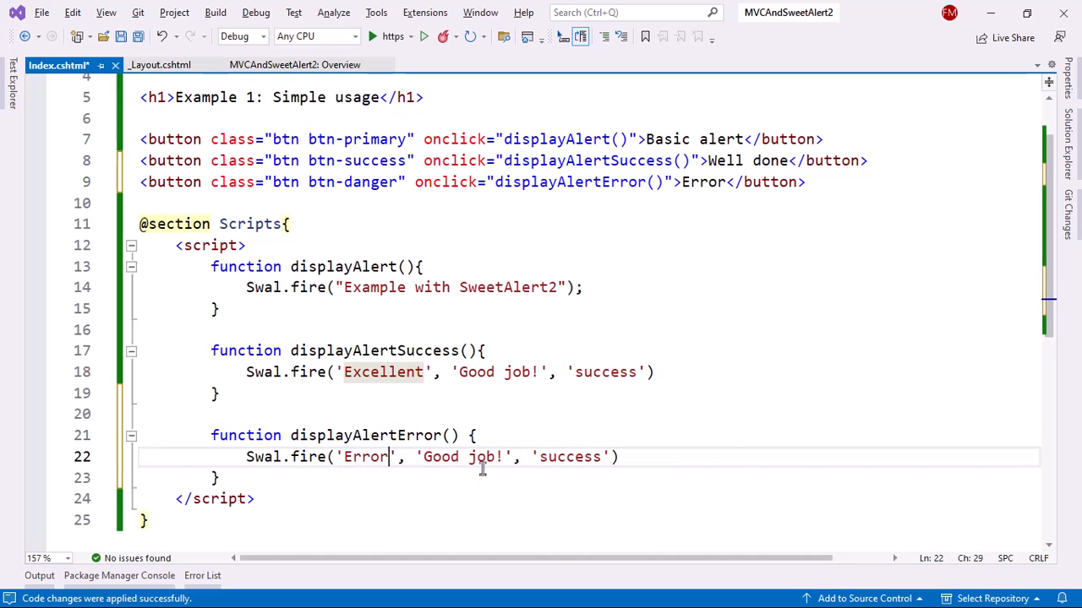
type("There has been an error")
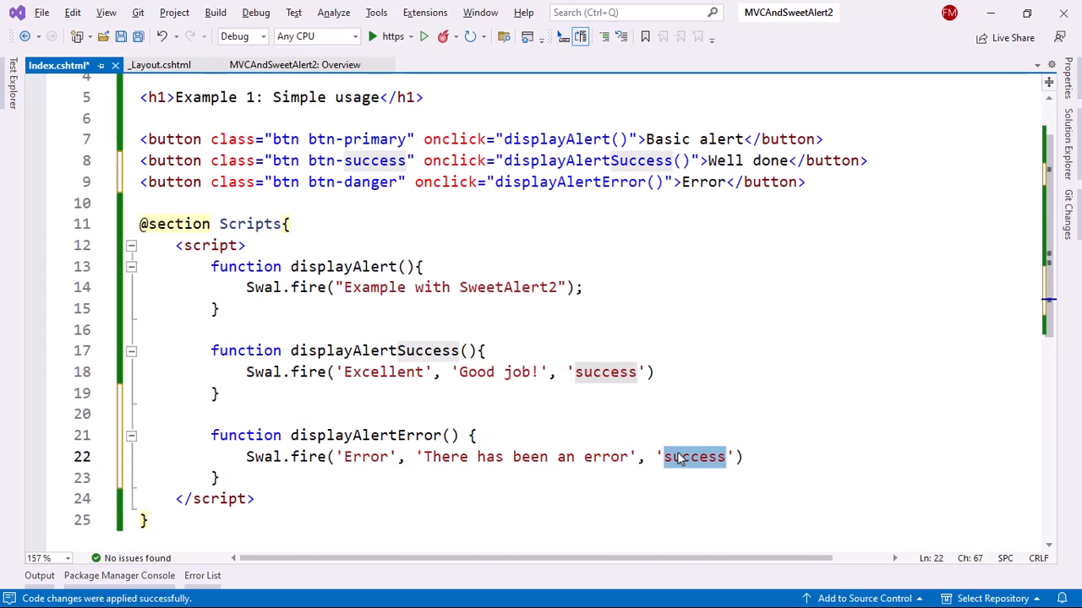
type("error")
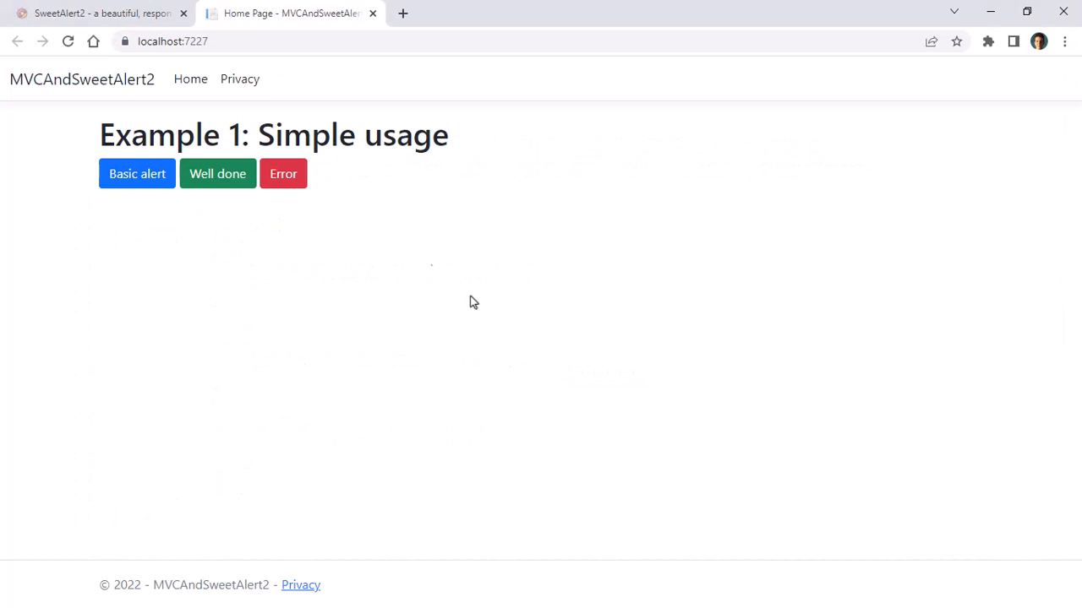
left_click(283, 174)
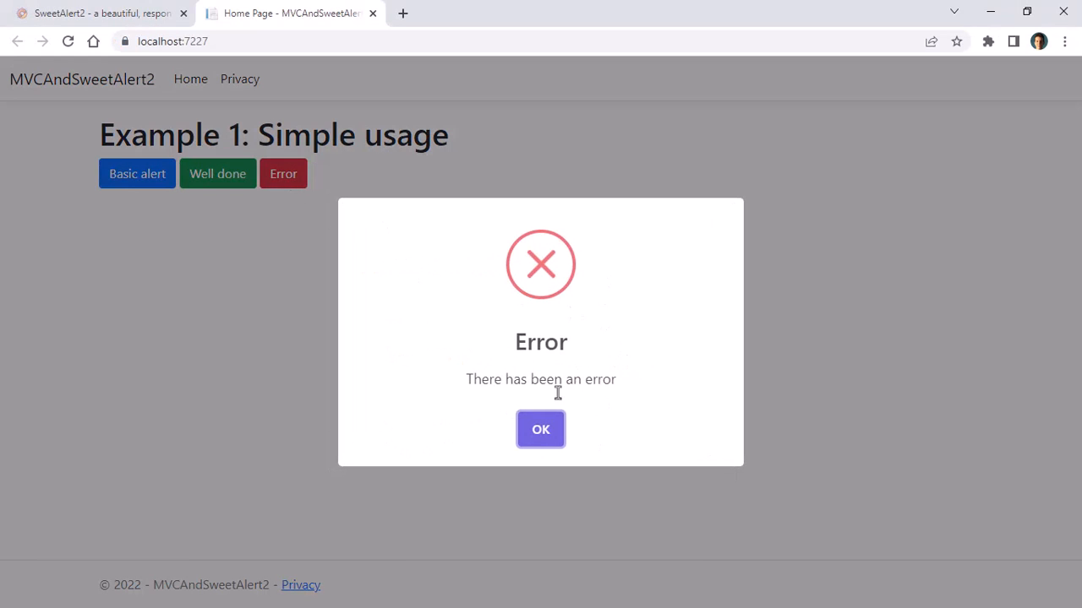
left_click(540, 429)
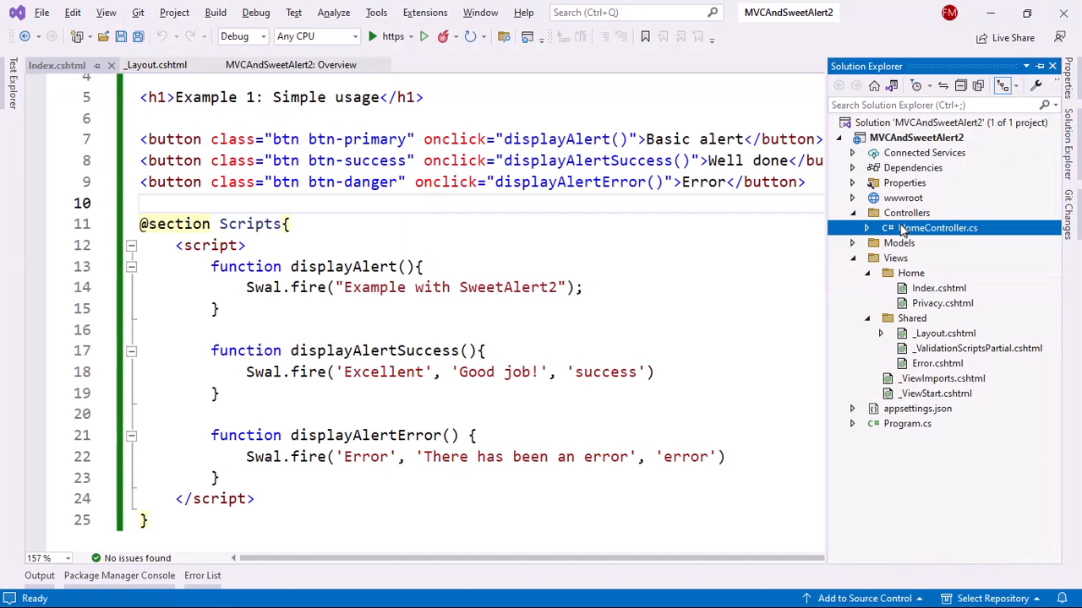
In HomeController.cs, add [HttpPost] Index(string Name) returning RedirectToAction("Completed", new { Name })
double_click(938, 227)
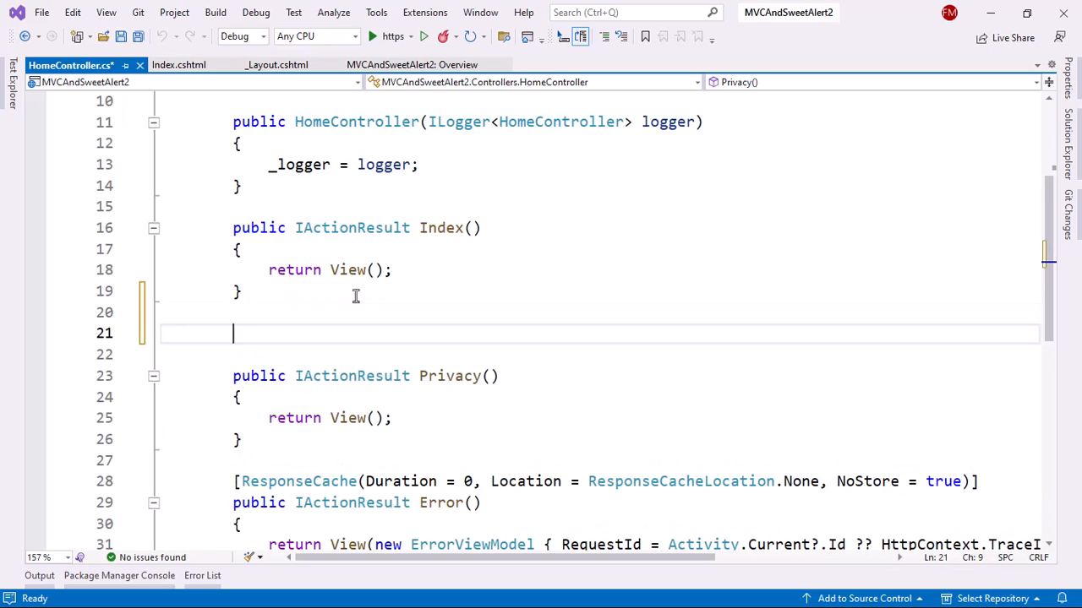
type("[Http]")
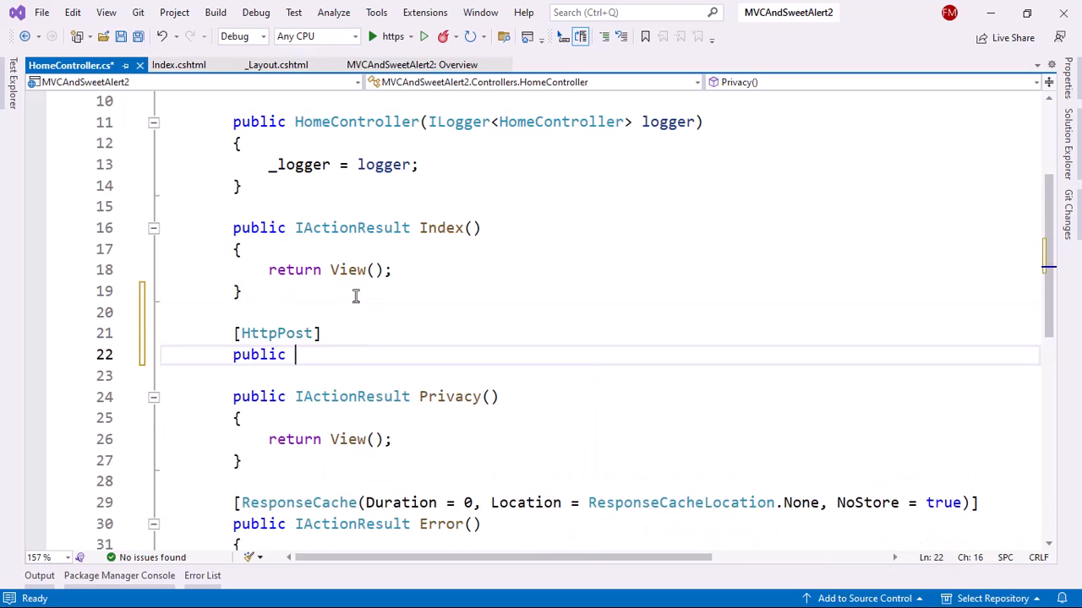
type("IActionResult")
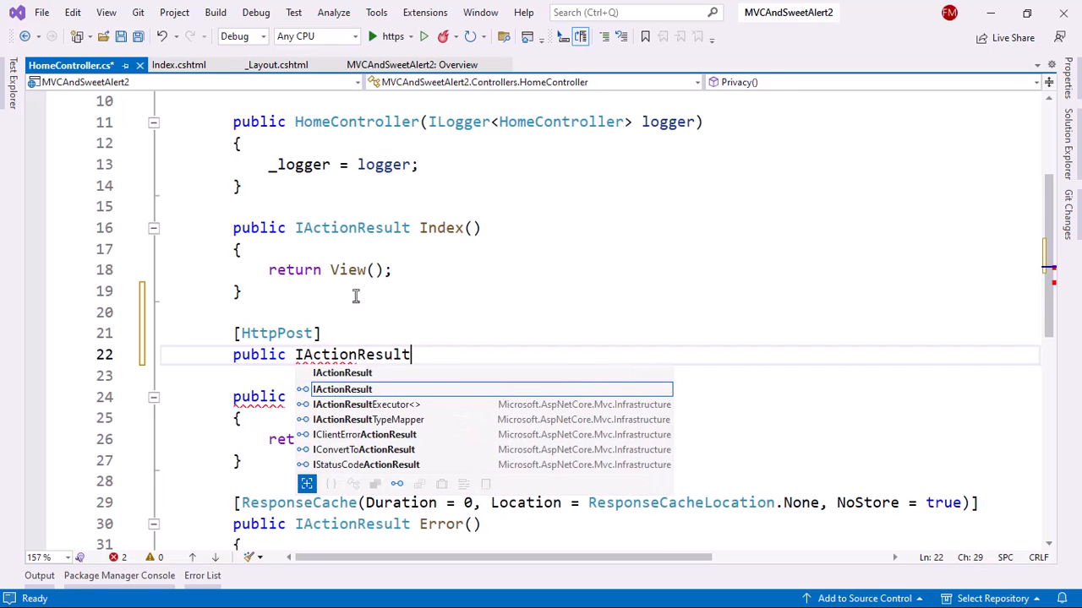
type("Index(string Name")
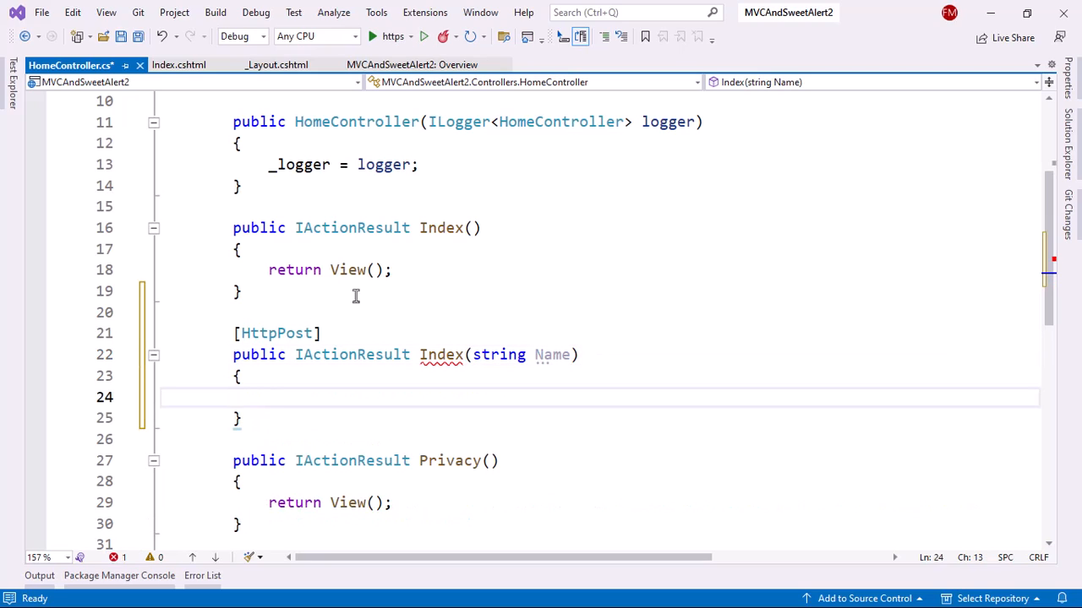
type("return")
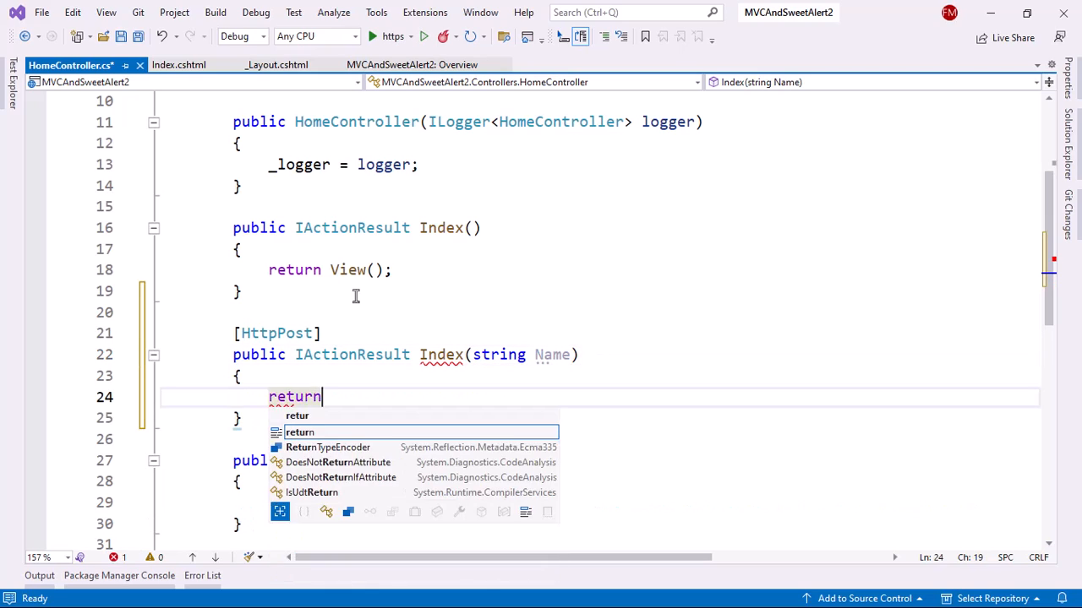
type("RedirectToAction(\"")
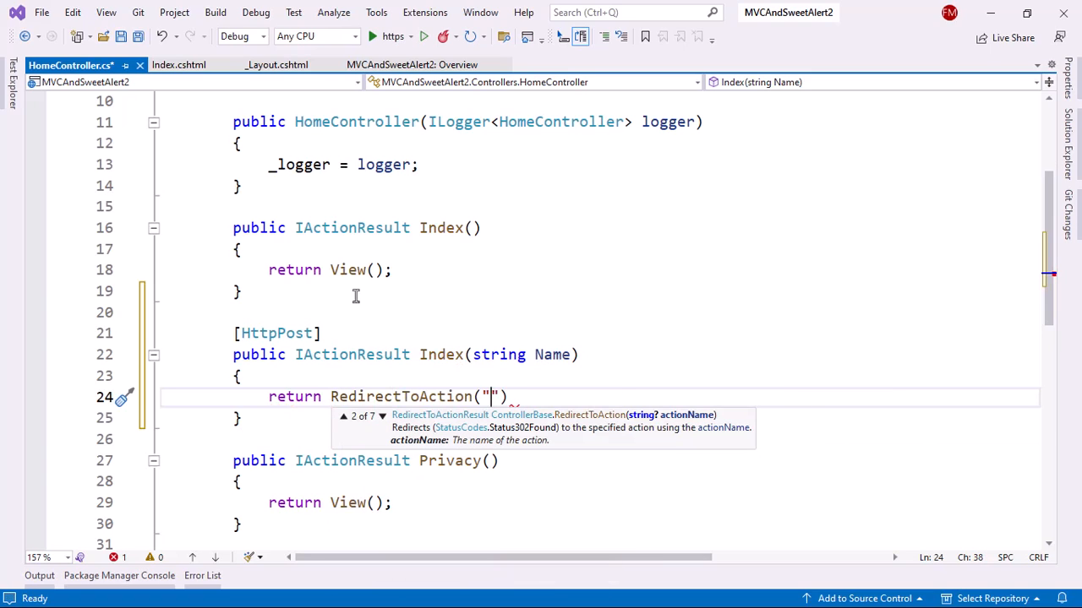
type("Completed")
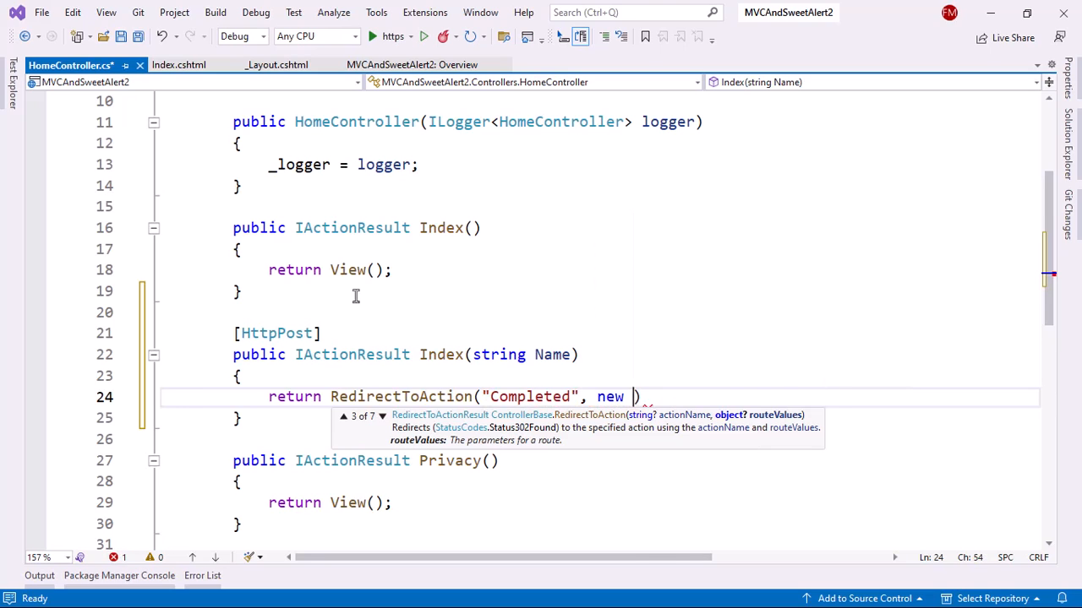
type("{ Name }")
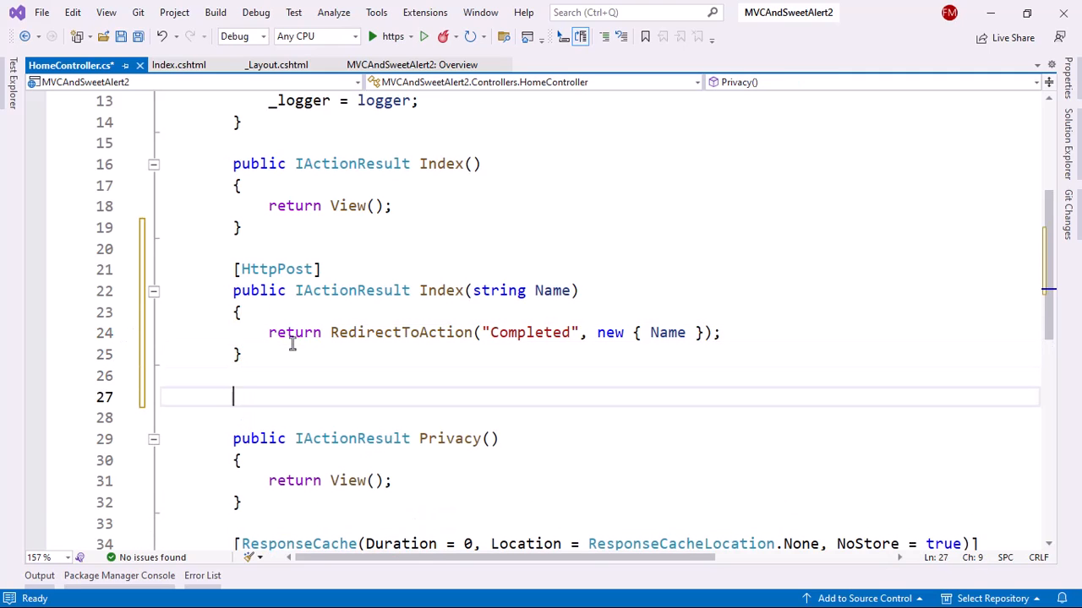
Start a public IActionResult Completed(string Name) action
type("public IActi")
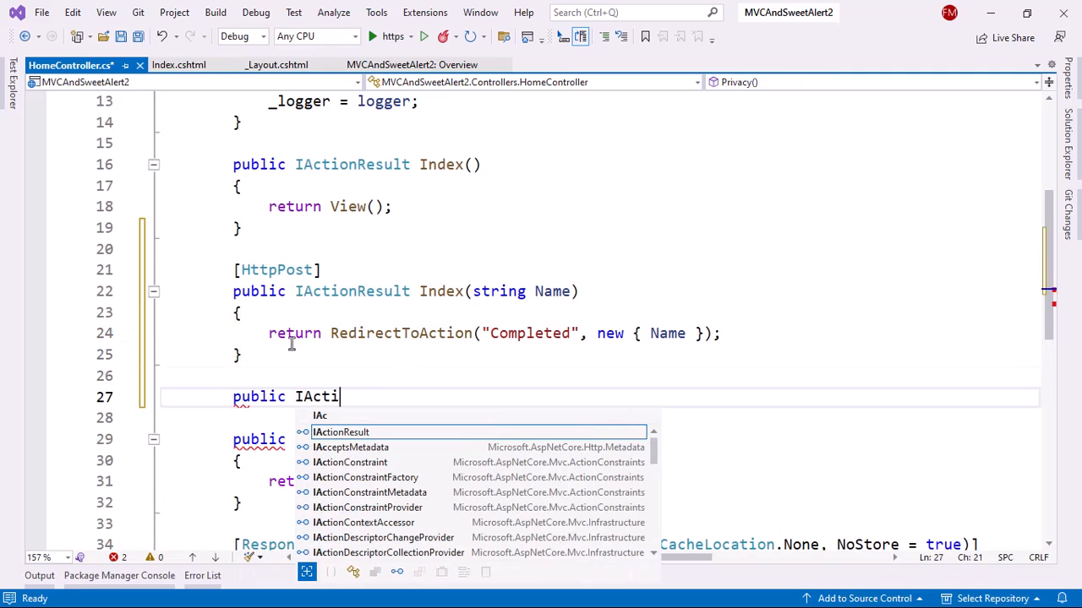
type("onResult Compl")
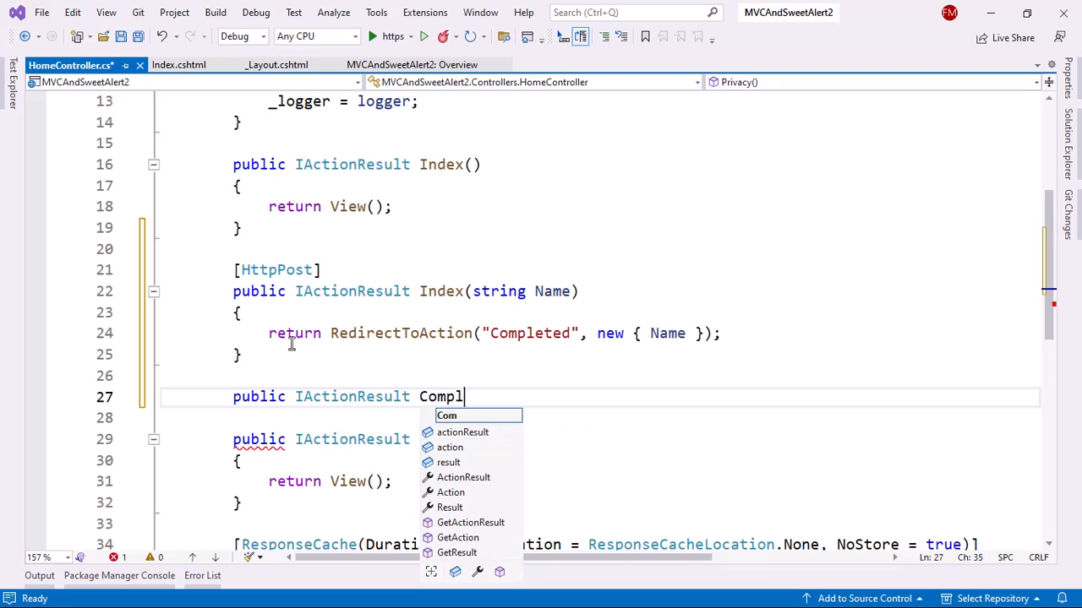
type("eted(string N")
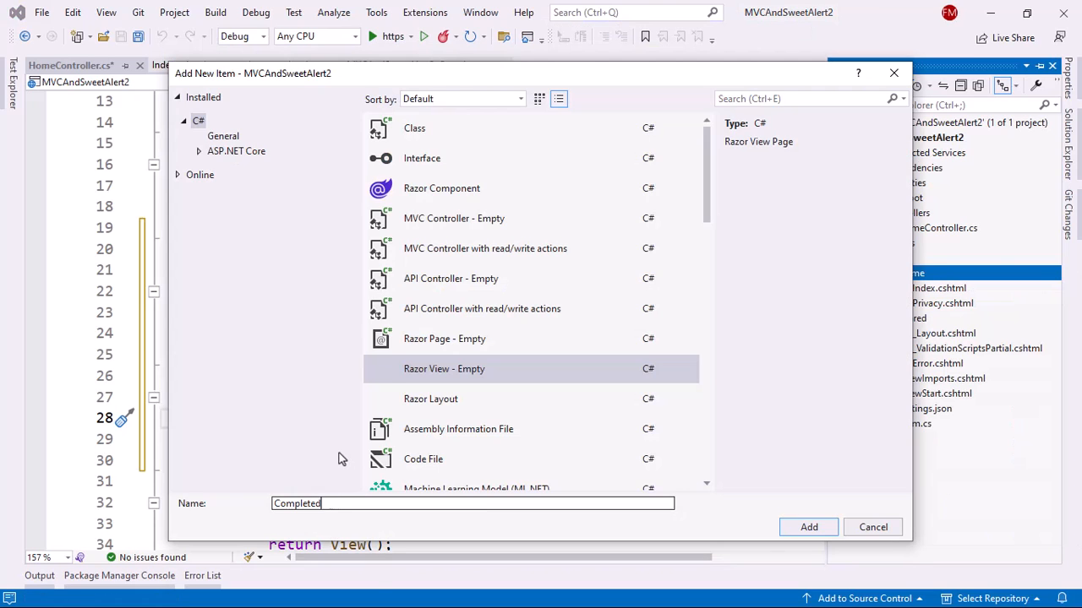
left_click(808, 527)
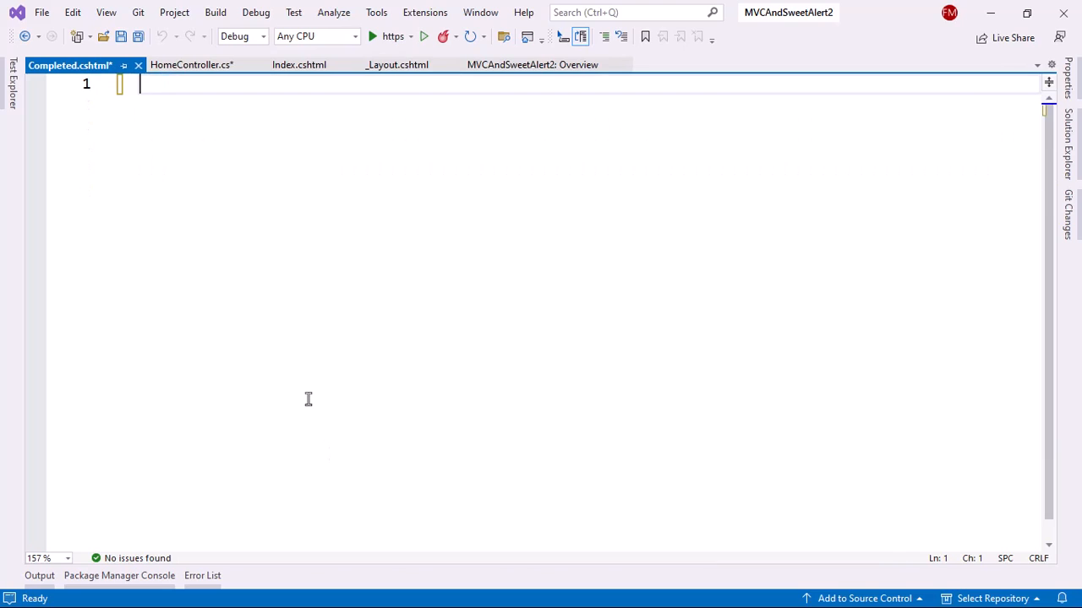
type("@model s")
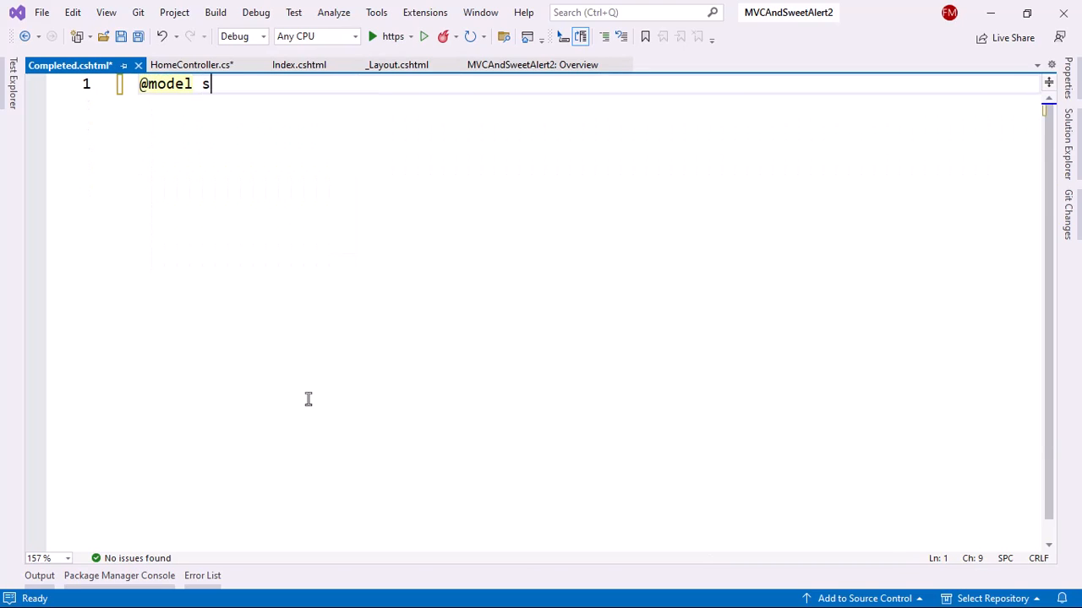
type("tring")
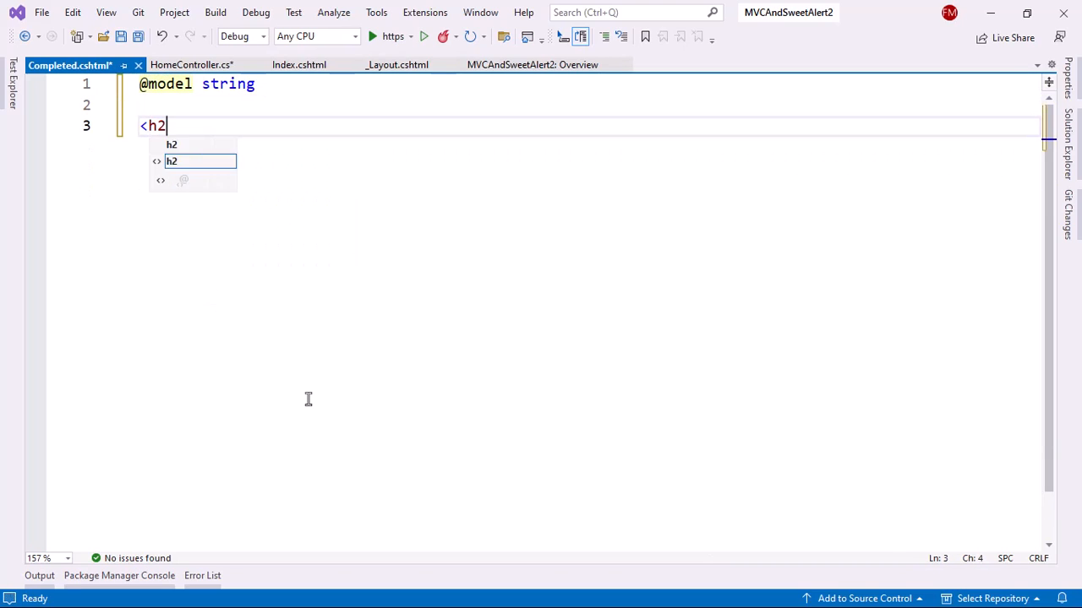
type(">Thanks for using my app, </h2>")
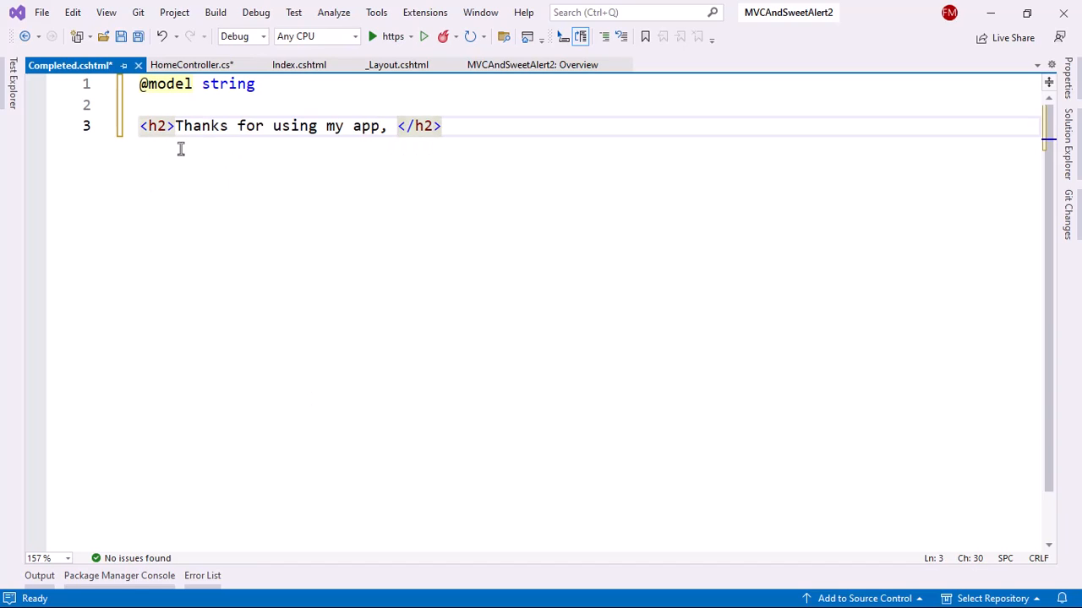
type("@Model")
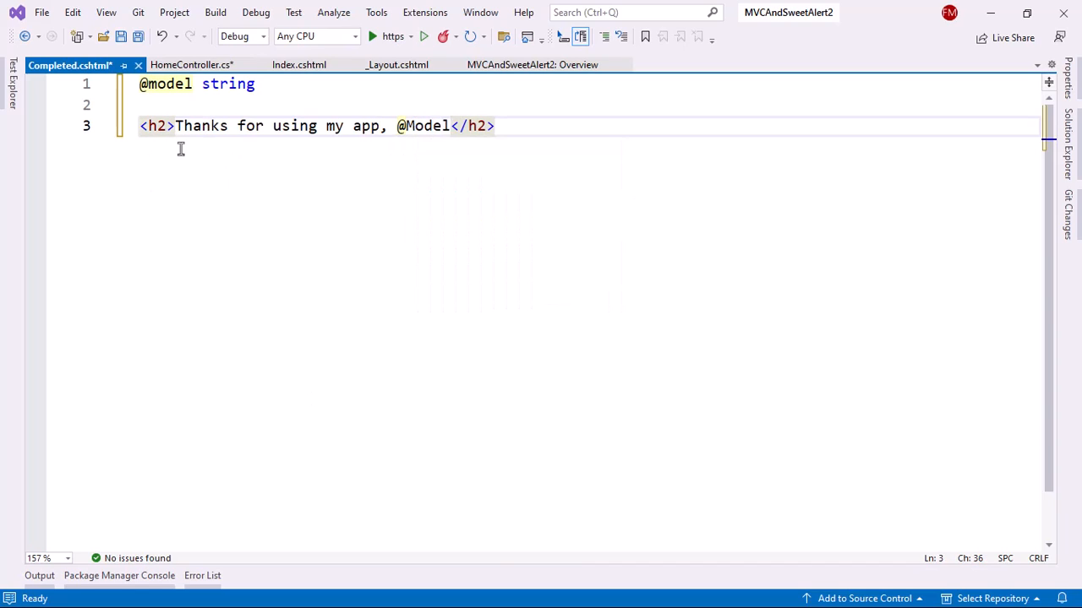
left_click(299, 64)
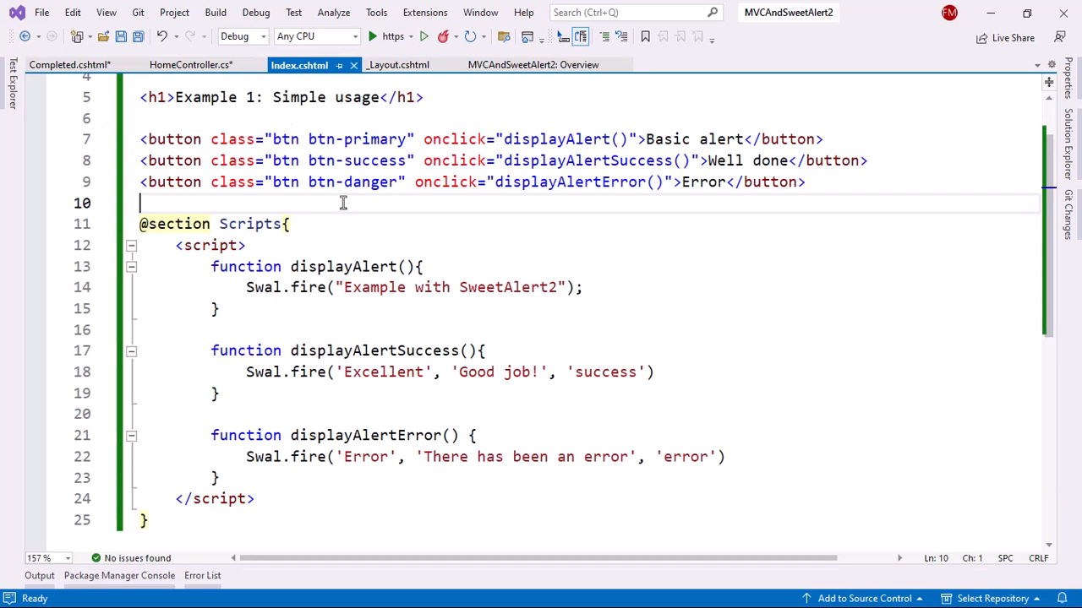
Start the post form with an mb-3 div and a 'Name' label of class form-label
type("<h")
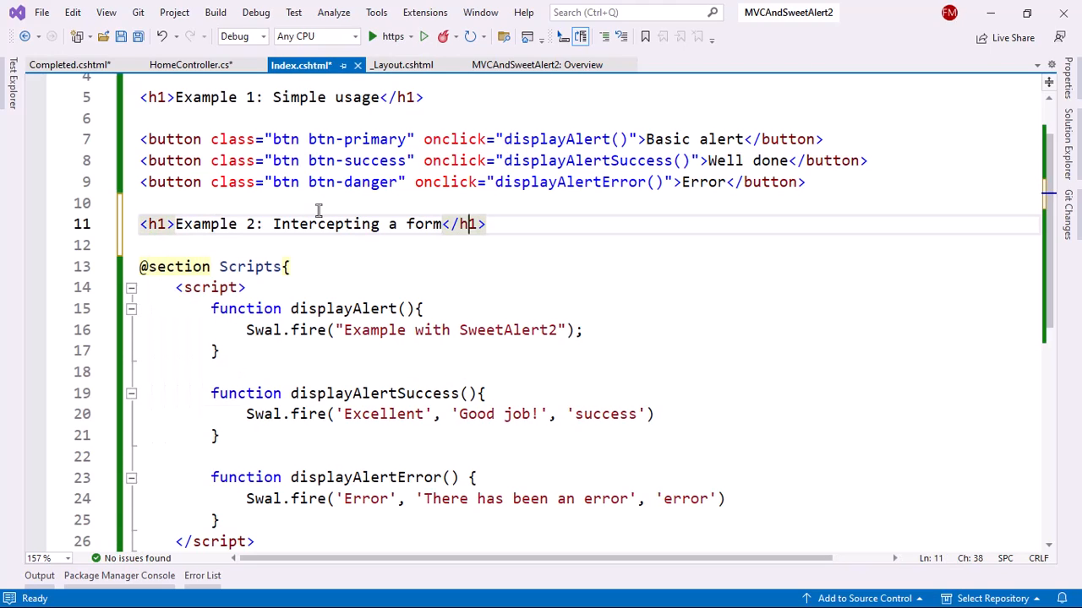
type("<form method=\"post\">")
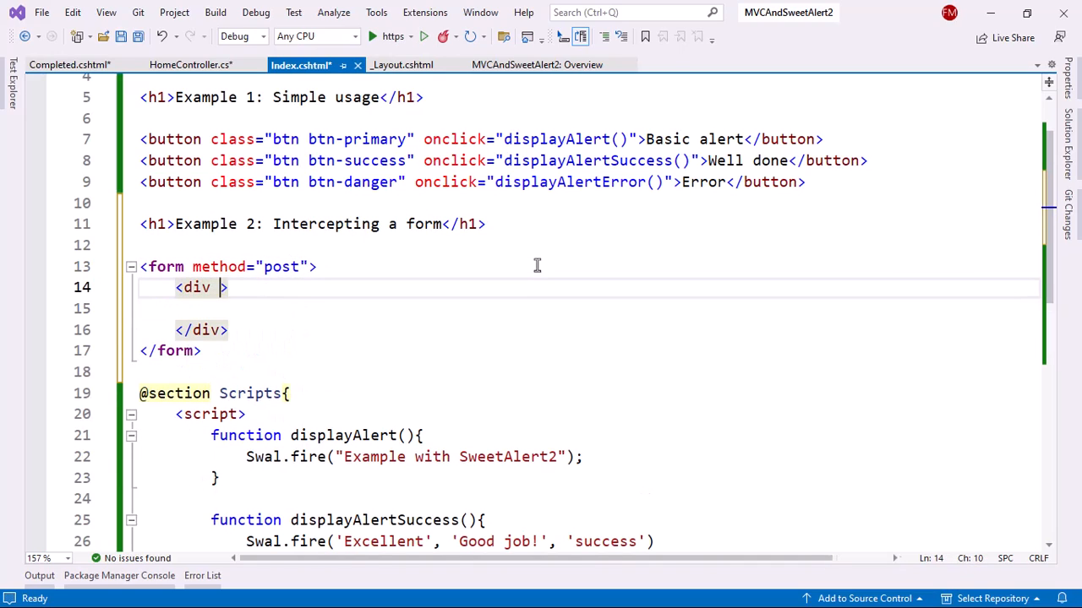
type("class=\"mb-3\">")
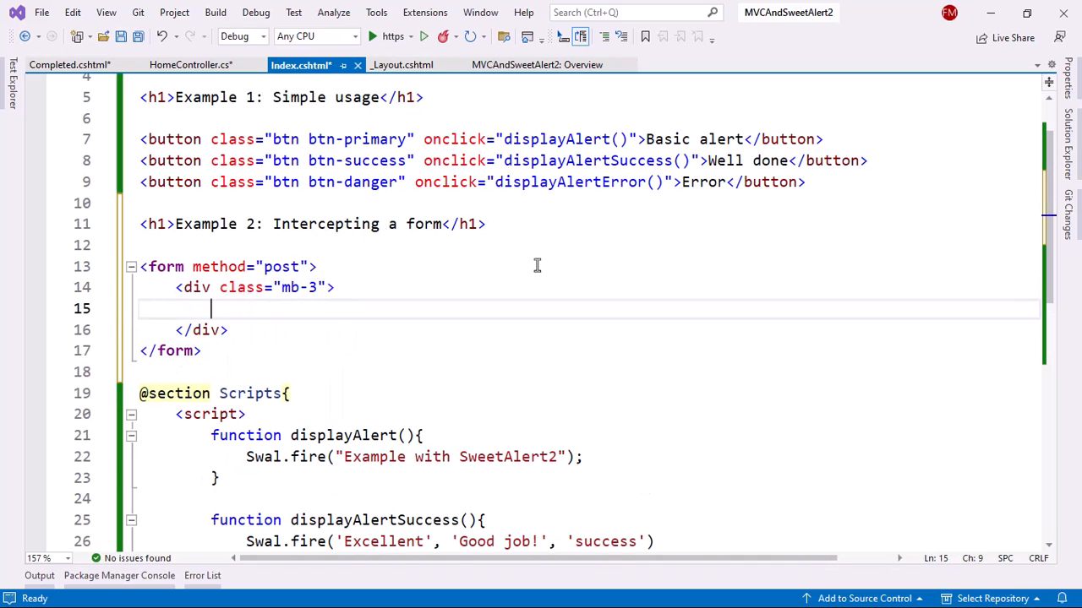
type("<label for=\"N\"></label>")
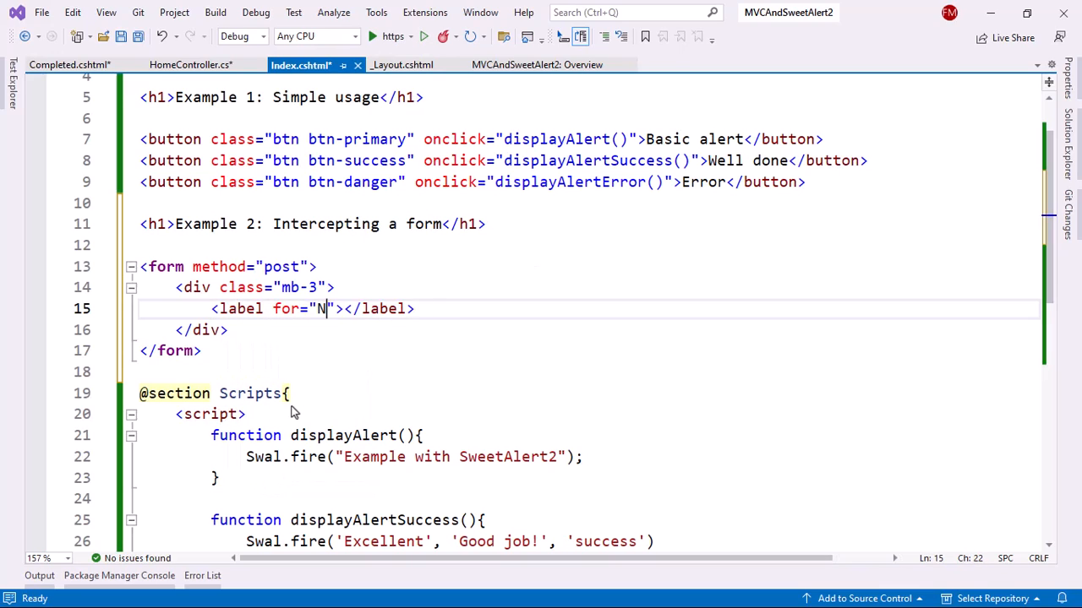
type("ame\" class")
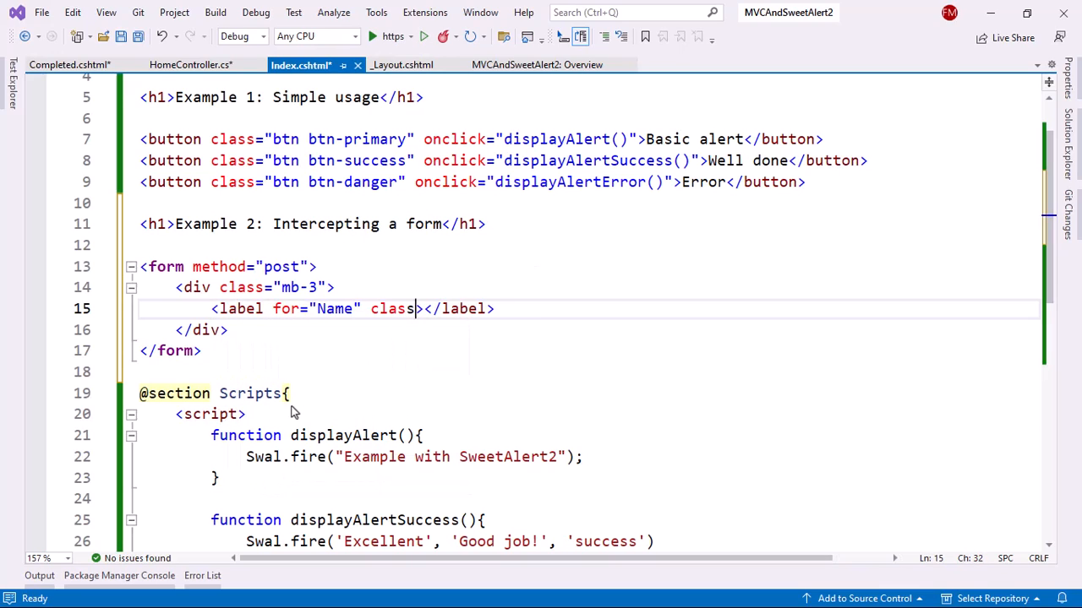
type("=\"form-label\"")
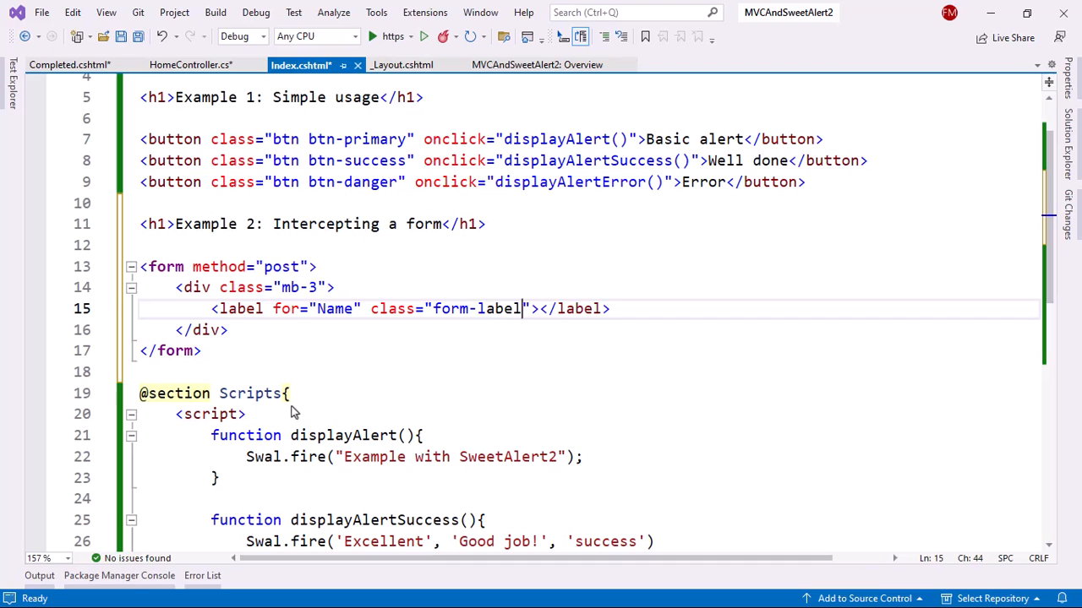
type("Name")
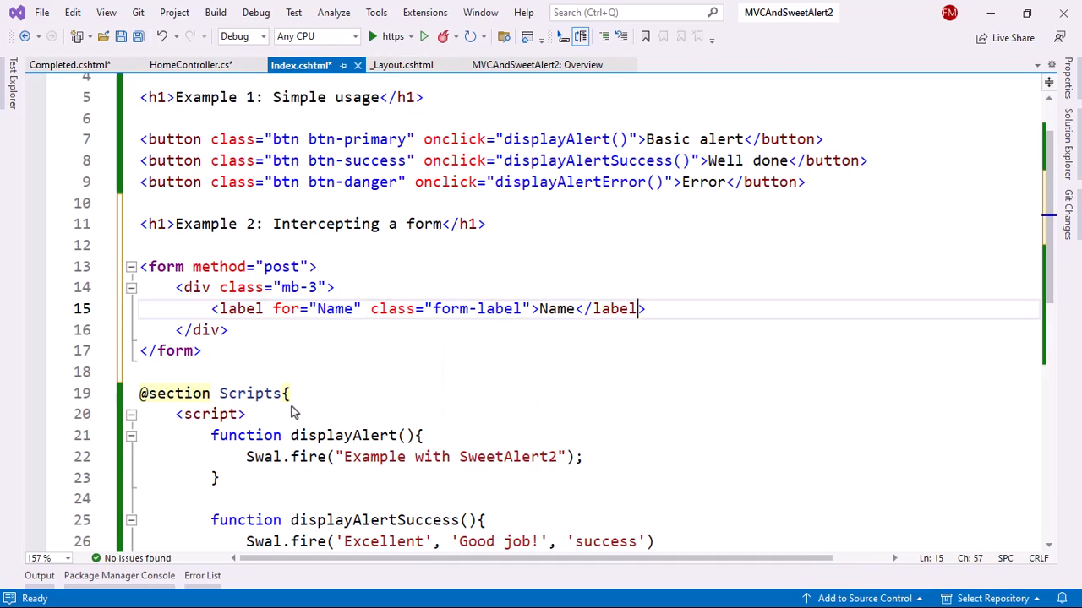
Add a text input named Name with class form-control and a Send submit button
type("<input ty")
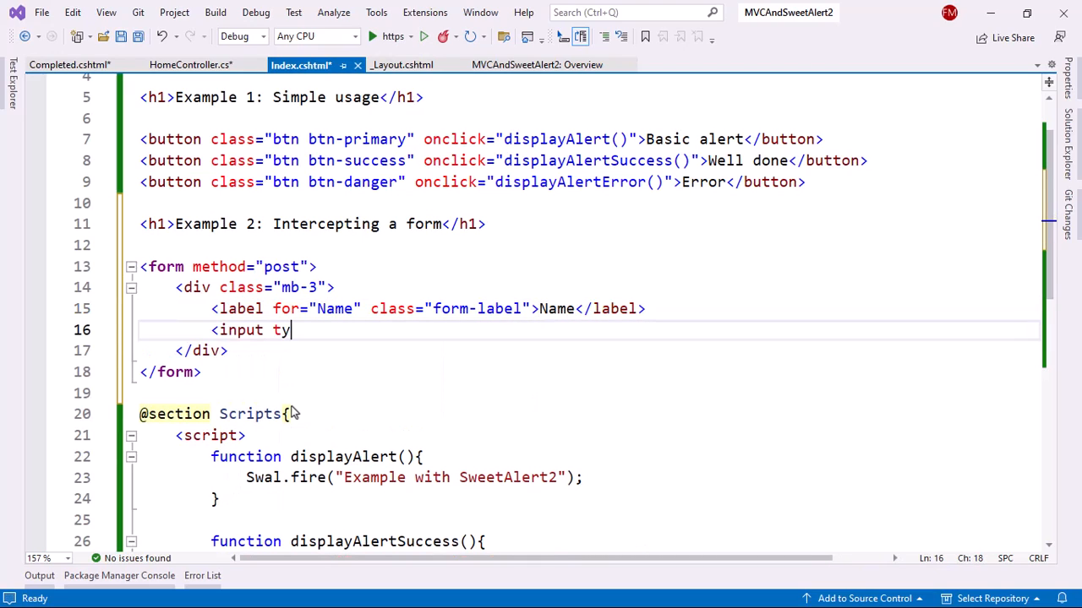
type("pe=\"text\" name=\"\"")
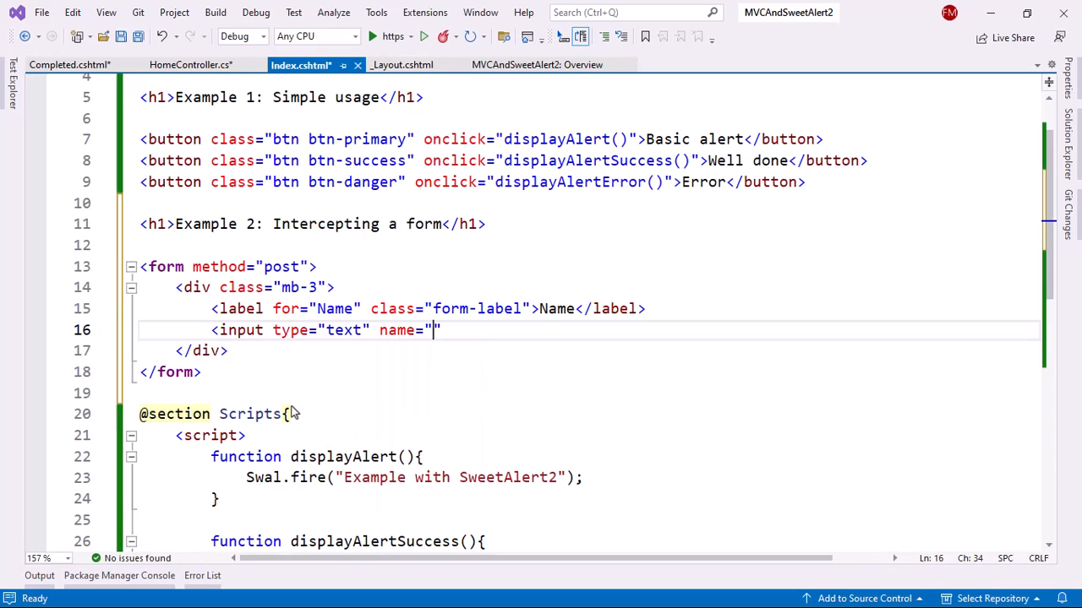
type("Name")
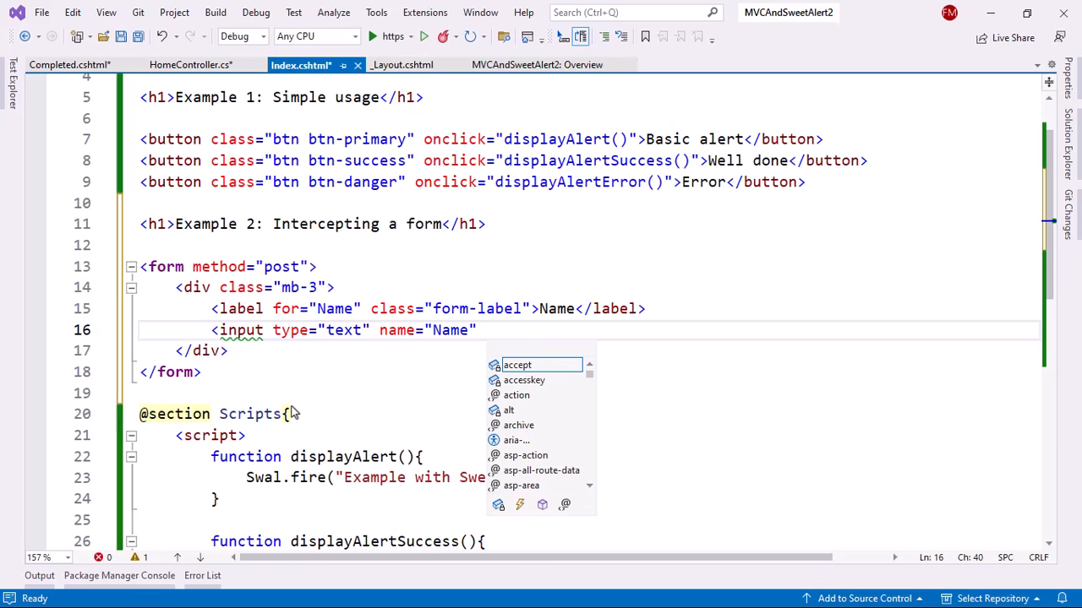
type("class=\"form-control\" />")
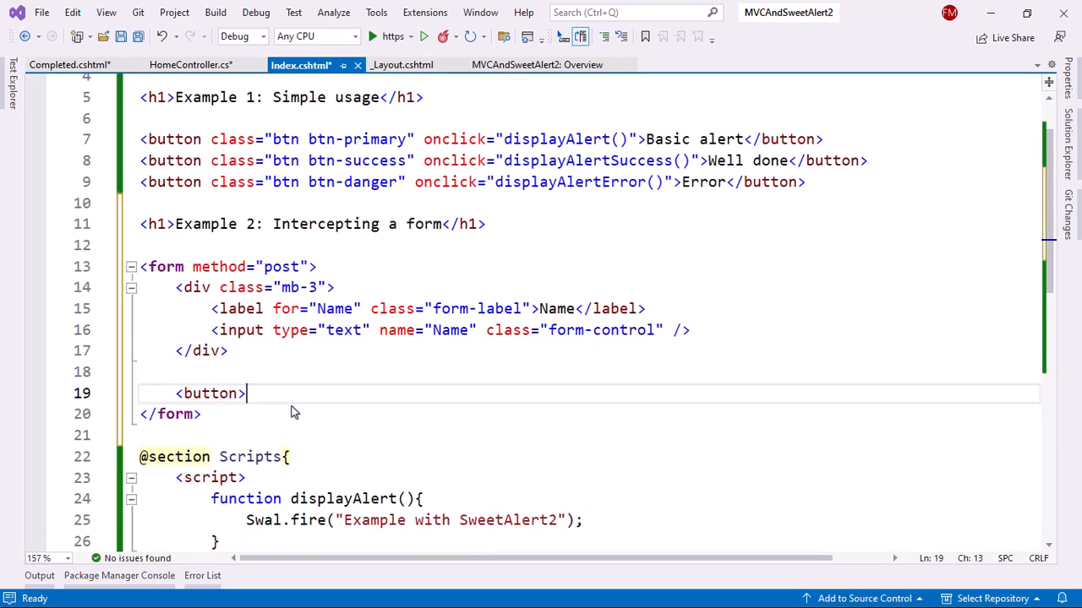
type("type=\"su\">Send")
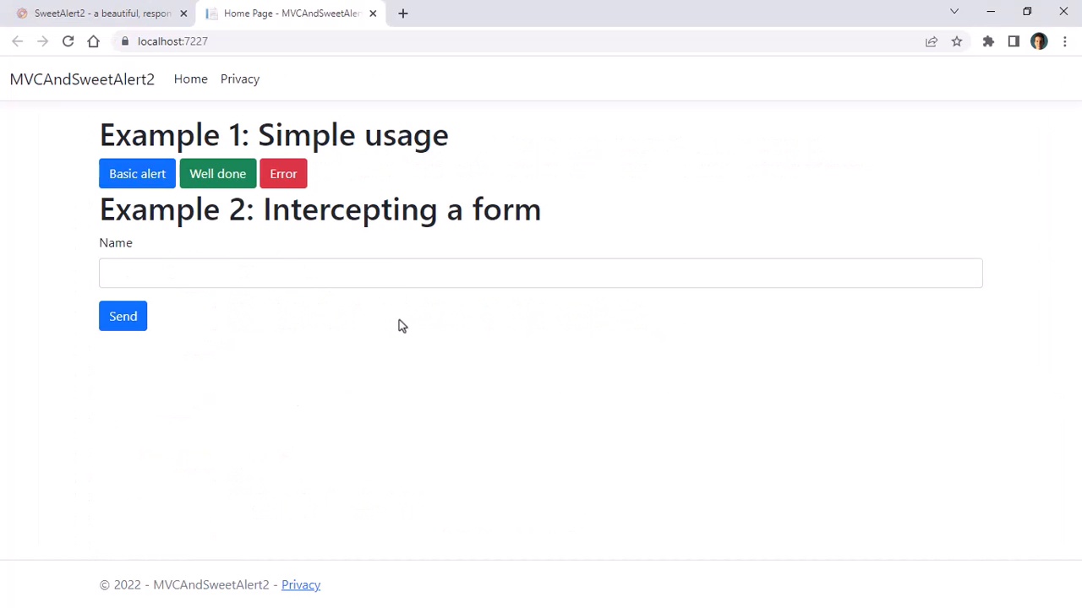
Submit the name Felipe through the form to reach its thank-you page
type("F")
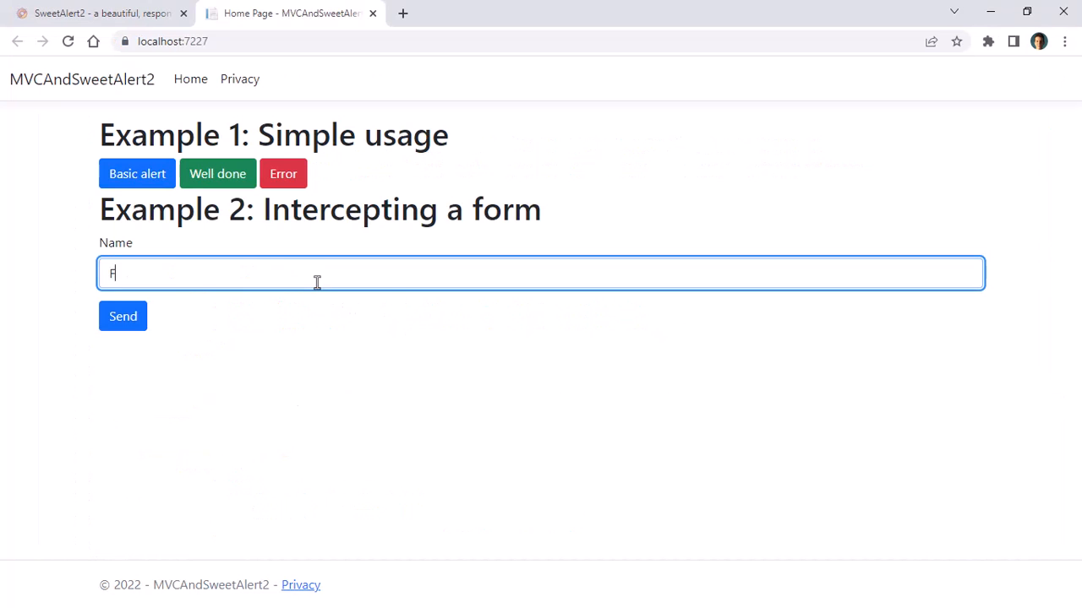
left_click(122, 315)
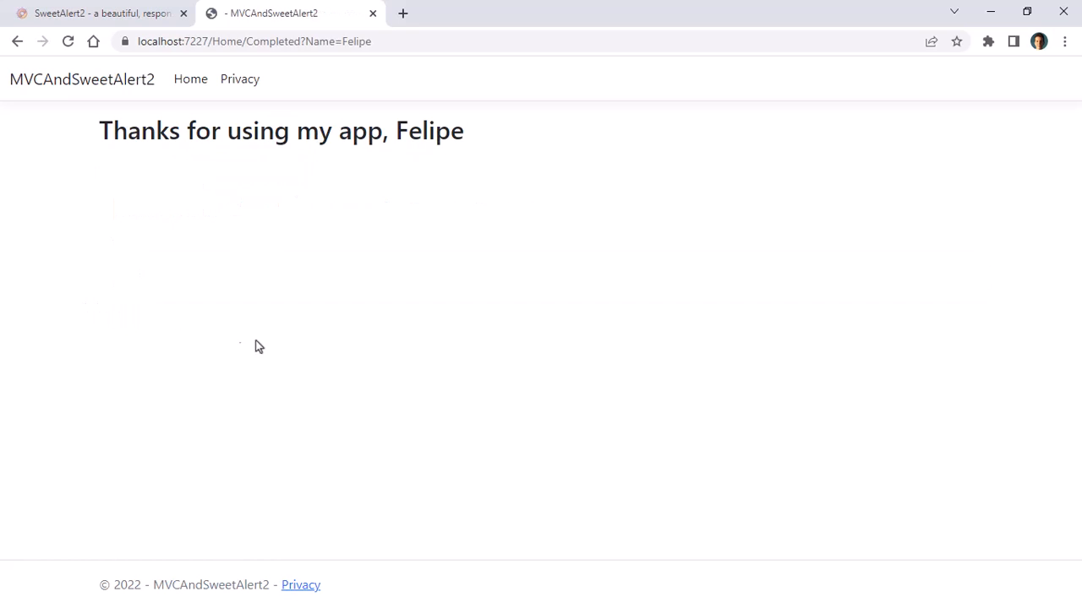
mouse_move(494, 131)
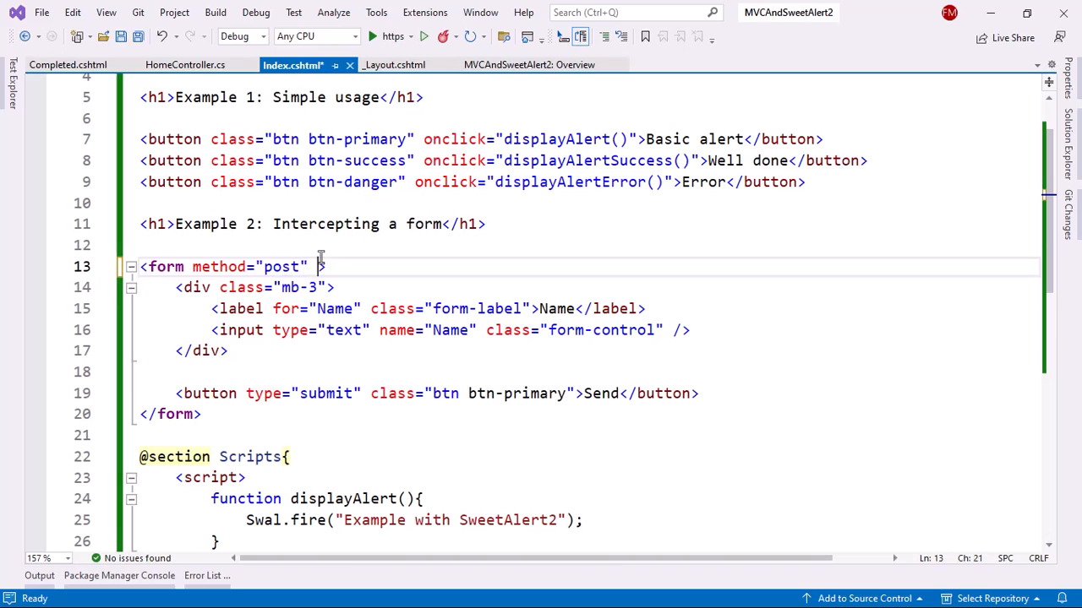
Add onsubmit="sendForm(event)" to the post form tag in Index.cshtml
type("onsubmit=")
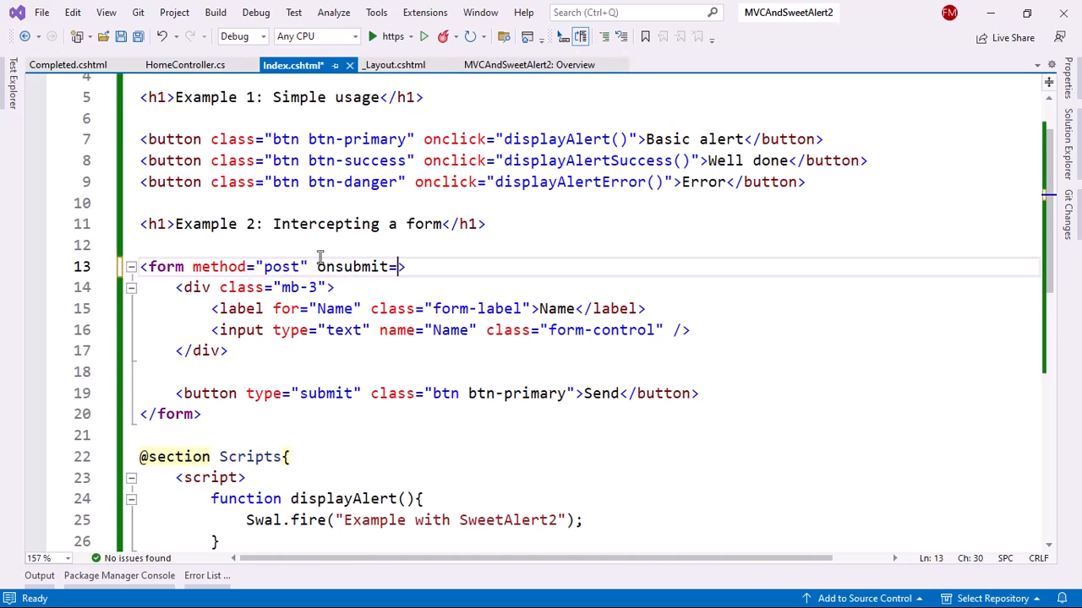
type("send\"")
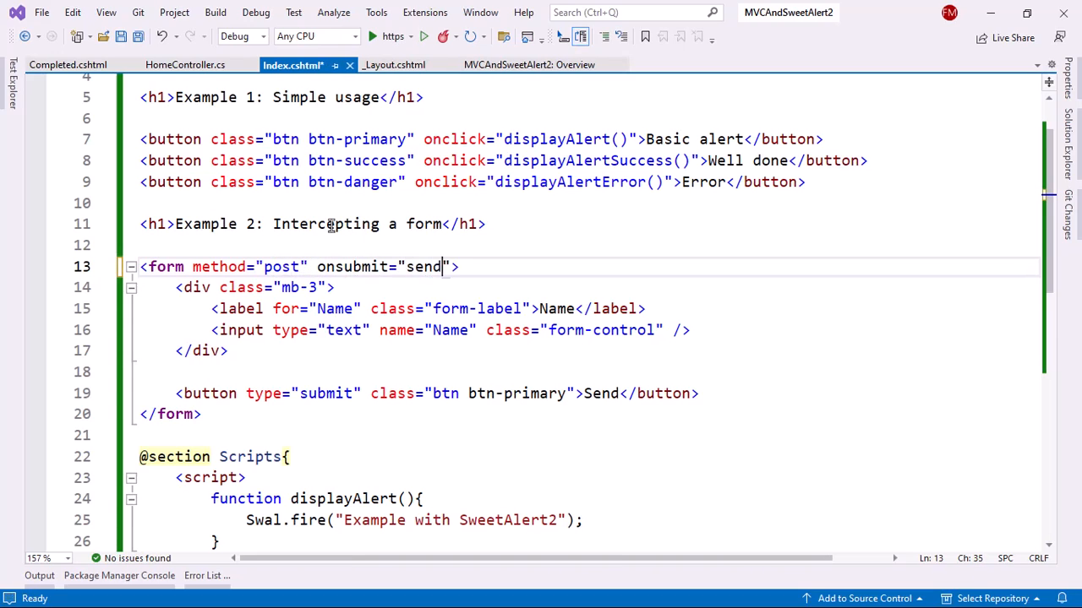
type("Form(event)")
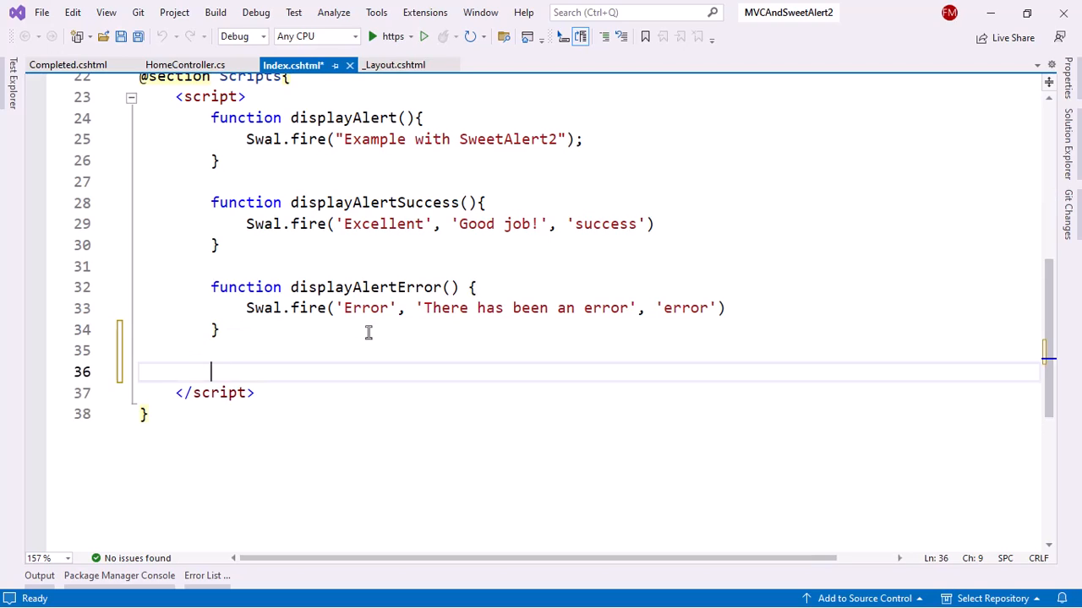
Define a sendForm(e) function that calls e.preventDefault()
type("function sendForm(")
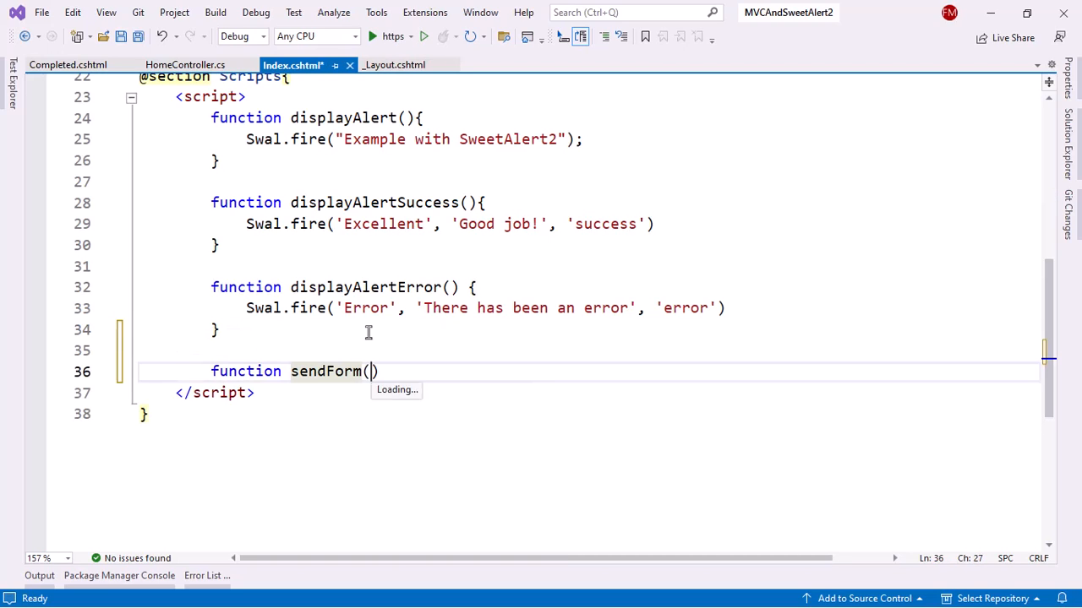
type("e){")
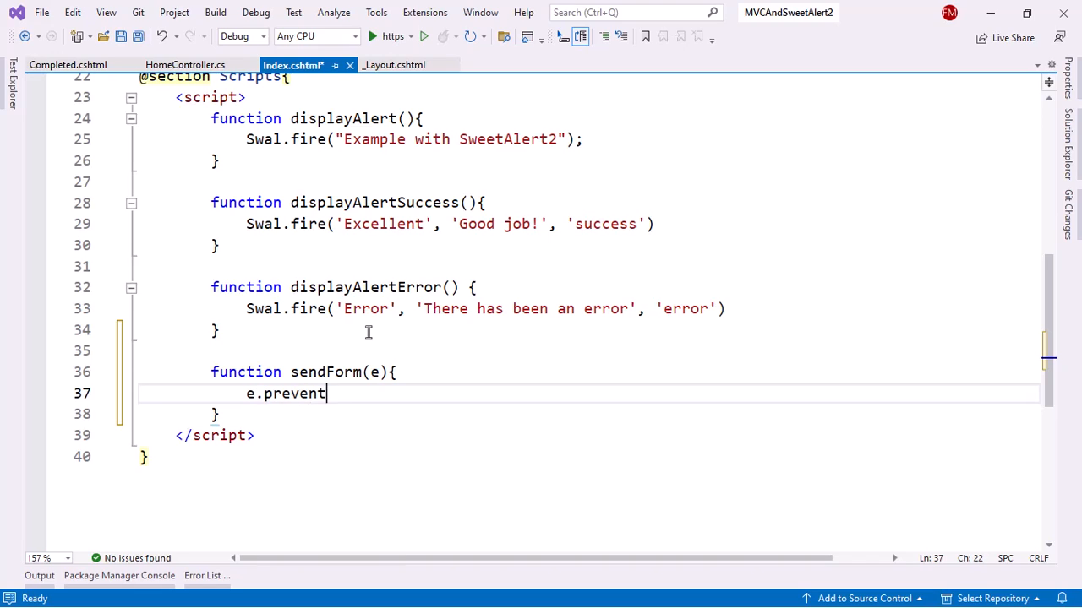
type("Default")
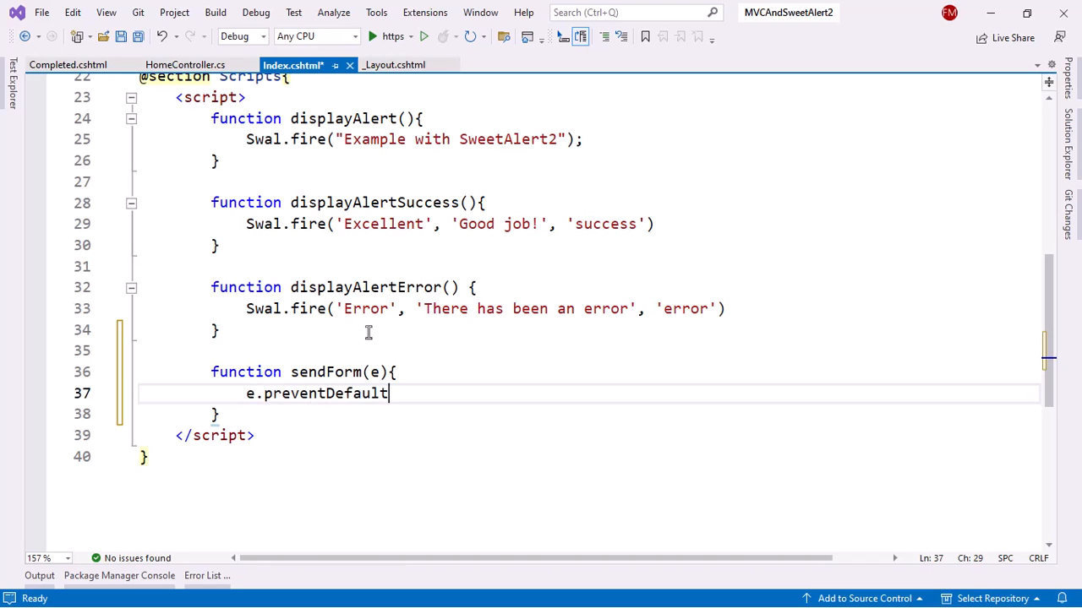
type("();")
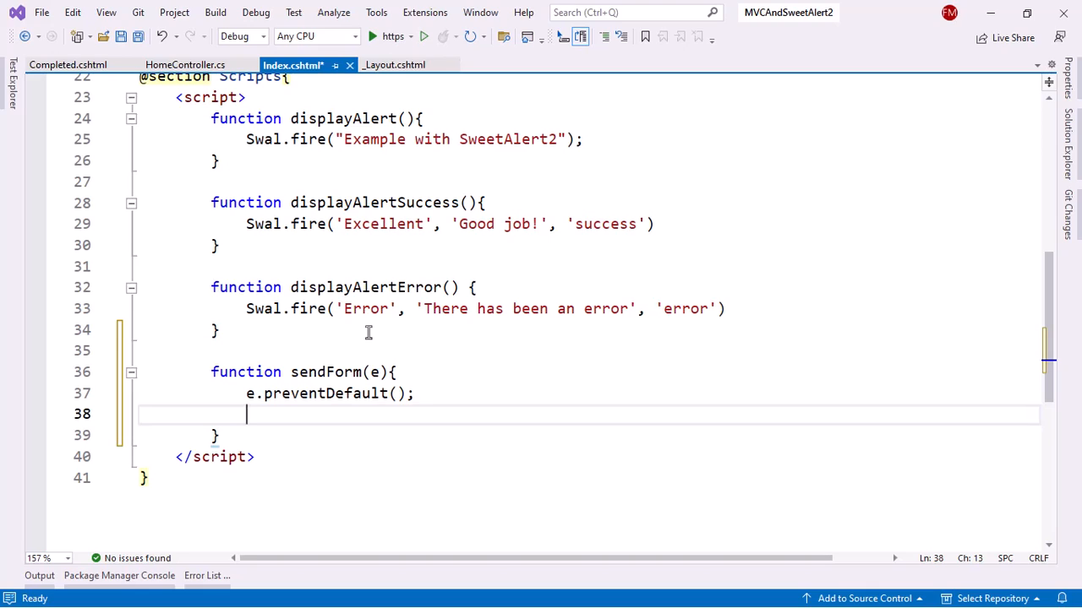
Fire a SweetAlert 'Do you want to save the changes?' with question icon and cancel button
type("S")
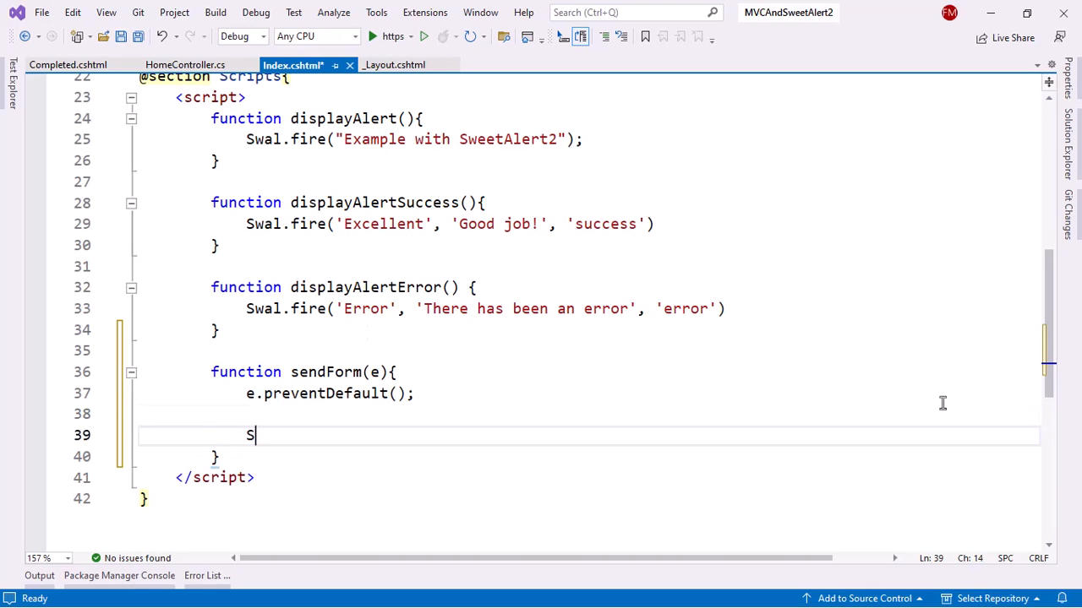
type("wal.fire({")
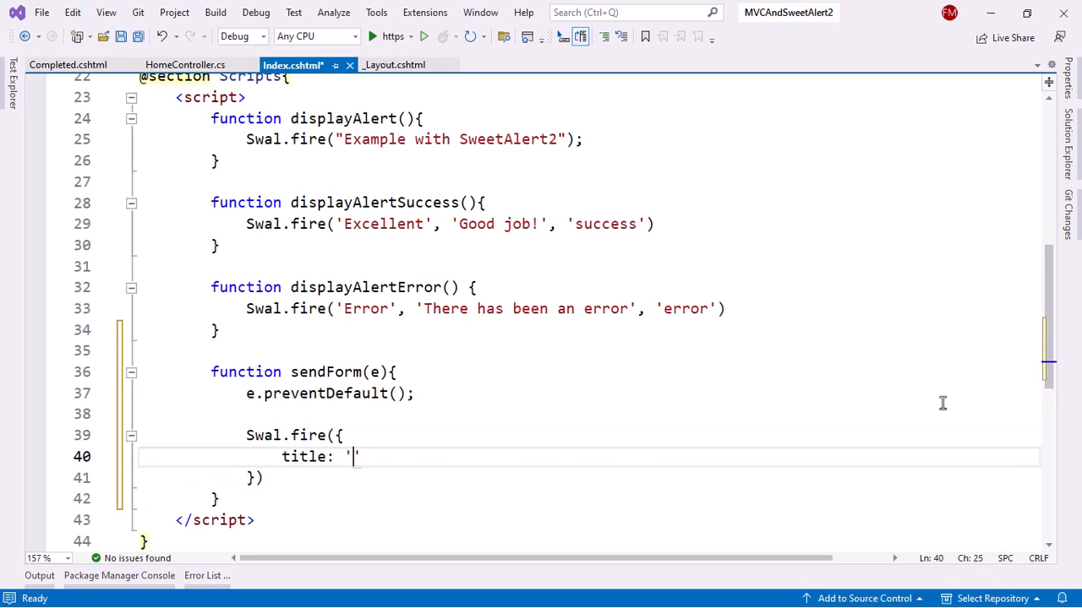
type("Do you want to save the changes?',")
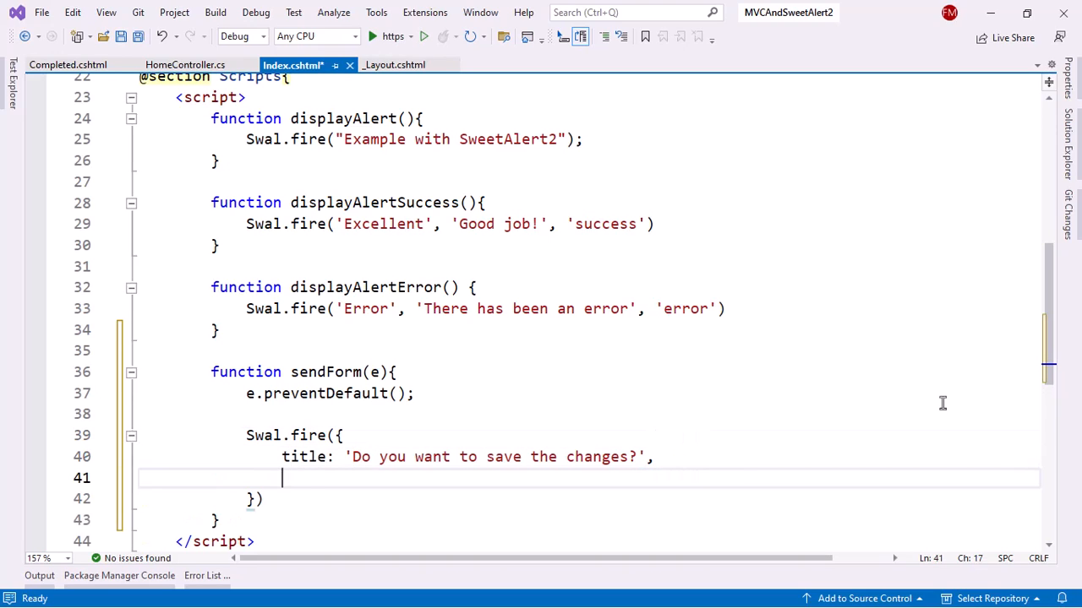
type("icon: 'question'")
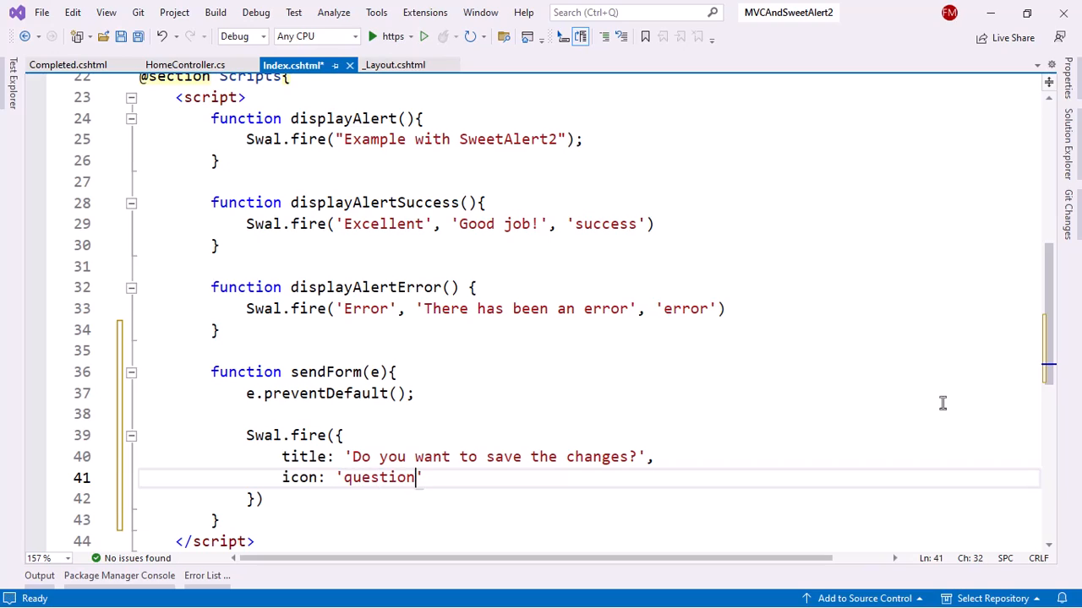
type("showCancle")
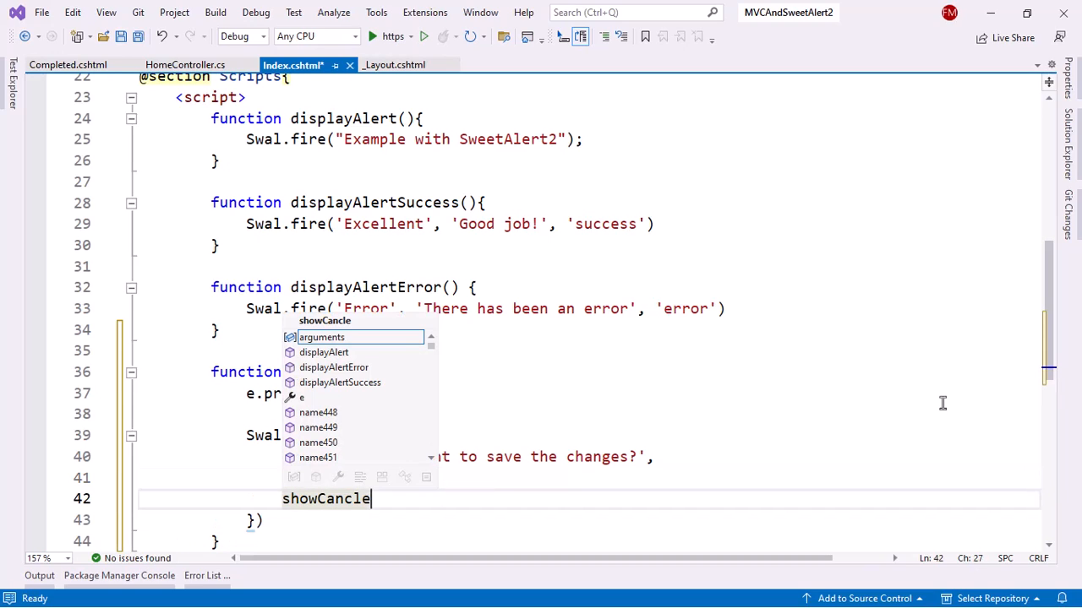
type("Button:")
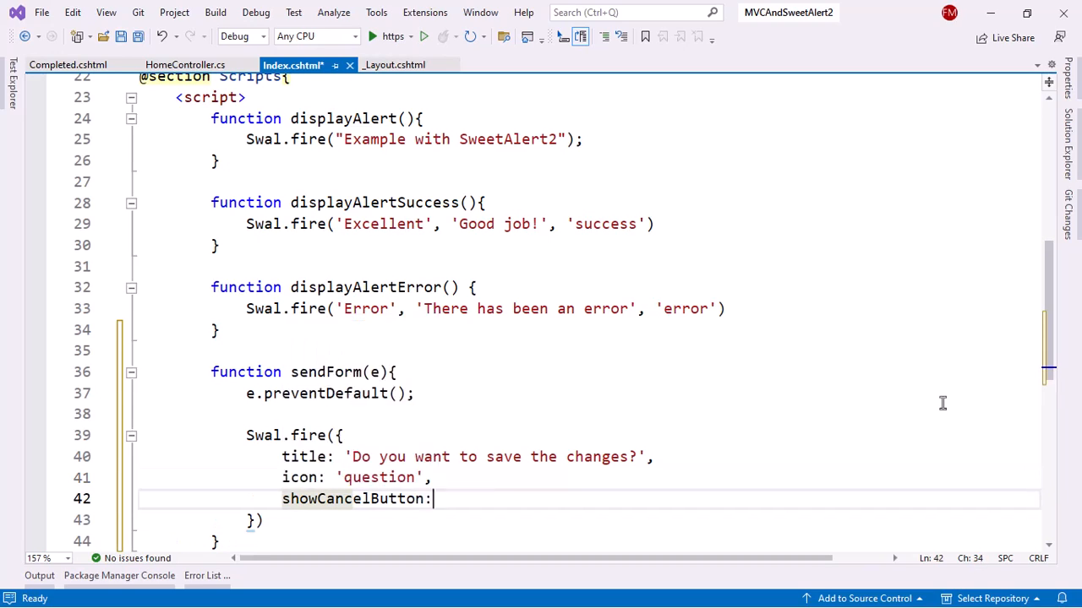
type("true")
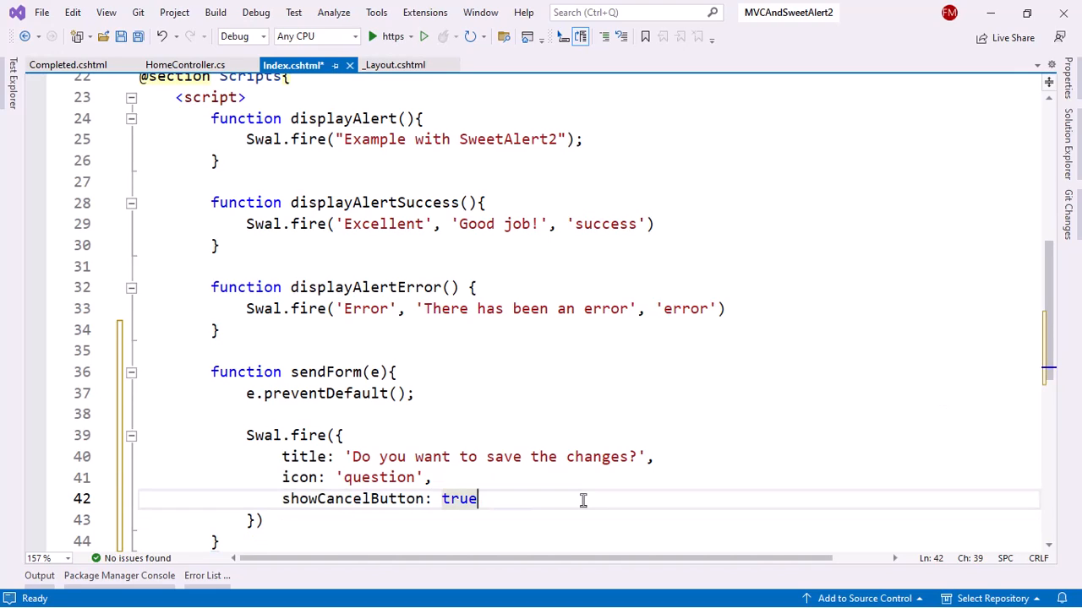
Chain .then(result) and open an if (result.isConfirmed) block
type("}).then")
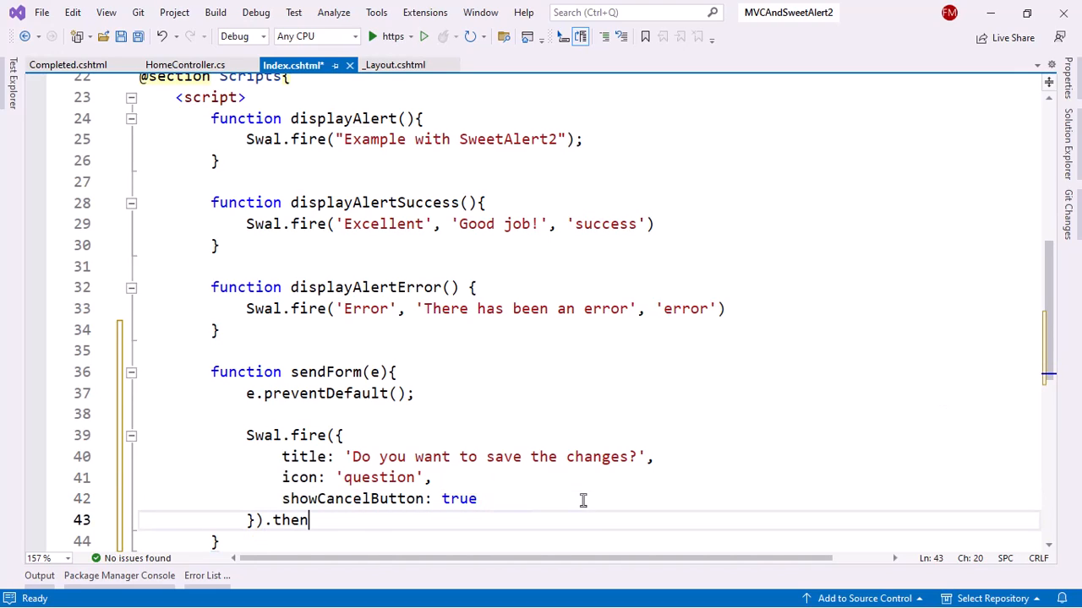
type("(result => {")
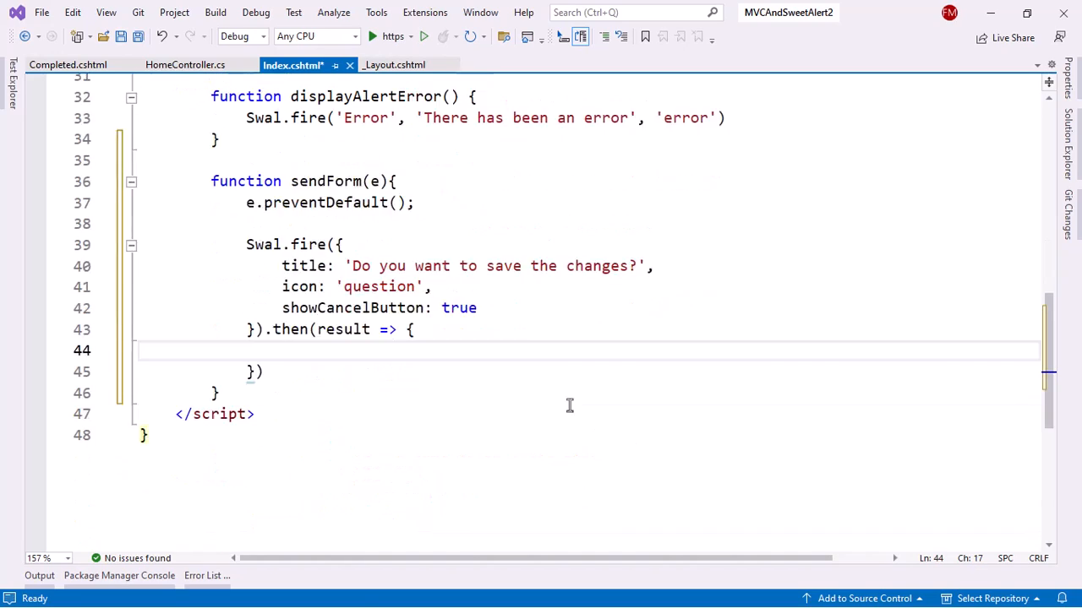
type("if (")
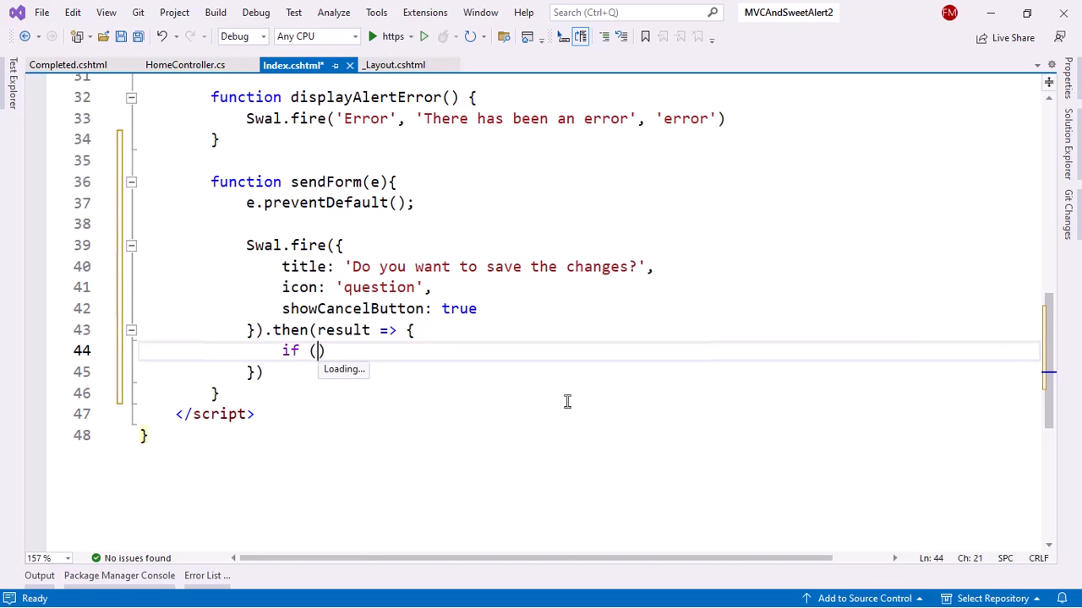
type("result.is")
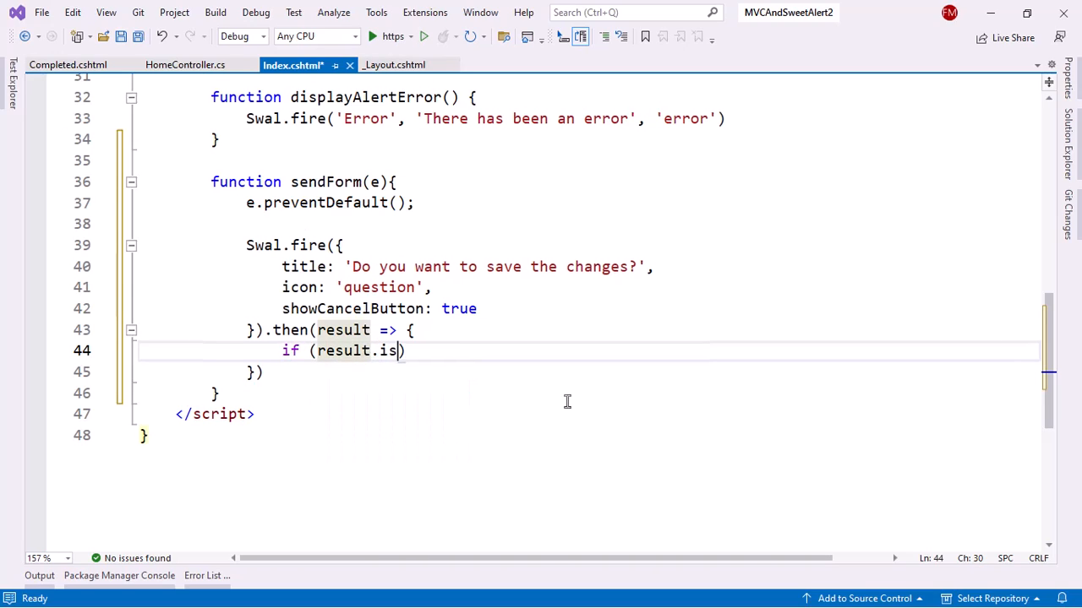
type("Confirmed){")
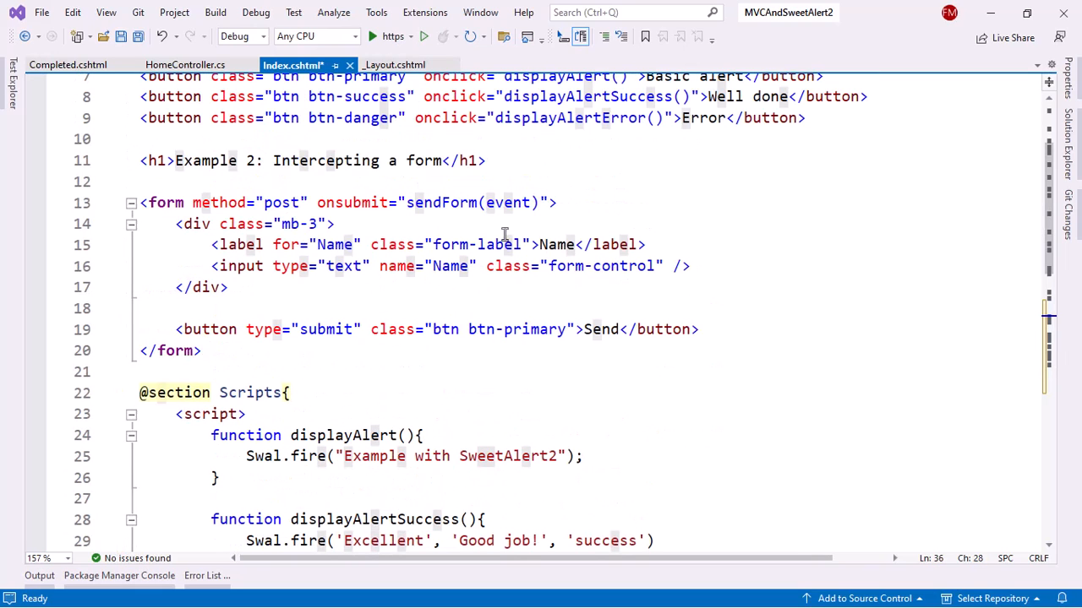
Add id="myForm" to the form, then get it by id and call myForm.submit()
type("id")
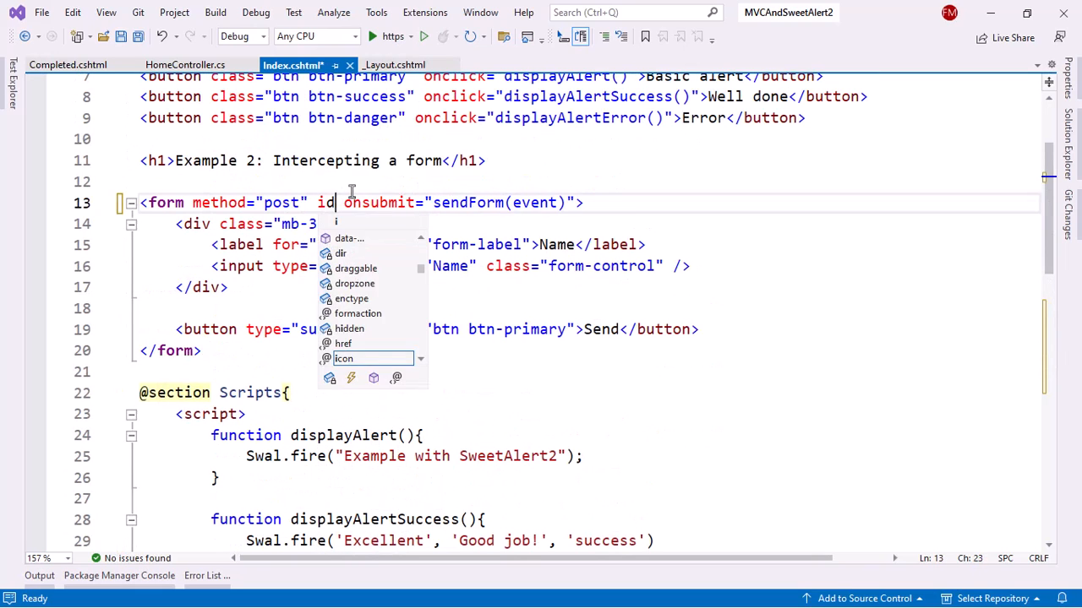
type("=\"myForm\"")
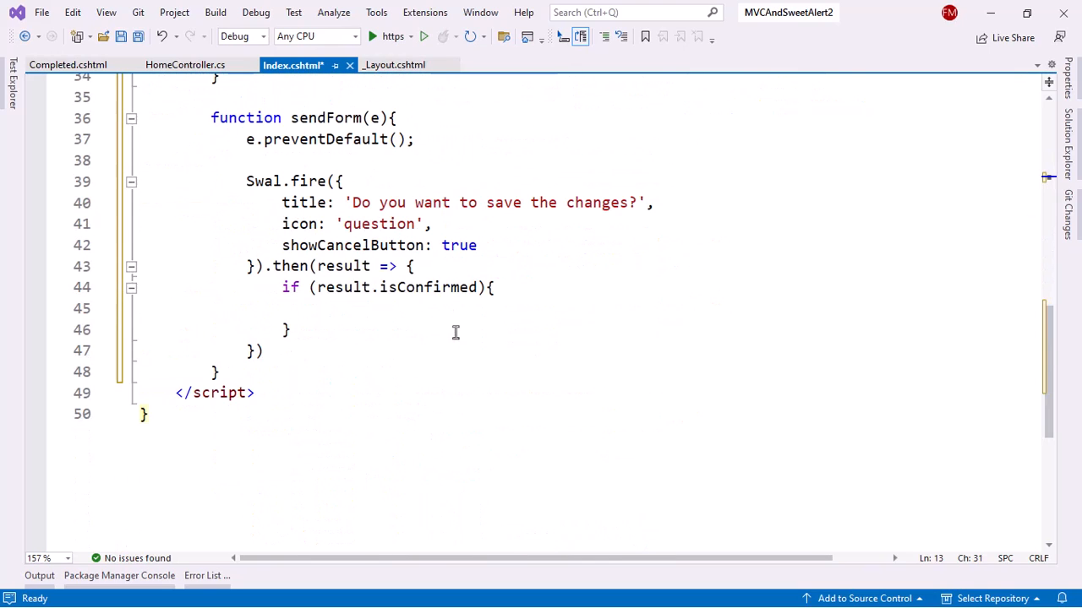
type("con")
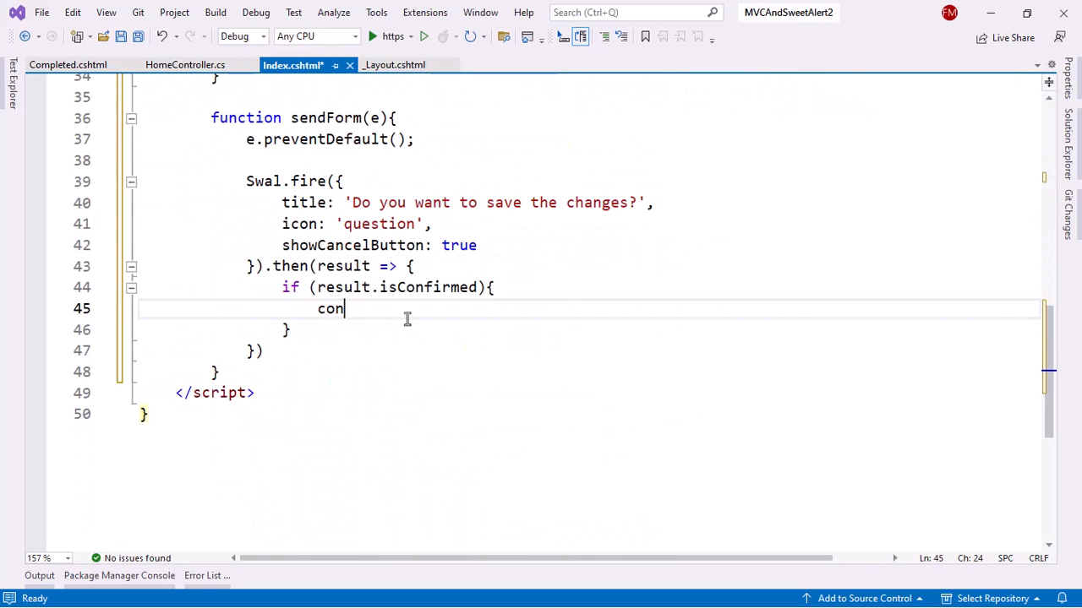
type("st myForm =")
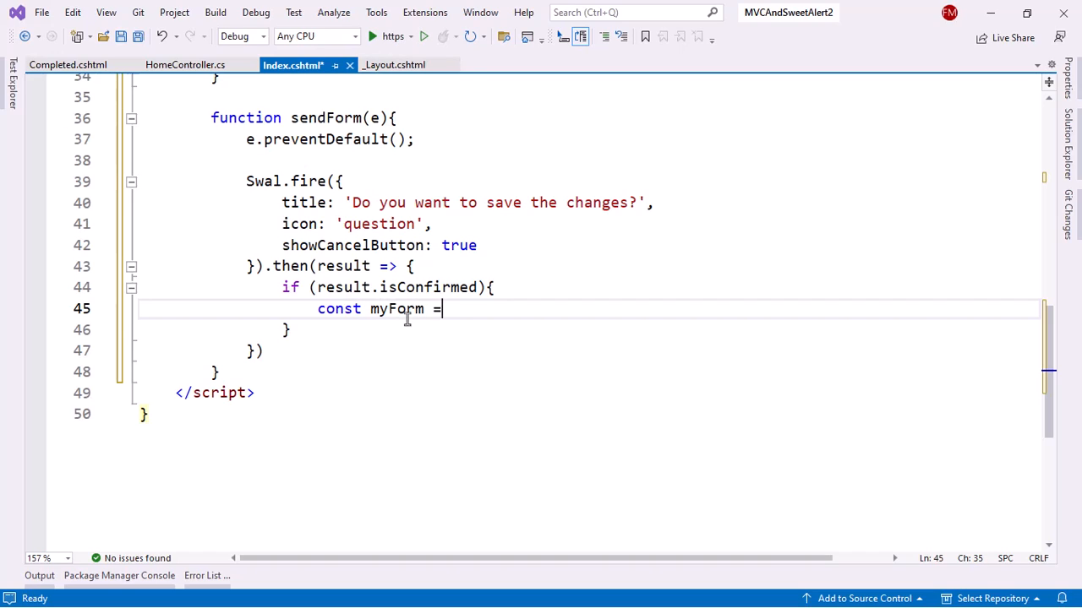
type("document.get")
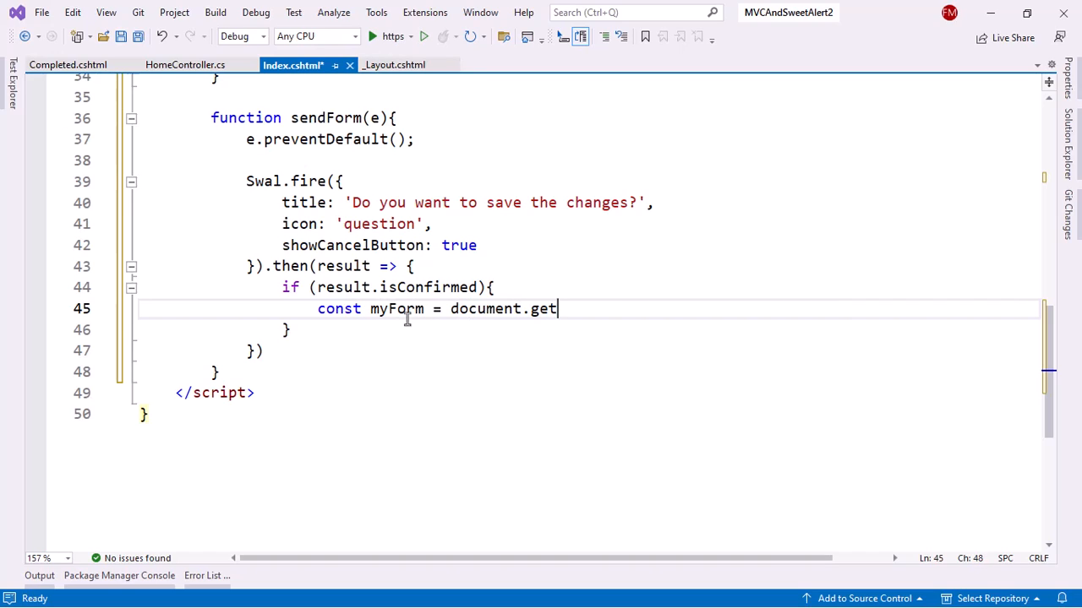
type("ElementById('myForm');")
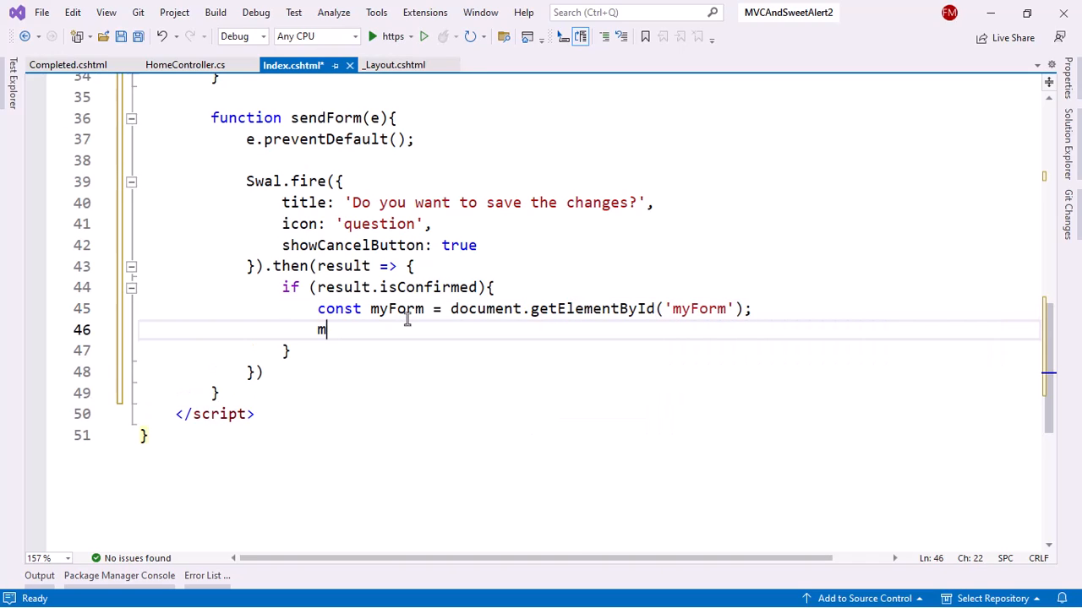
type("yForm.submit();")
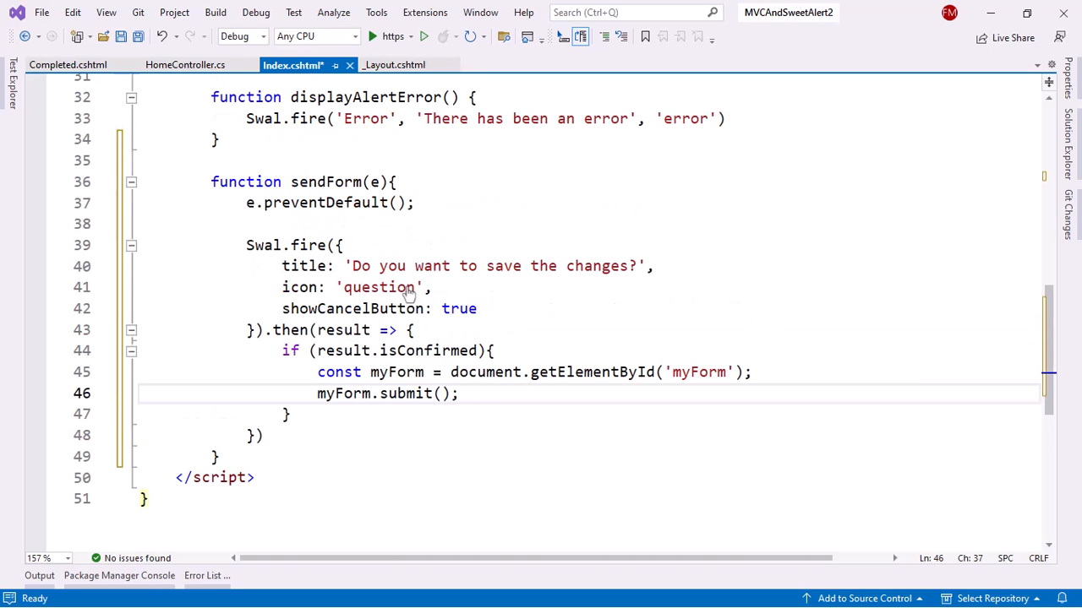
double_click(287, 202)
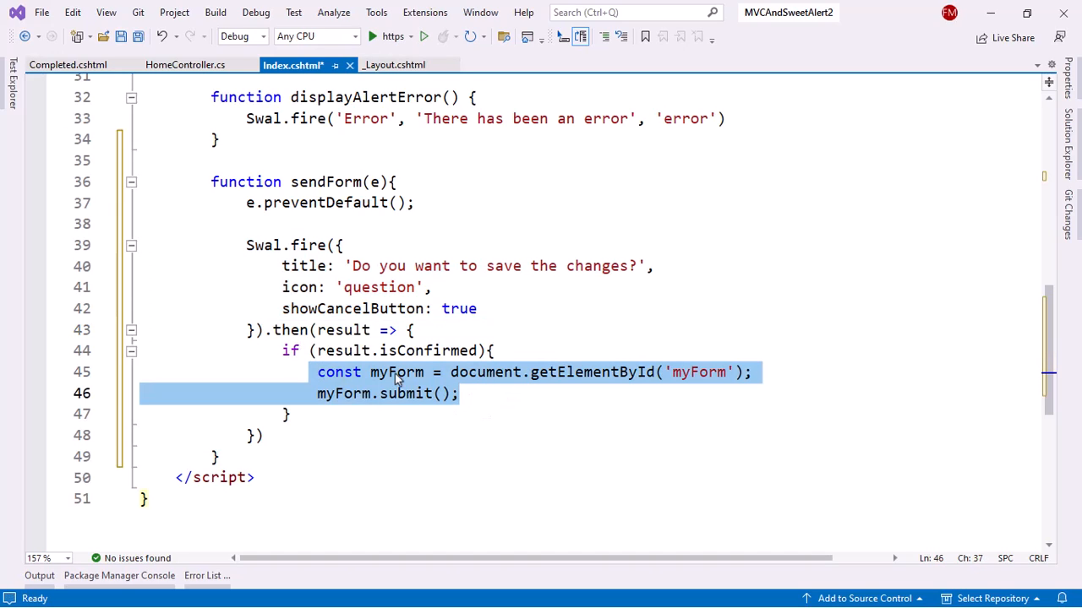
mouse_move(438, 424)
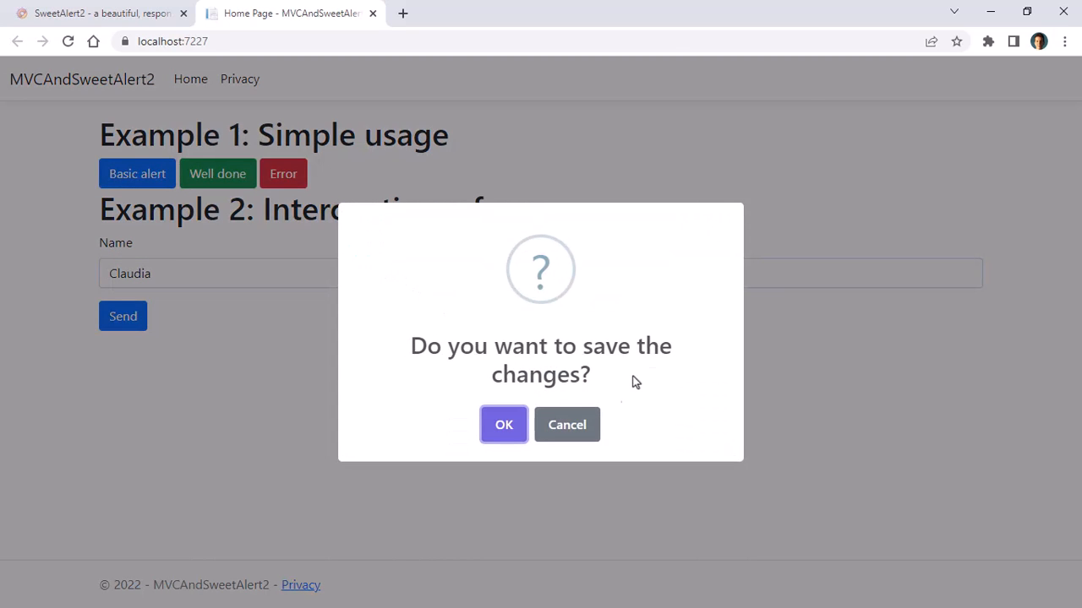
Cancel the confirmation once, resend Claudia, and approve with OK to reach the thank-you page
left_click(566, 424)
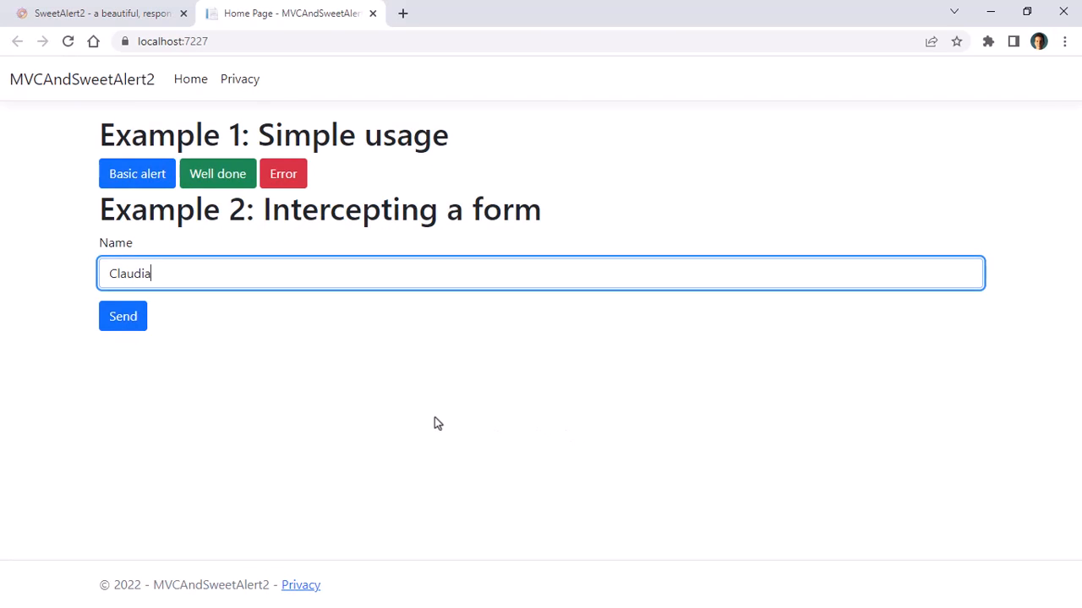
left_click(123, 316)
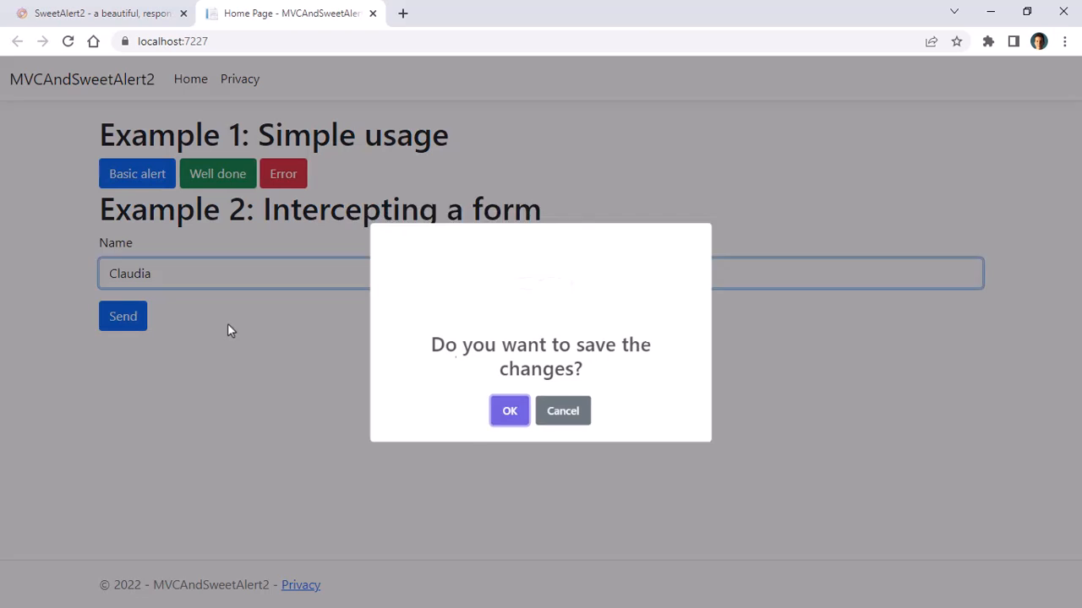
left_click(508, 410)
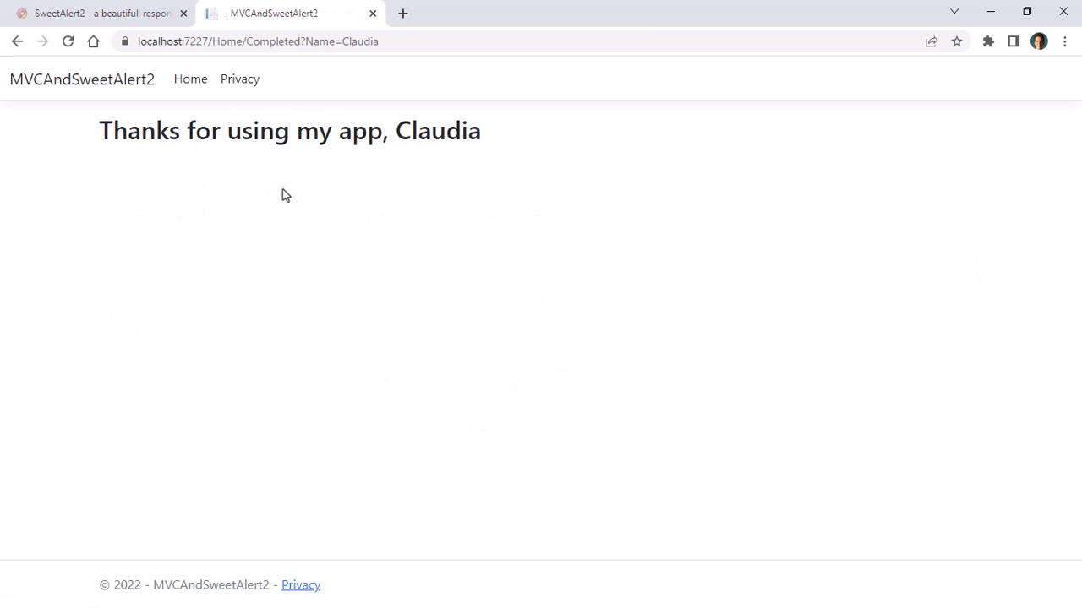
mouse_move(254, 140)
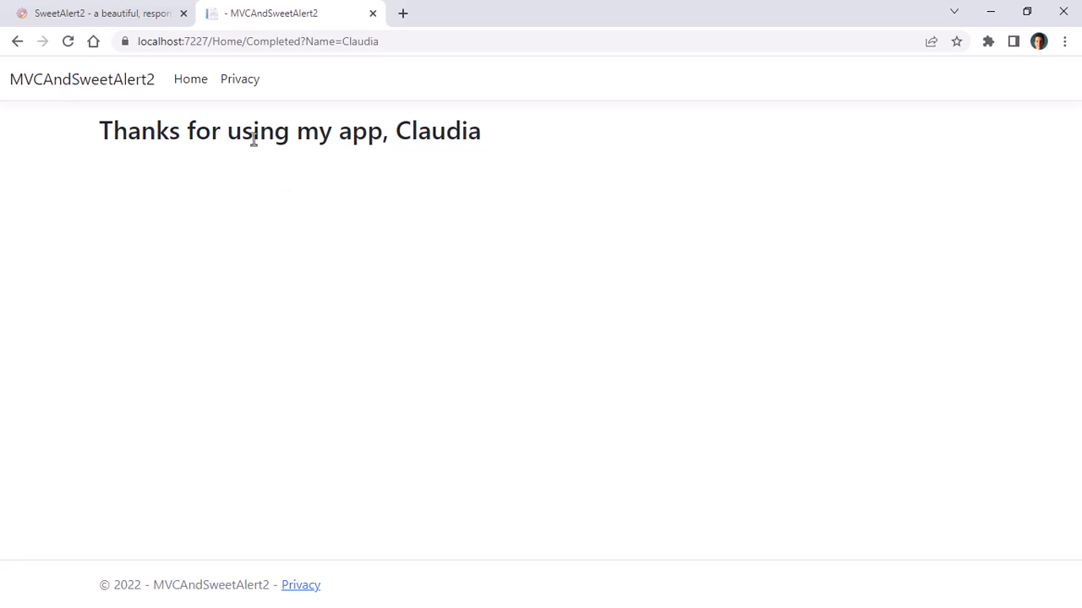
left_click(190, 79)
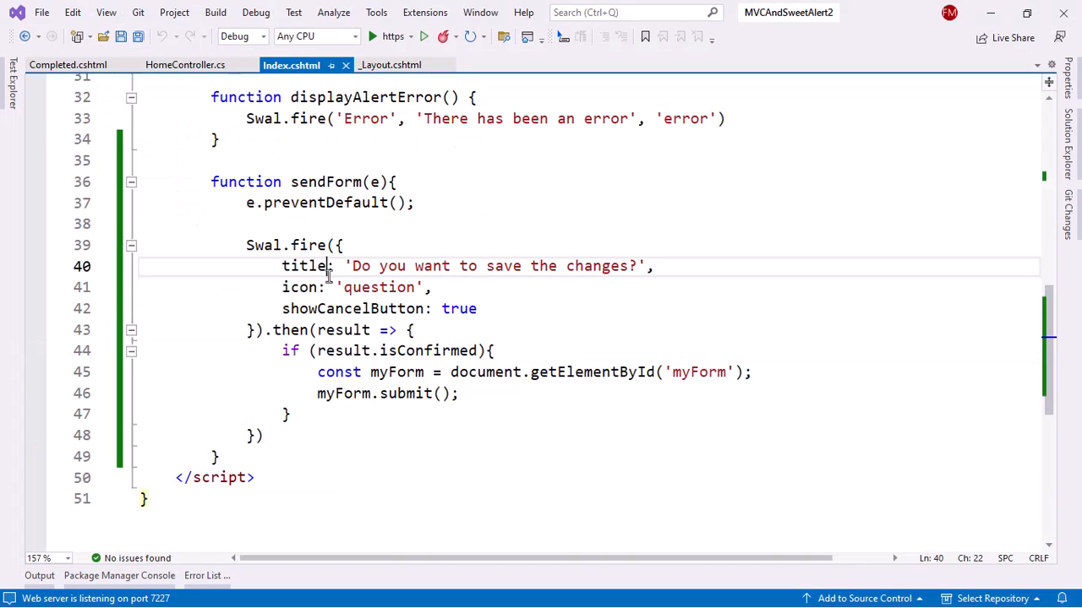
Add the required attribute to the Name input tag in Index.cshtml
scroll("up", 3)
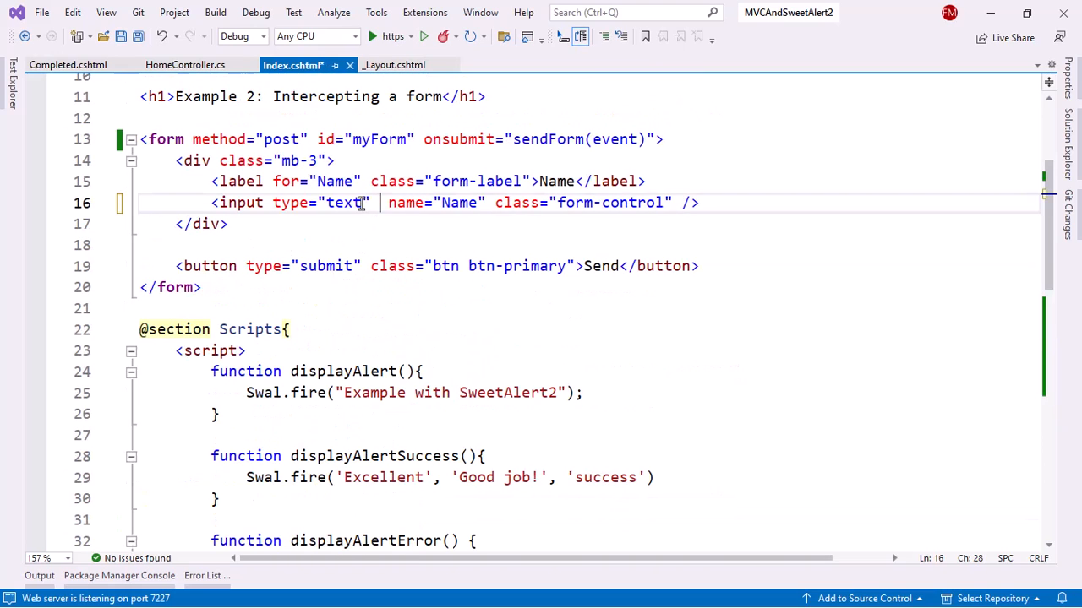
type("required")
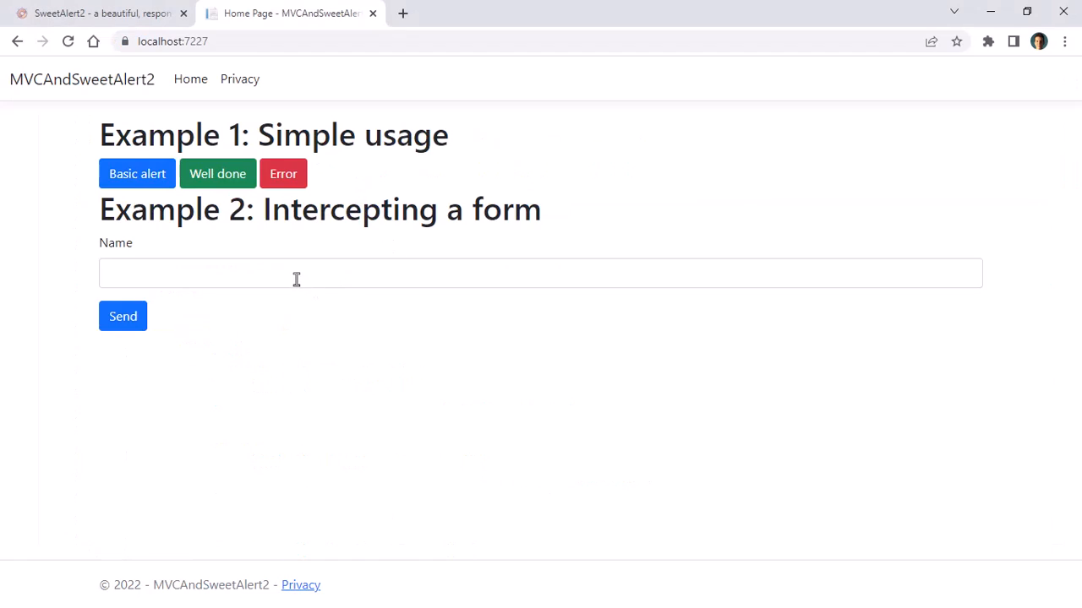
type("Felipe")
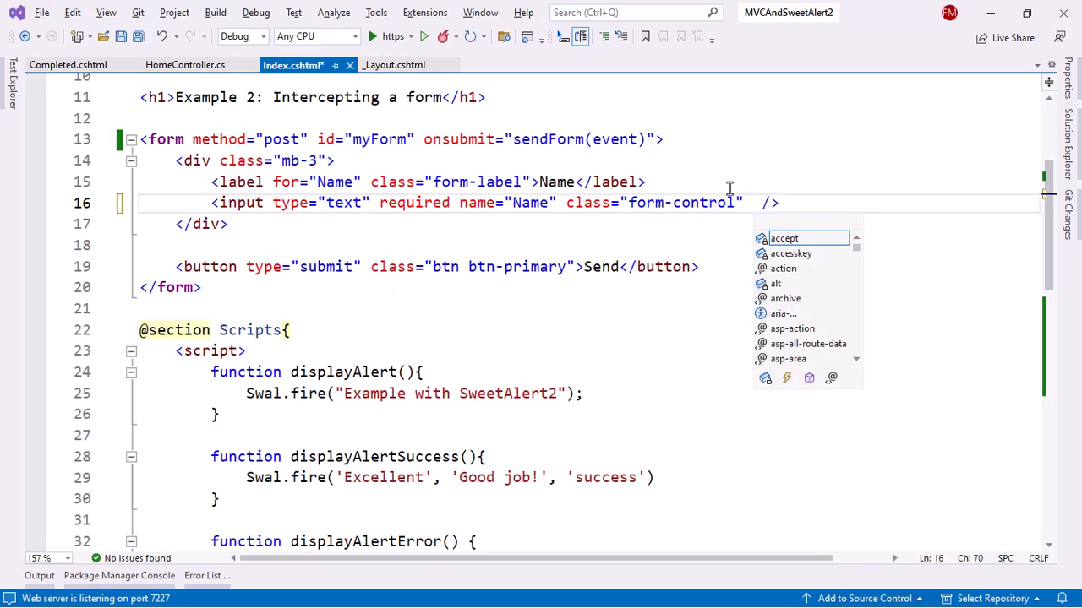
type("autocomplete=\"")
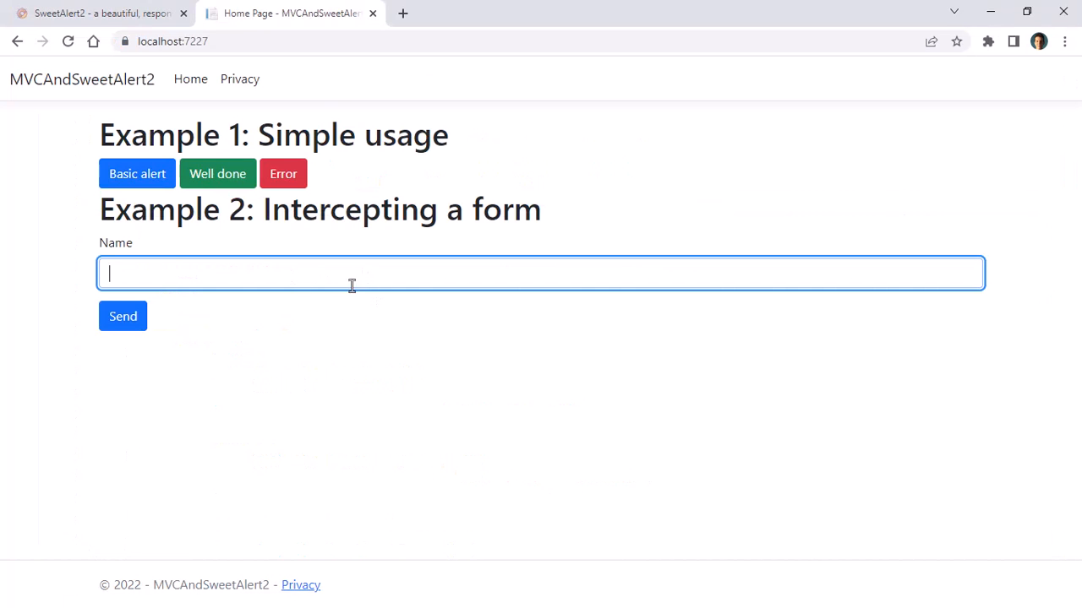
Send the form empty to see the validation tip, then send Felipe for confirmation
left_click(123, 316)
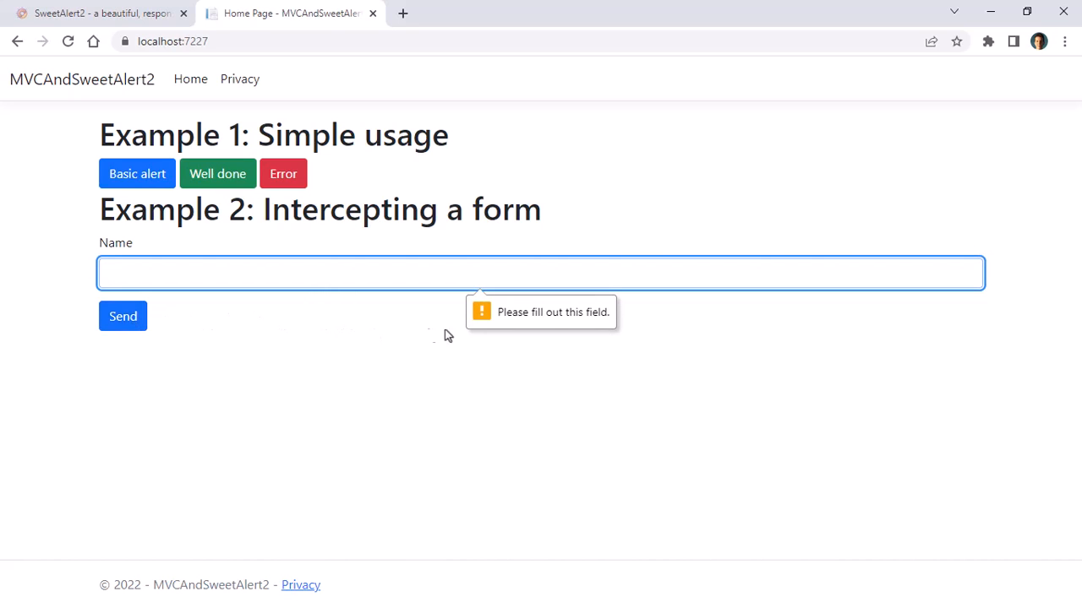
mouse_move(590, 323)
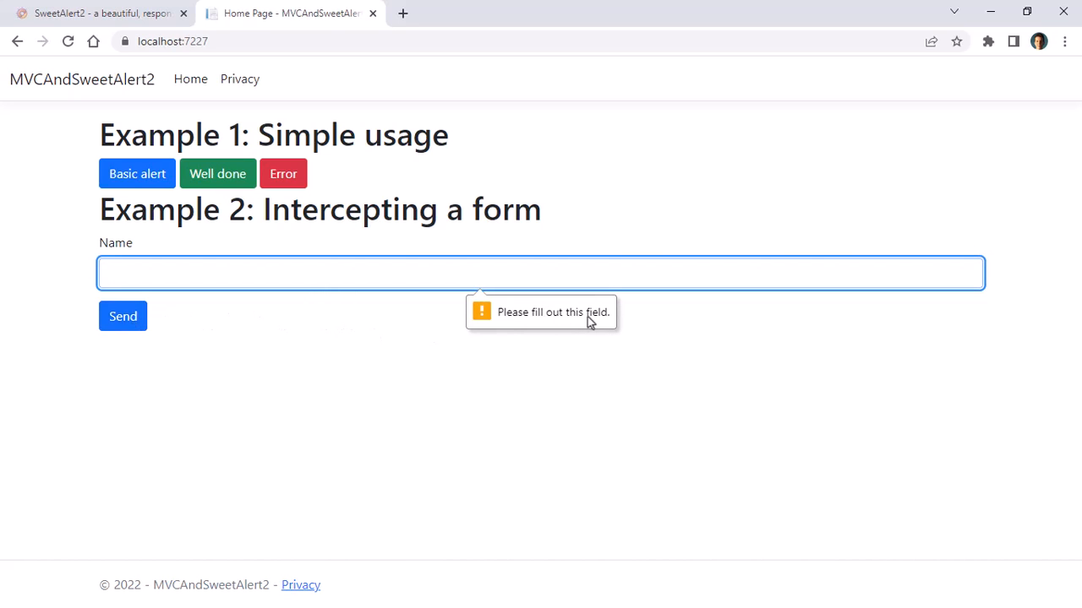
type("F")
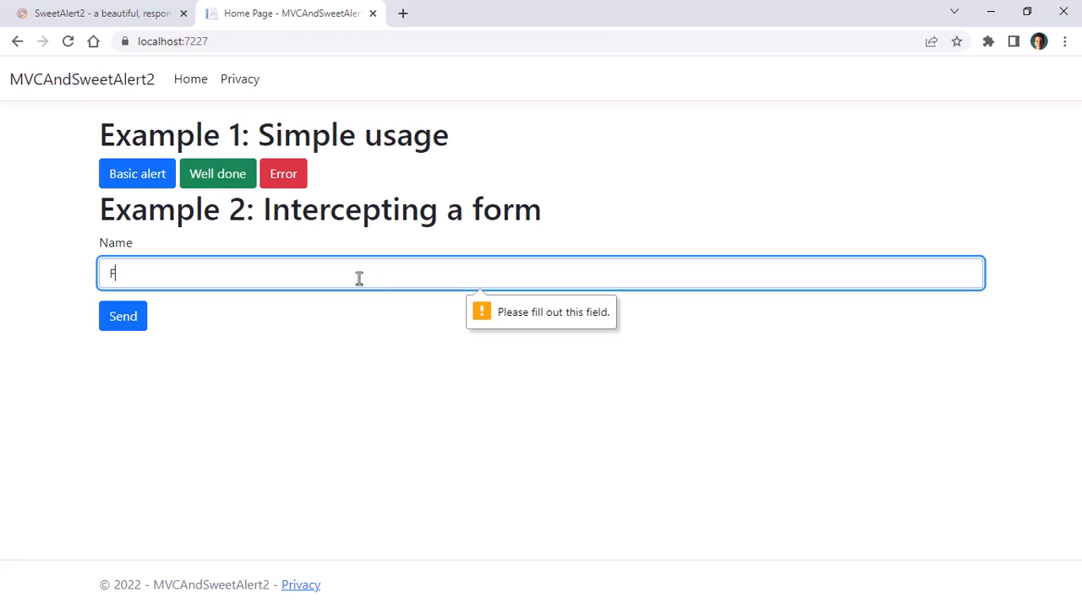
left_click(122, 315)
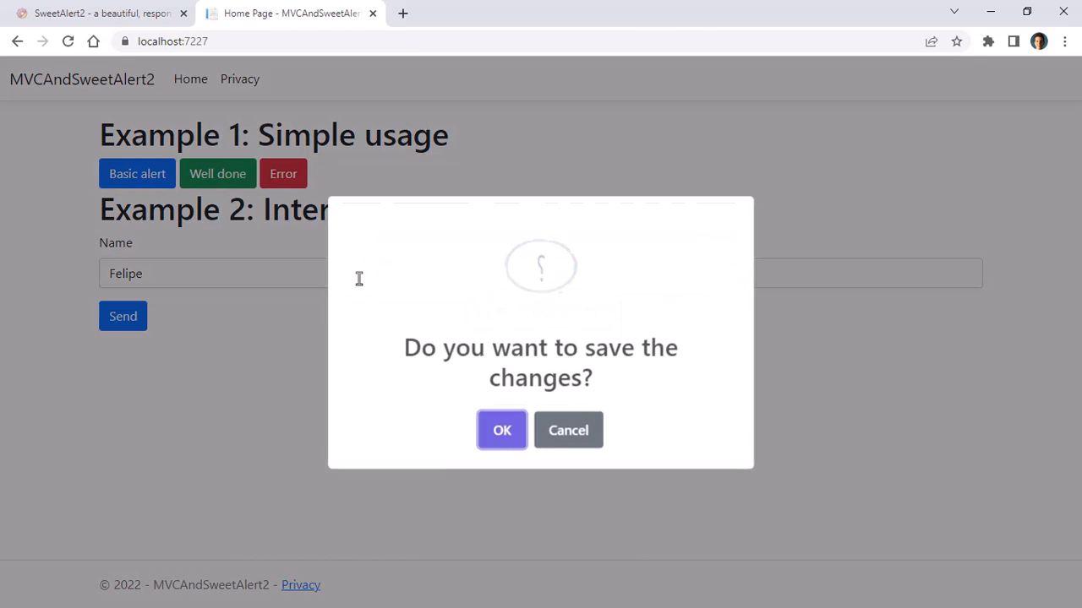